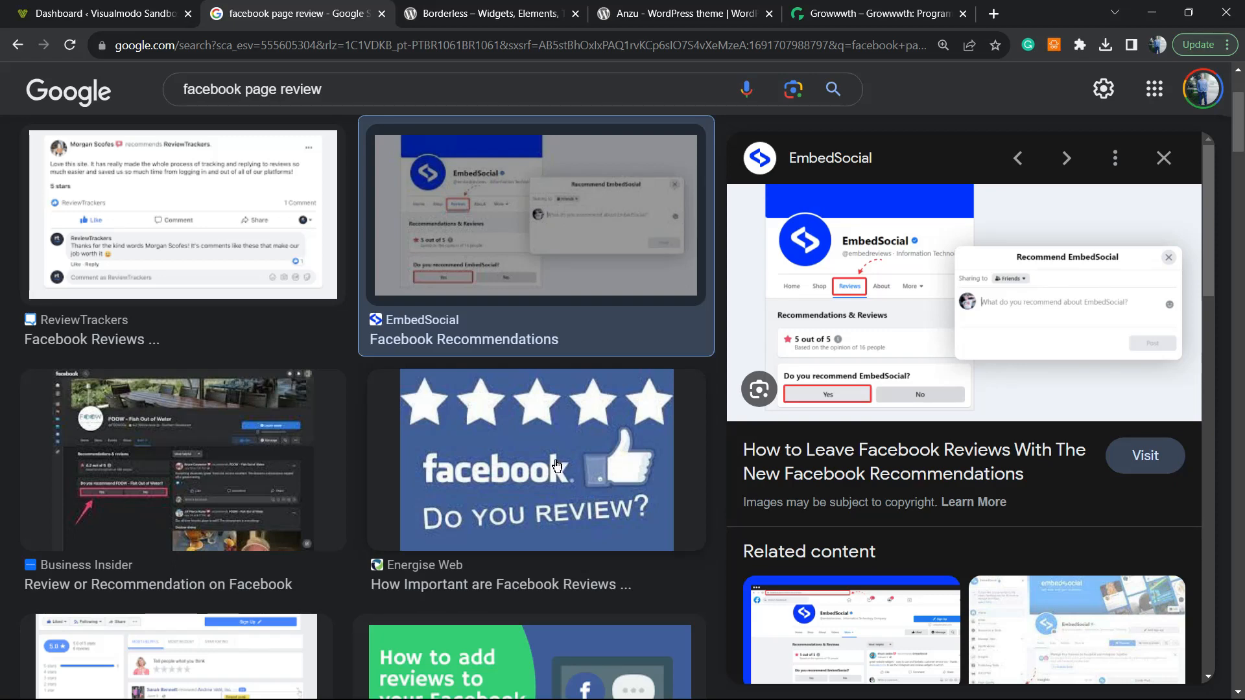
{"action": "mouse_move", "coordinate": [565, 448]}
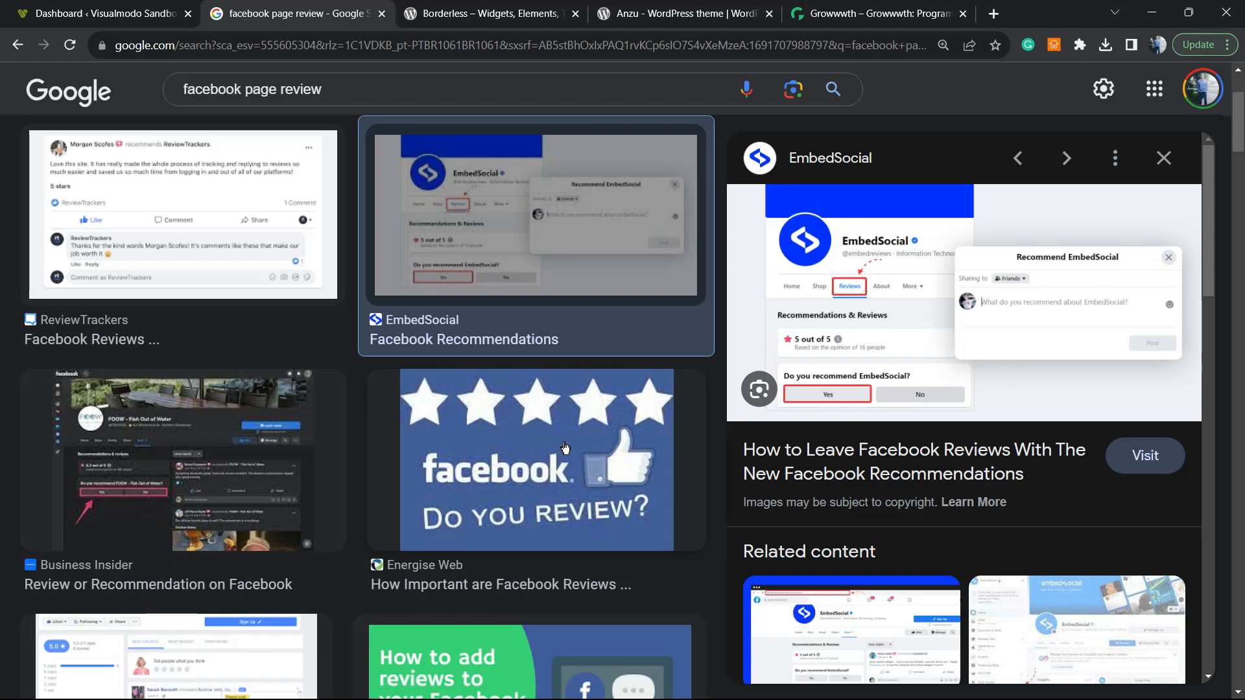
{"action": "mouse_move", "coordinate": [658, 419]}
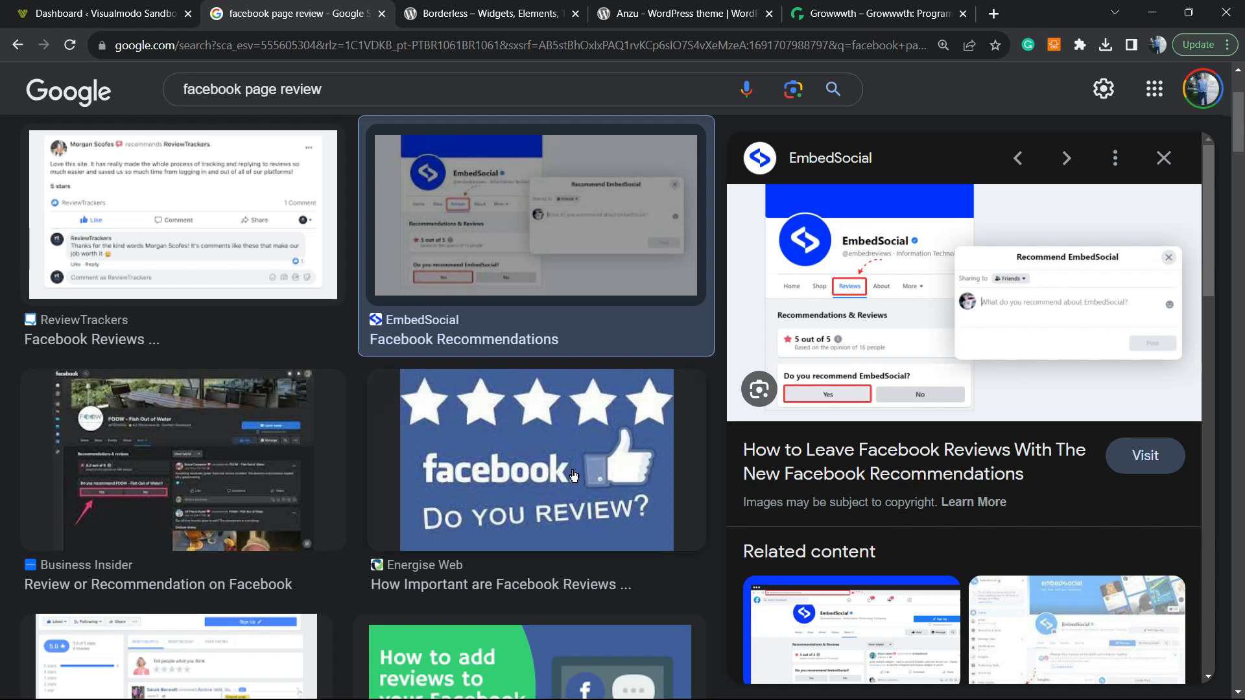
{"action": "mouse_move", "coordinate": [536, 477]}
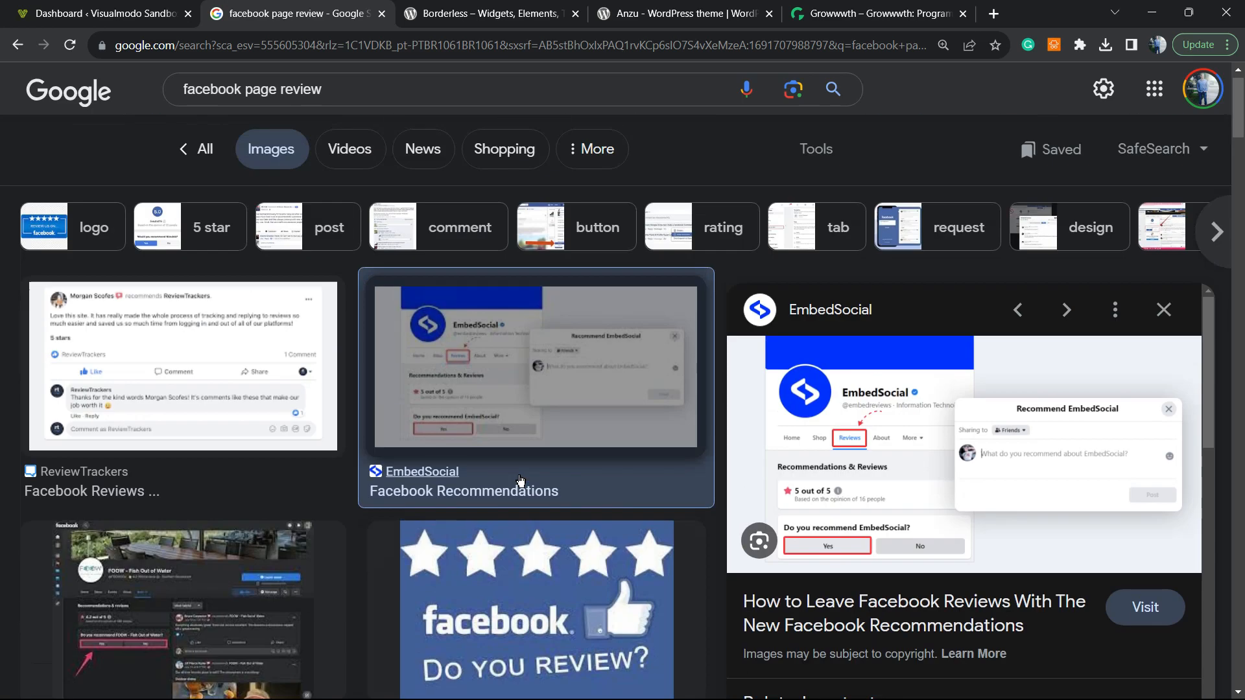
- Return to the WordPress dashboard and reach Plugins > Add New
{"action": "scroll", "scroll_direction": "down", "scroll_amount": 3}
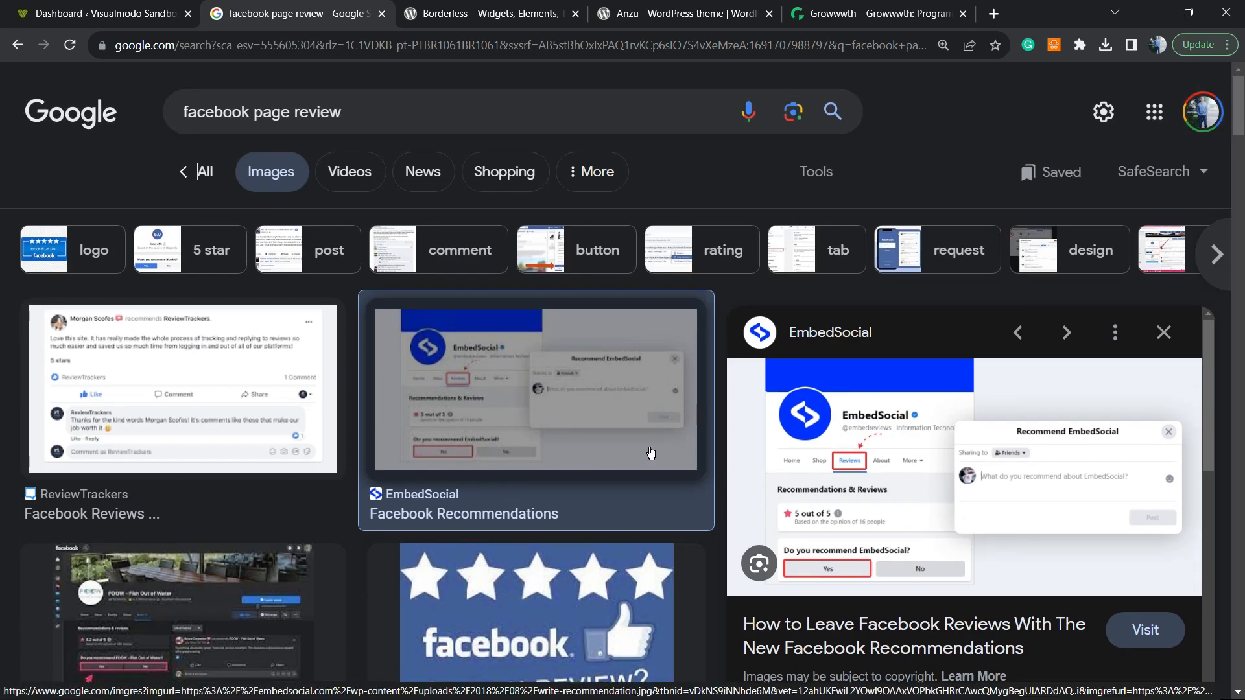
{"action": "left_click", "coordinate": [104, 13]}
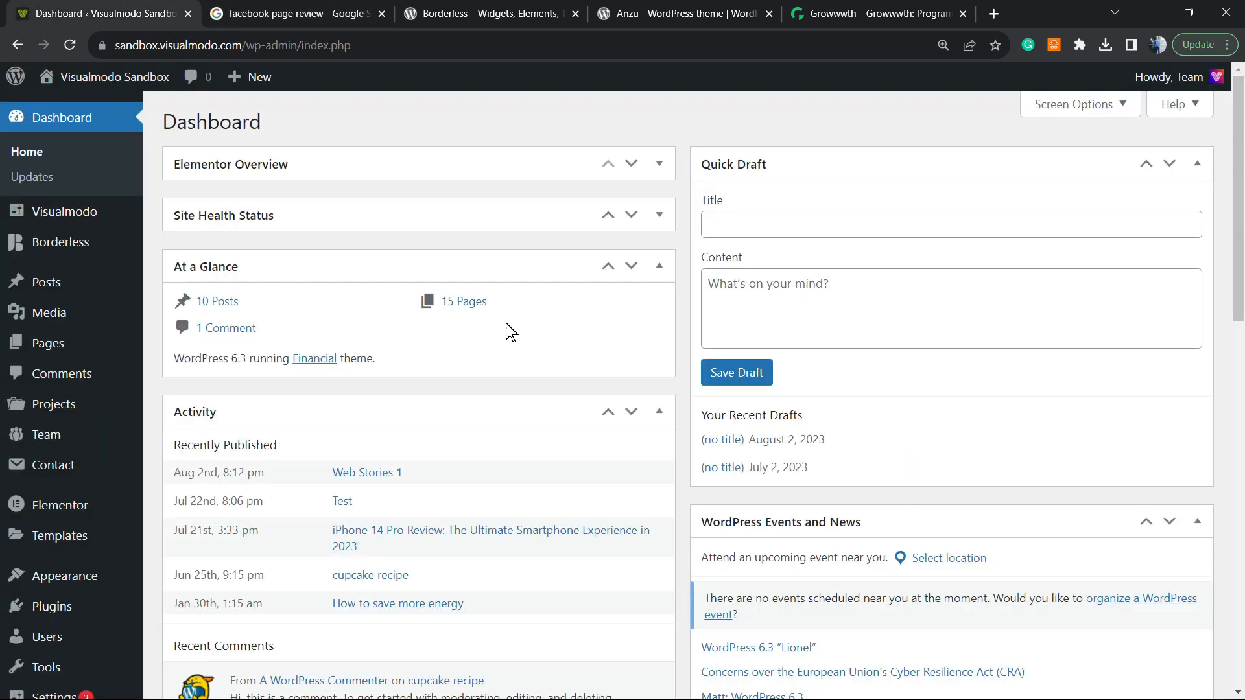
{"action": "mouse_move", "coordinate": [526, 348]}
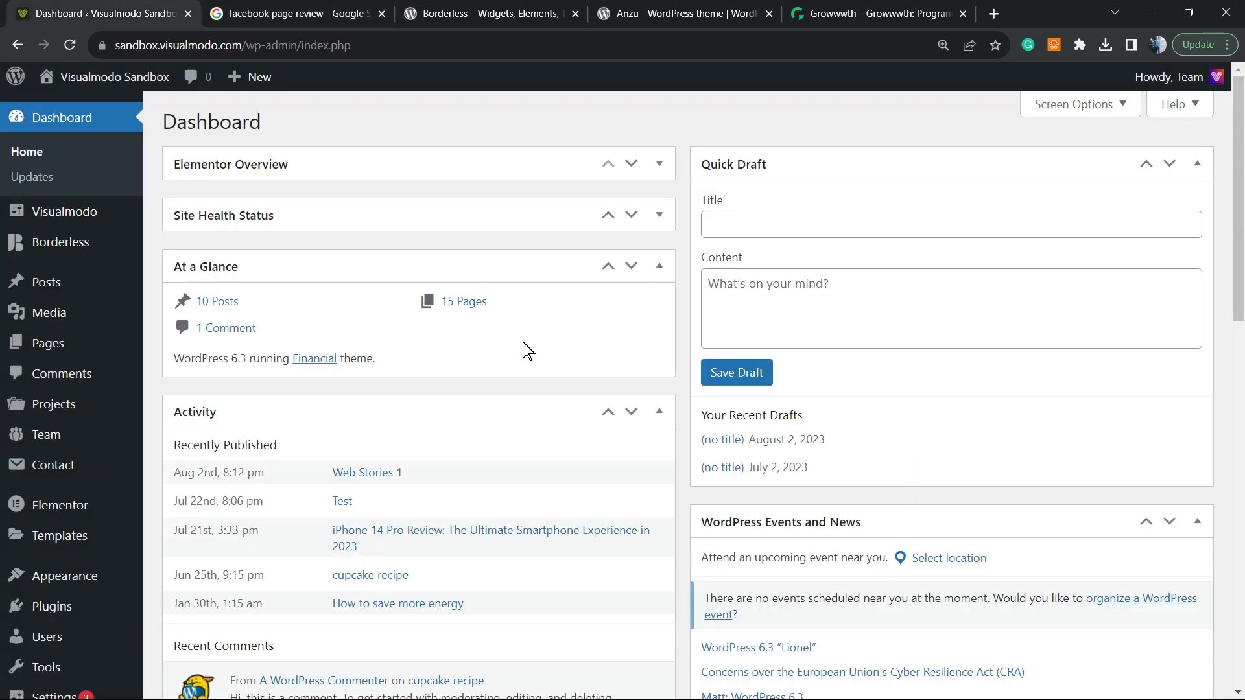
{"action": "mouse_move", "coordinate": [524, 355]}
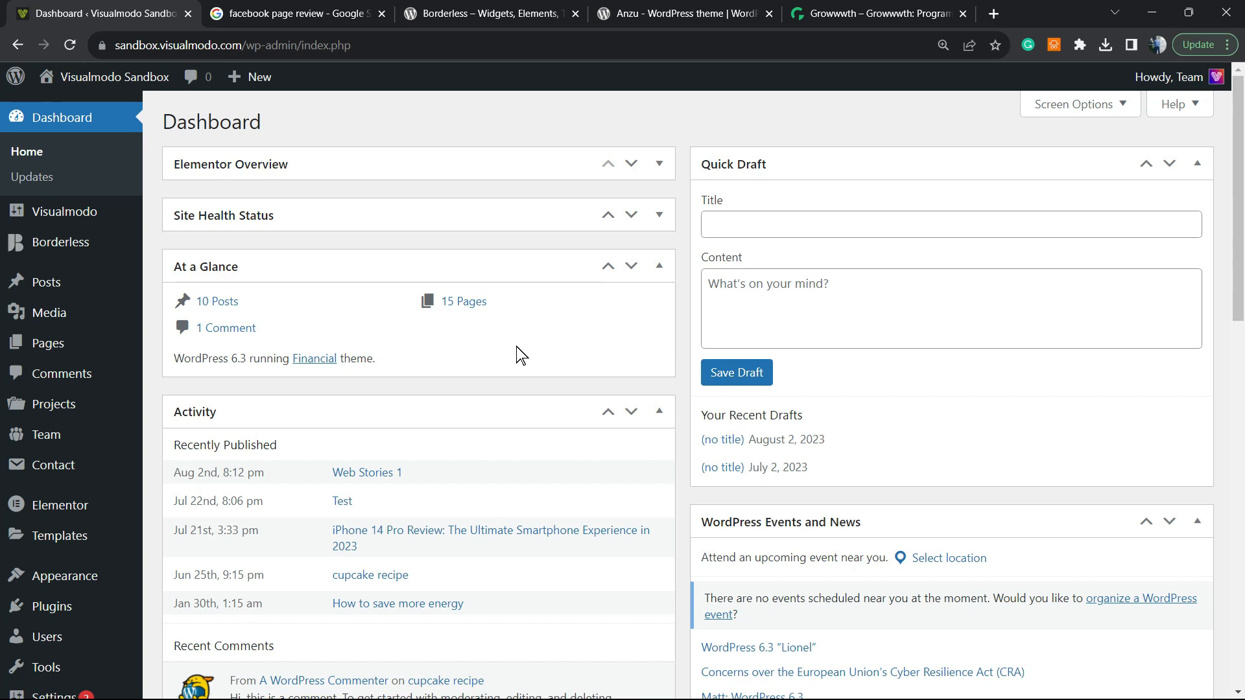
{"action": "mouse_move", "coordinate": [493, 396]}
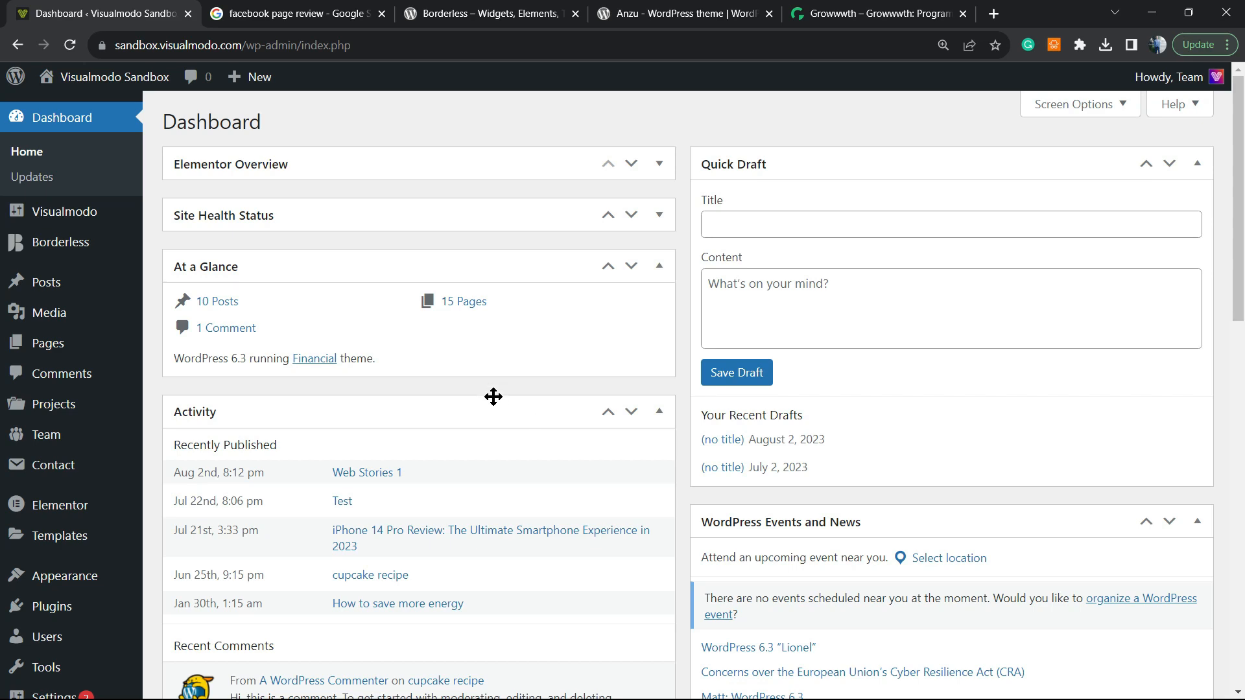
{"action": "mouse_move", "coordinate": [207, 258]}
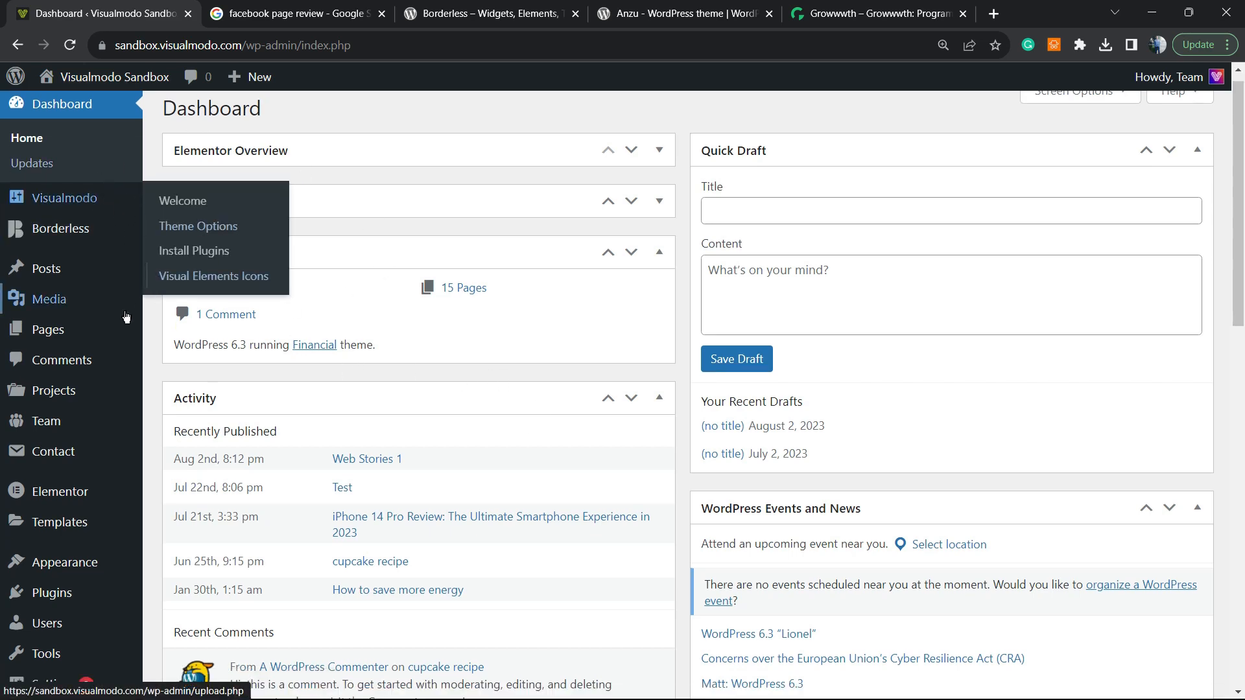
{"action": "scroll", "scroll_direction": "down", "scroll_amount": 3}
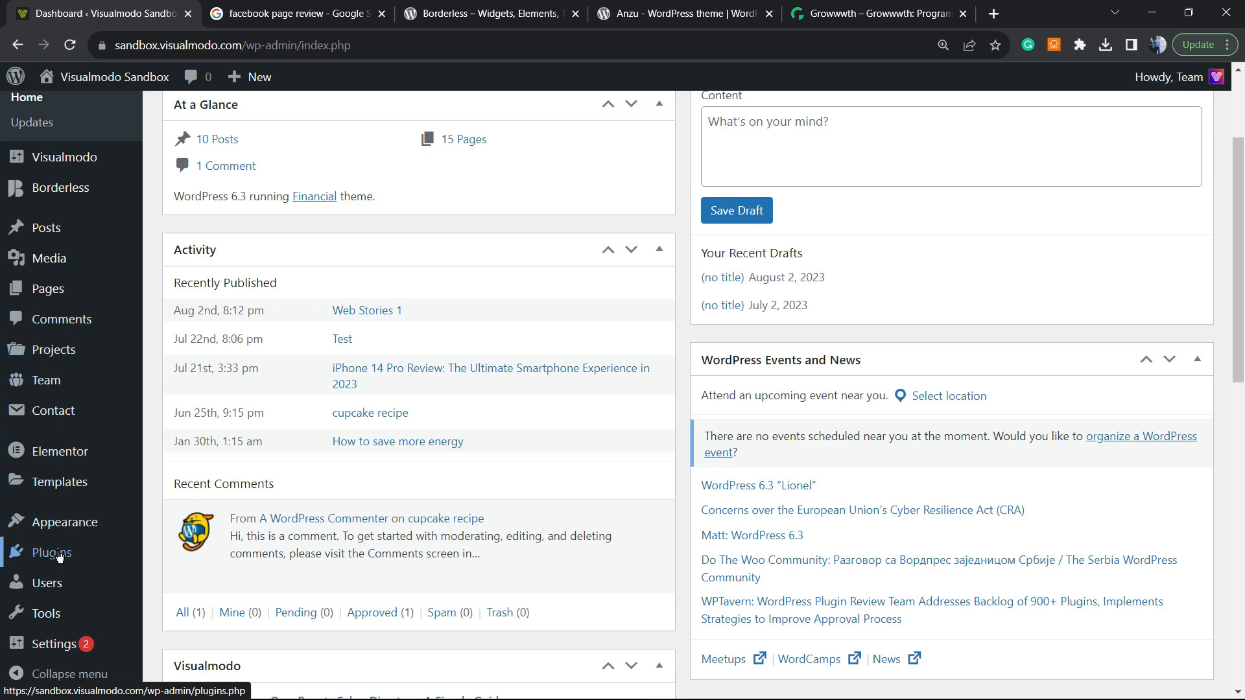
{"action": "left_click", "coordinate": [51, 552]}
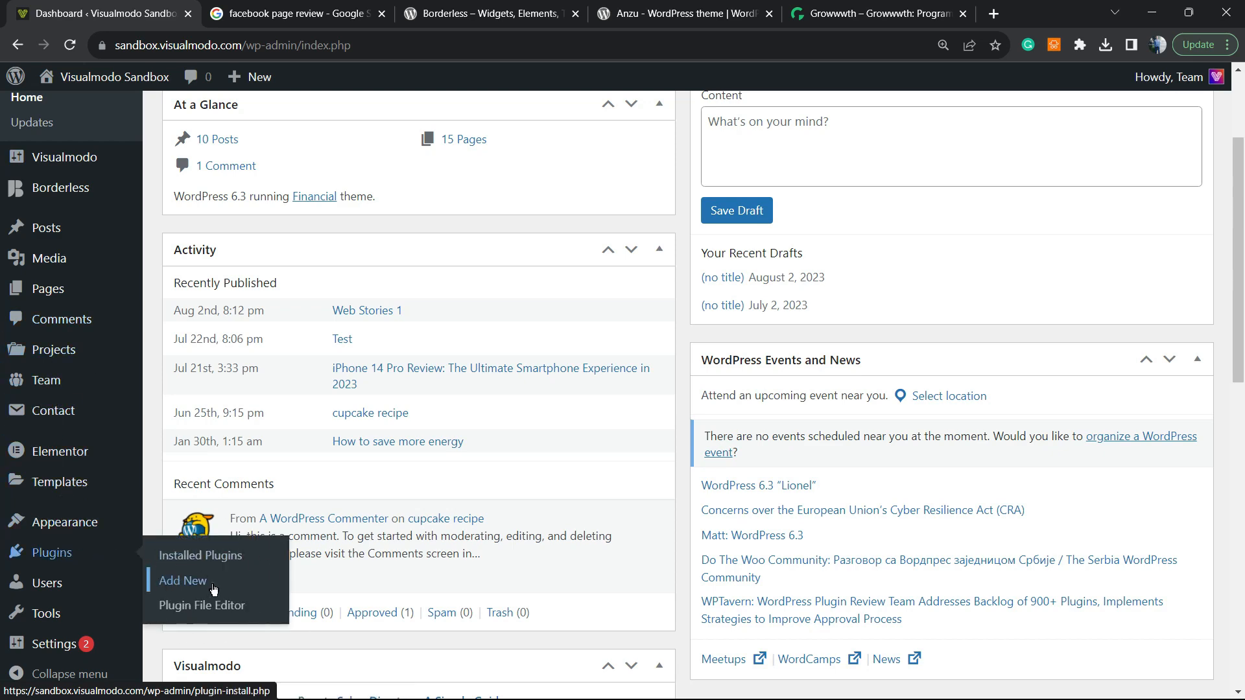
{"action": "left_click", "coordinate": [182, 580]}
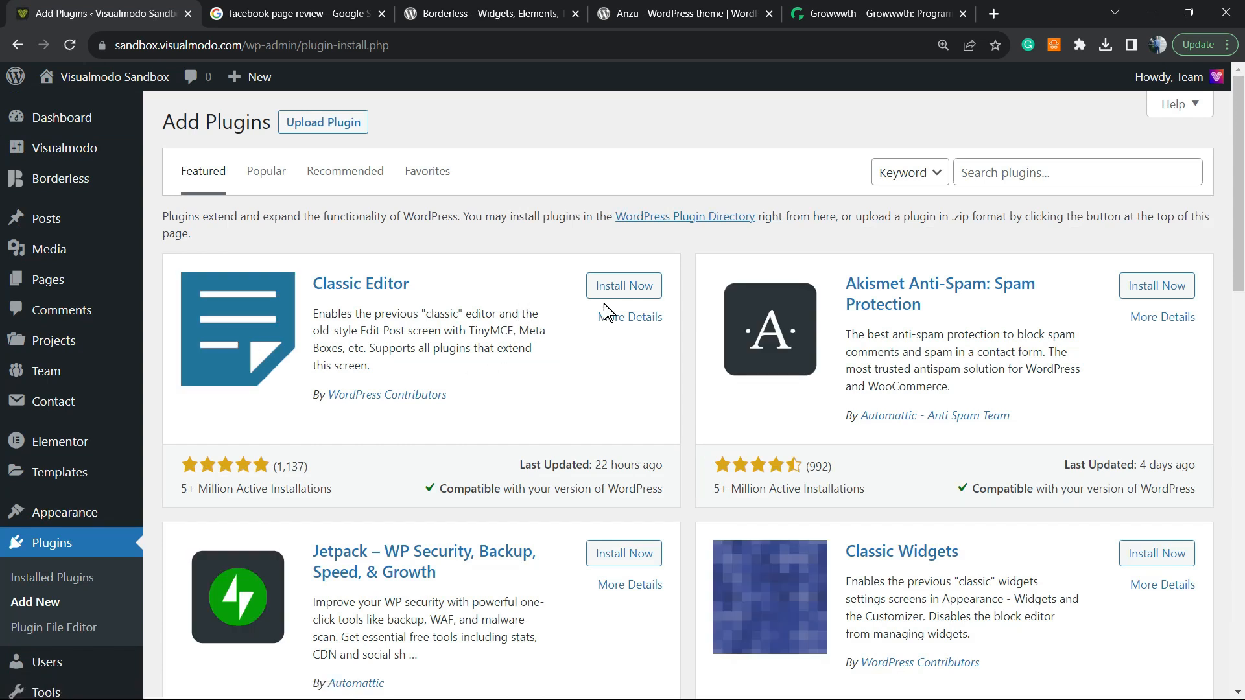
- Search the plugin directory for 'Social Reviews & Recommendations'
{"action": "left_click", "coordinate": [1076, 171]}
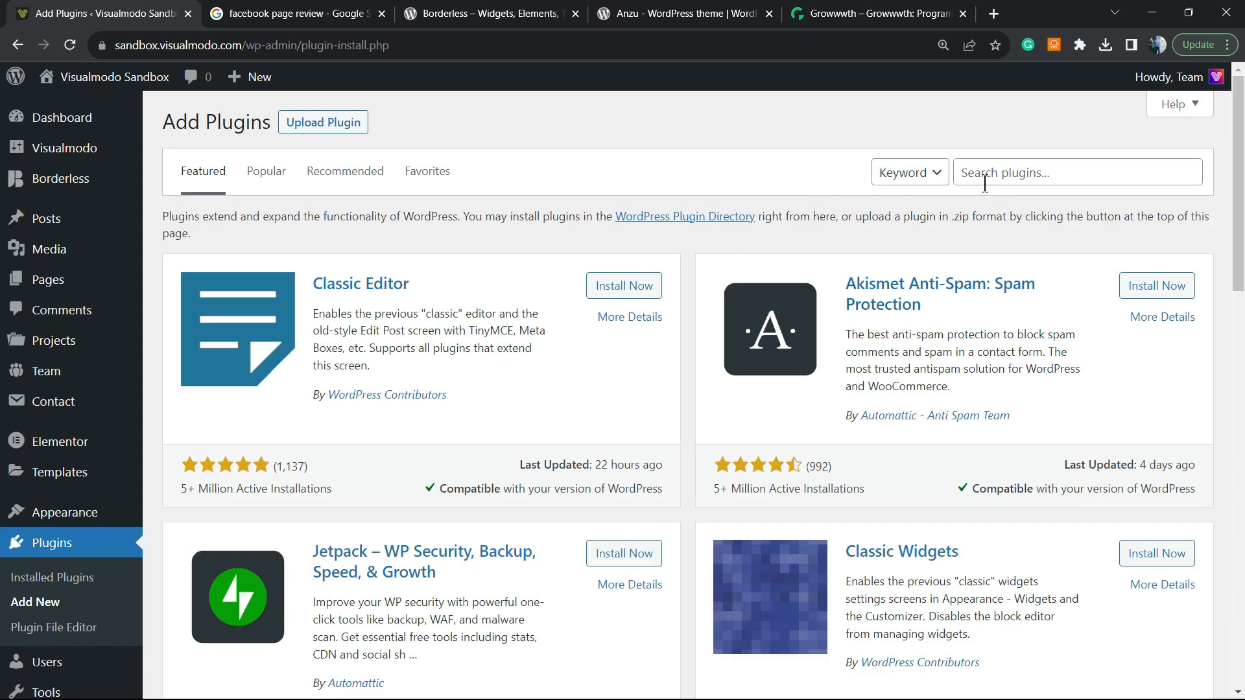
{"action": "type", "text": "Social Reviews & Recommendations"}
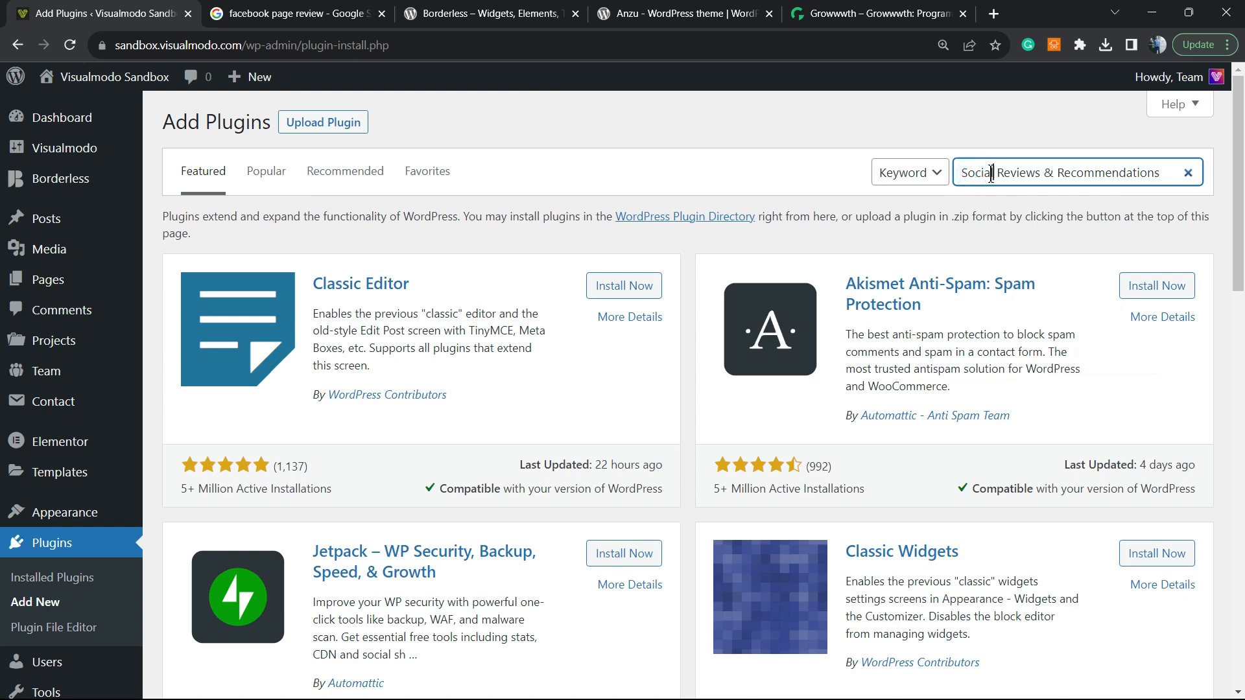
{"action": "key", "text": "Enter"}
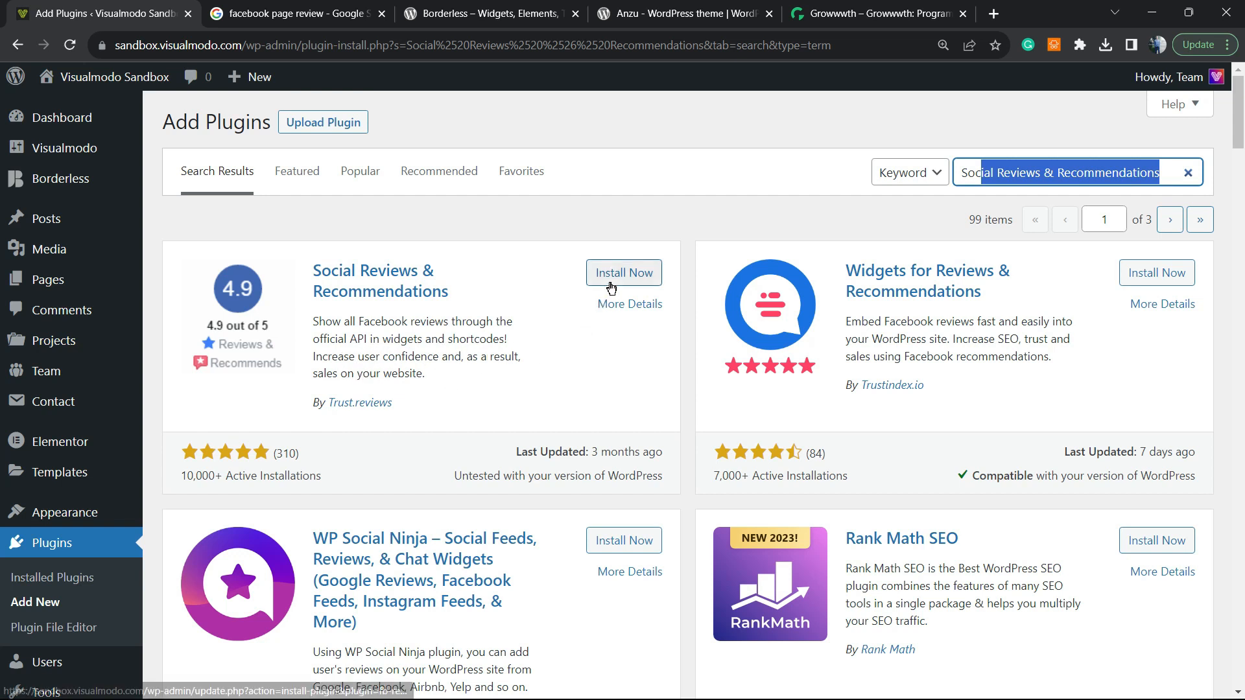
- Install the Social Reviews & Recommendations plugin and activate it
{"action": "left_click", "coordinate": [617, 272]}
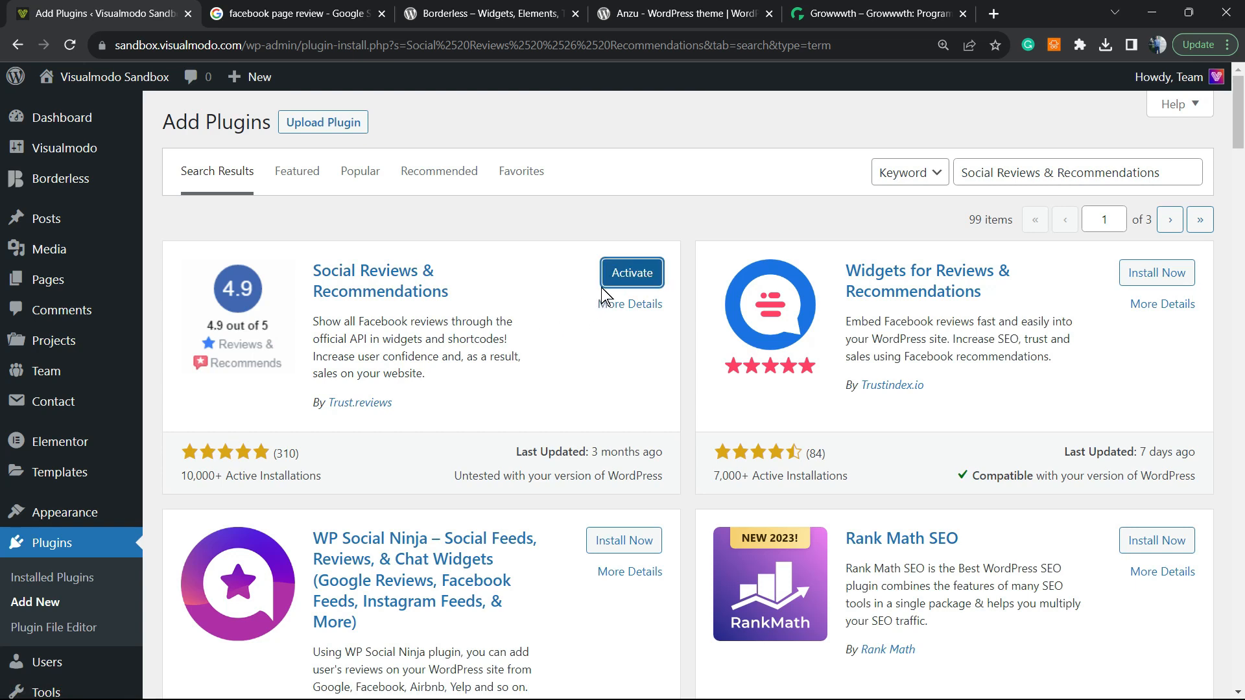
{"action": "left_click", "coordinate": [632, 273]}
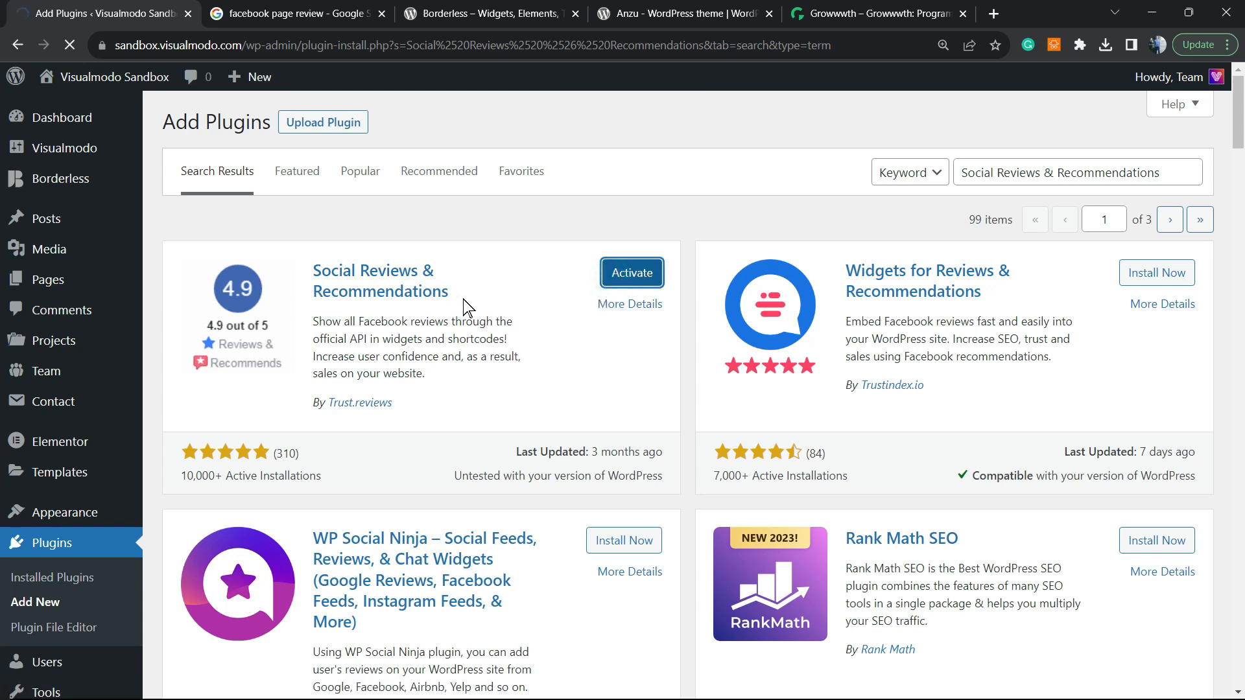
{"action": "left_click", "coordinate": [632, 273]}
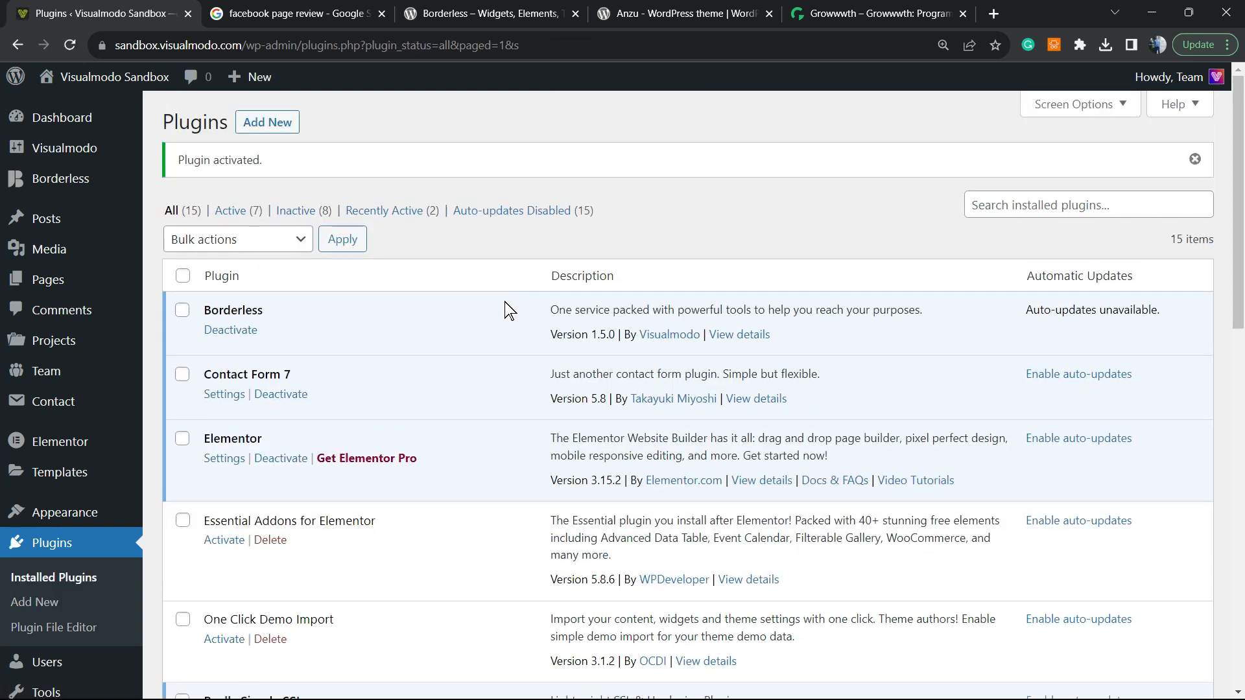
{"action": "mouse_move", "coordinate": [502, 316]}
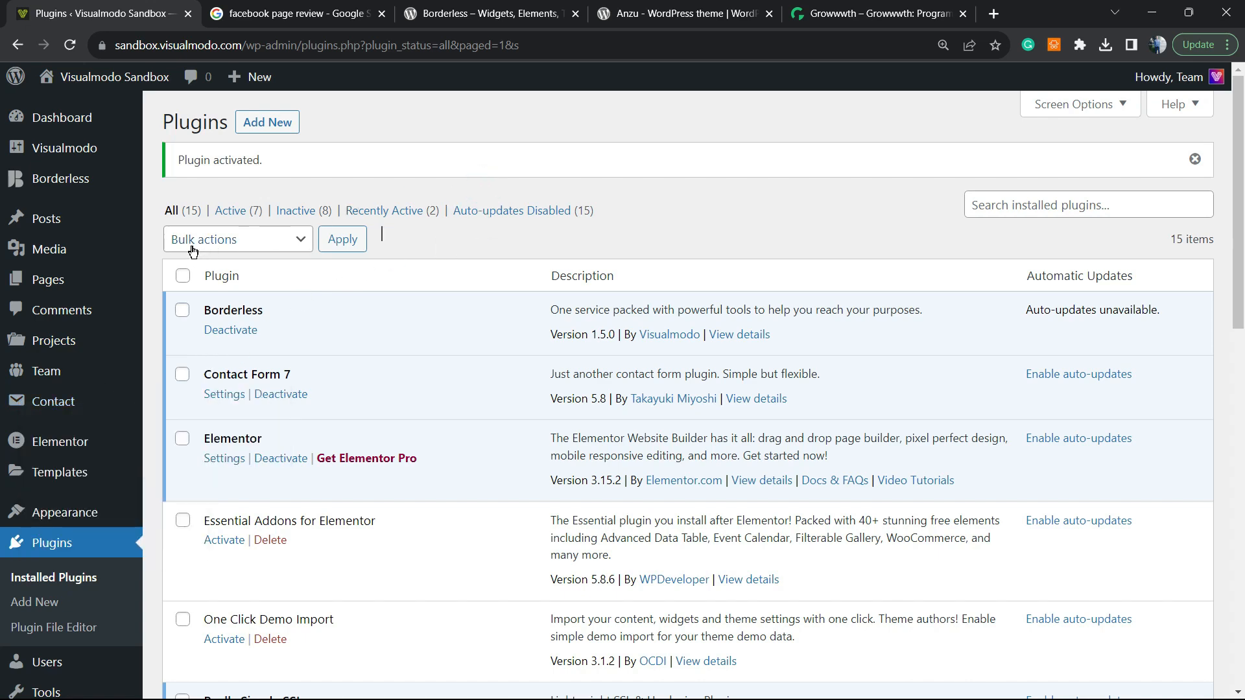
{"action": "scroll", "scroll_direction": "down", "scroll_amount": 3}
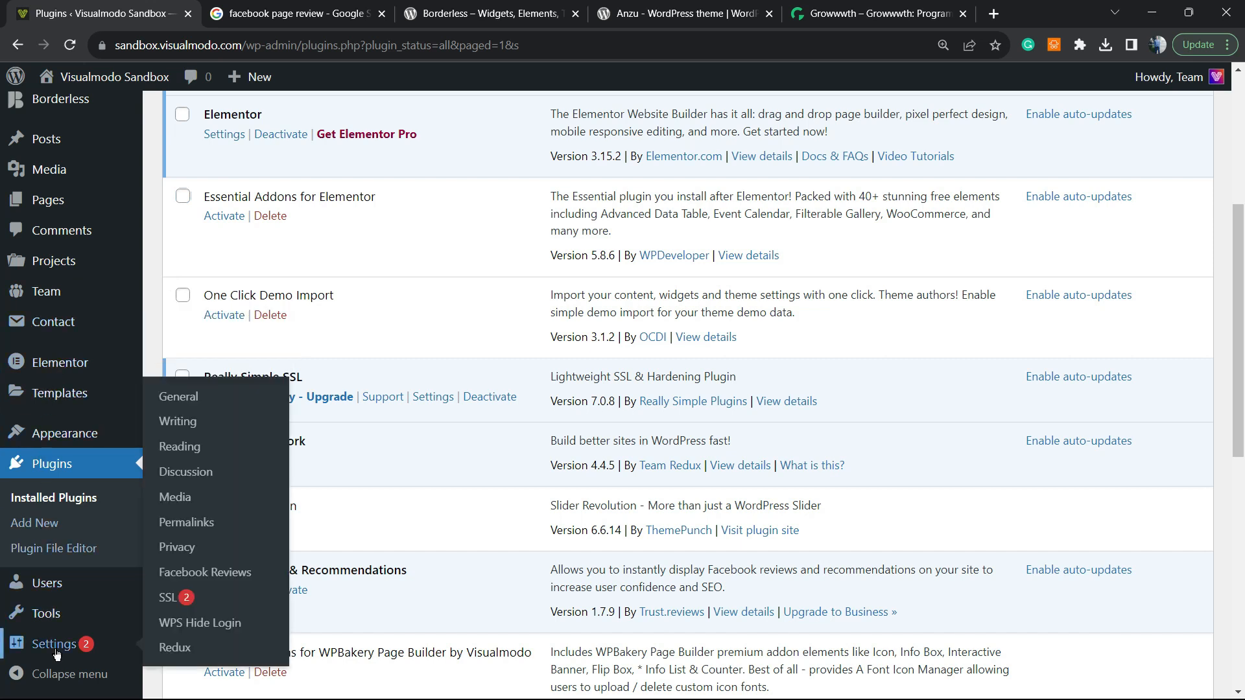
{"action": "mouse_move", "coordinate": [218, 572]}
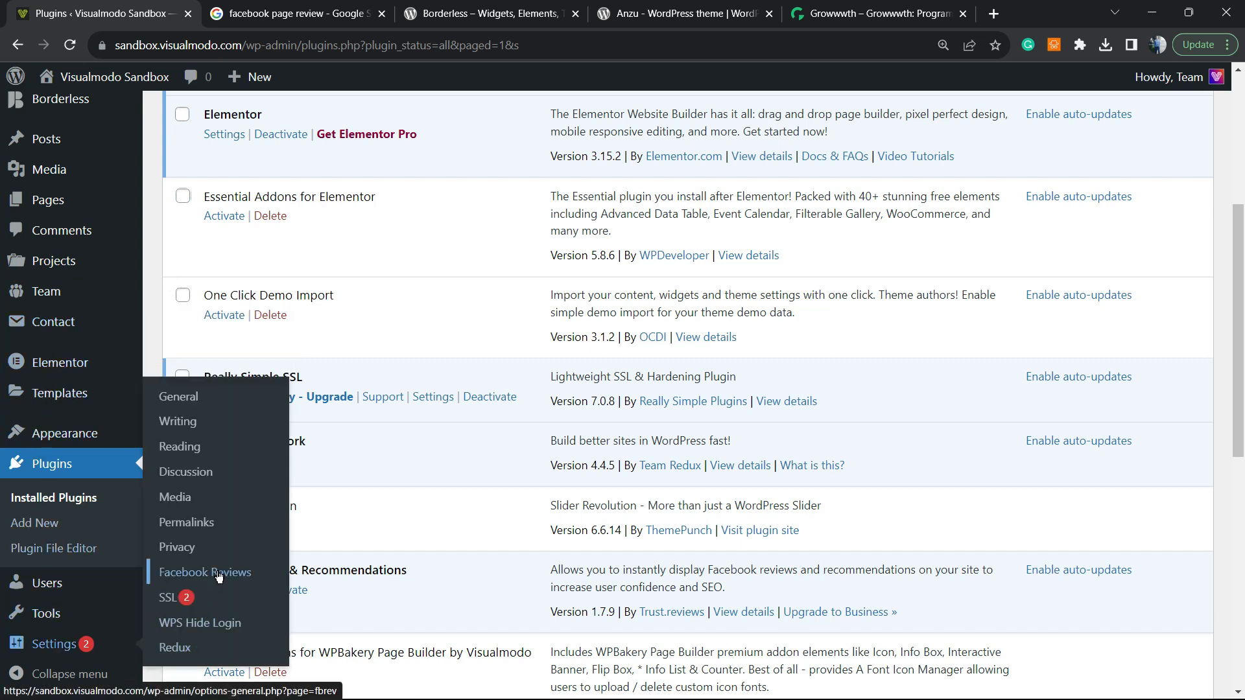
{"action": "mouse_move", "coordinate": [219, 573]}
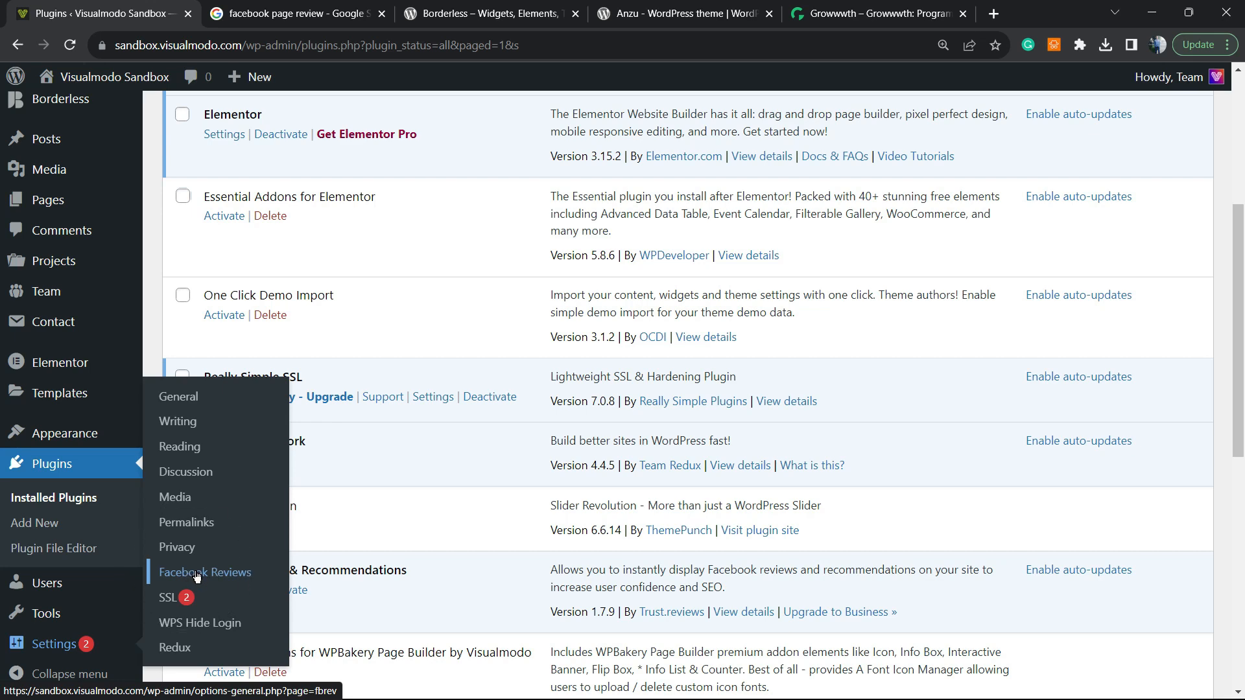
- Reach Settings > Facebook Reviews Shortcode section and start Log In with Facebook
{"action": "left_click", "coordinate": [204, 573]}
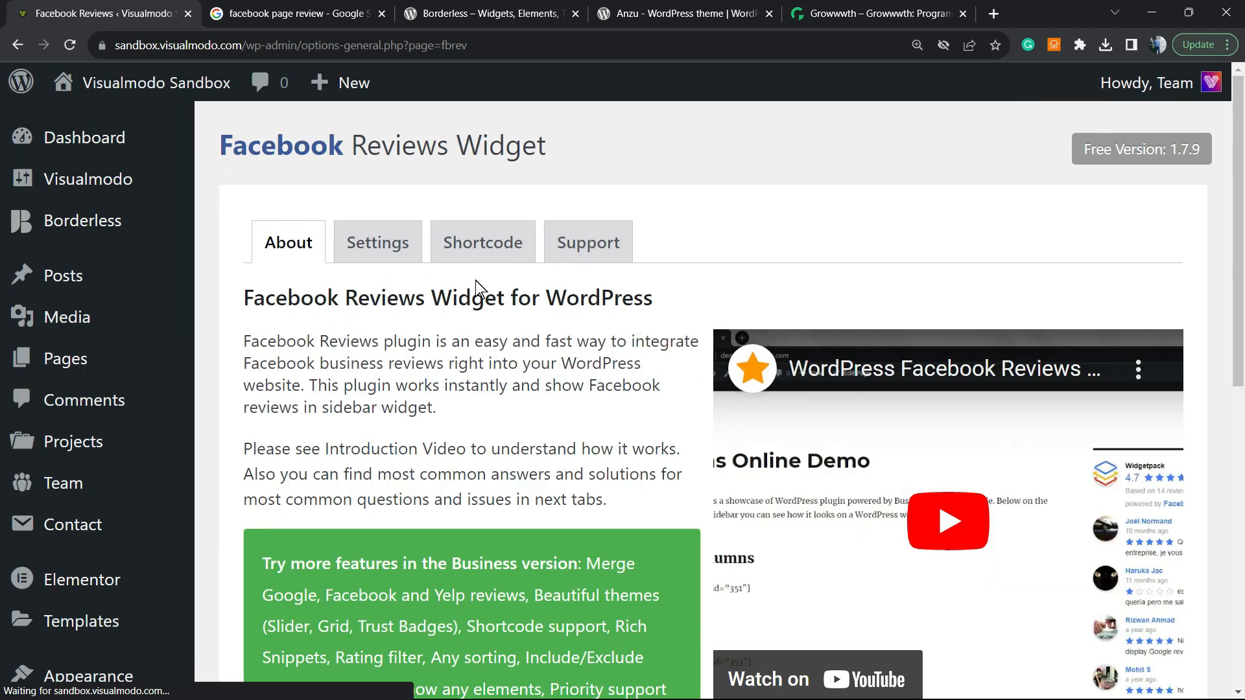
{"action": "left_click", "coordinate": [483, 242]}
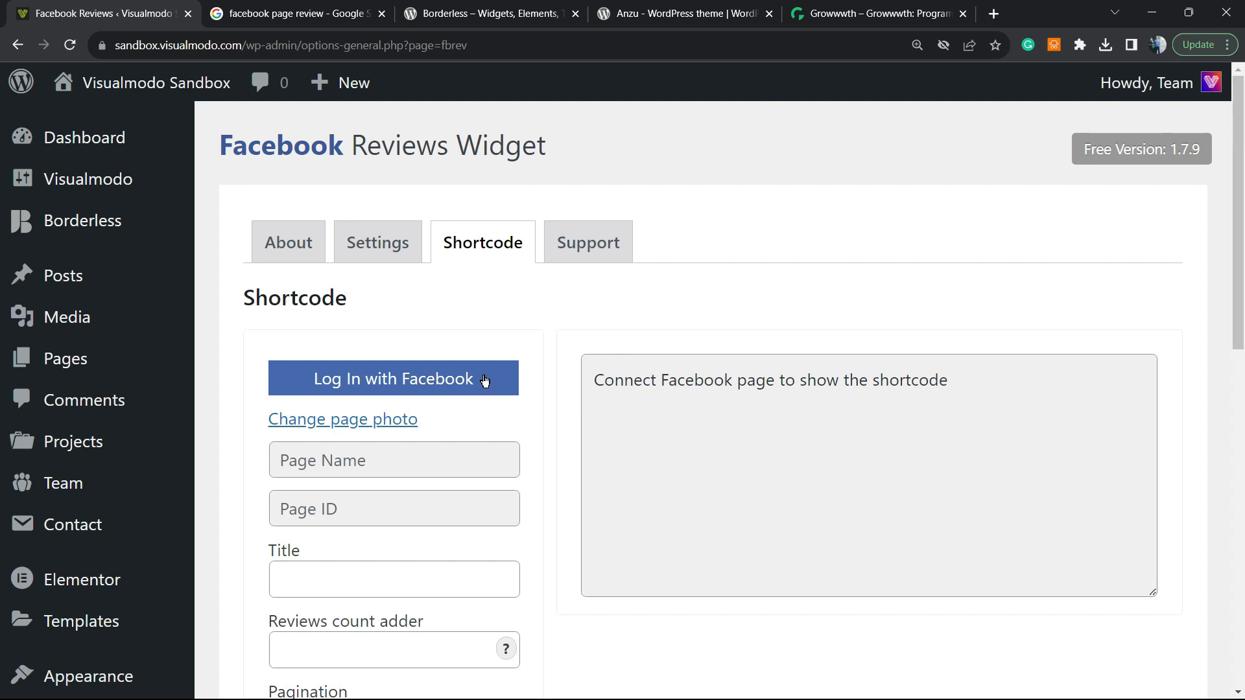
{"action": "left_click", "coordinate": [393, 379]}
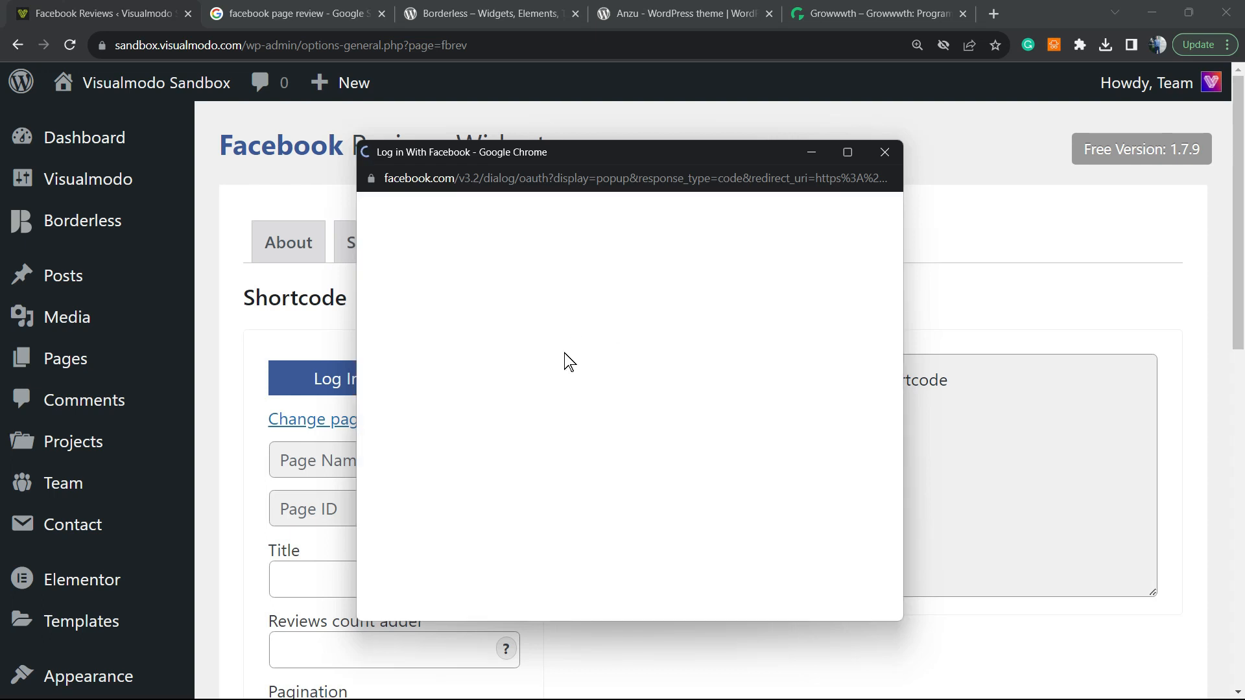
{"action": "mouse_move", "coordinate": [638, 382]}
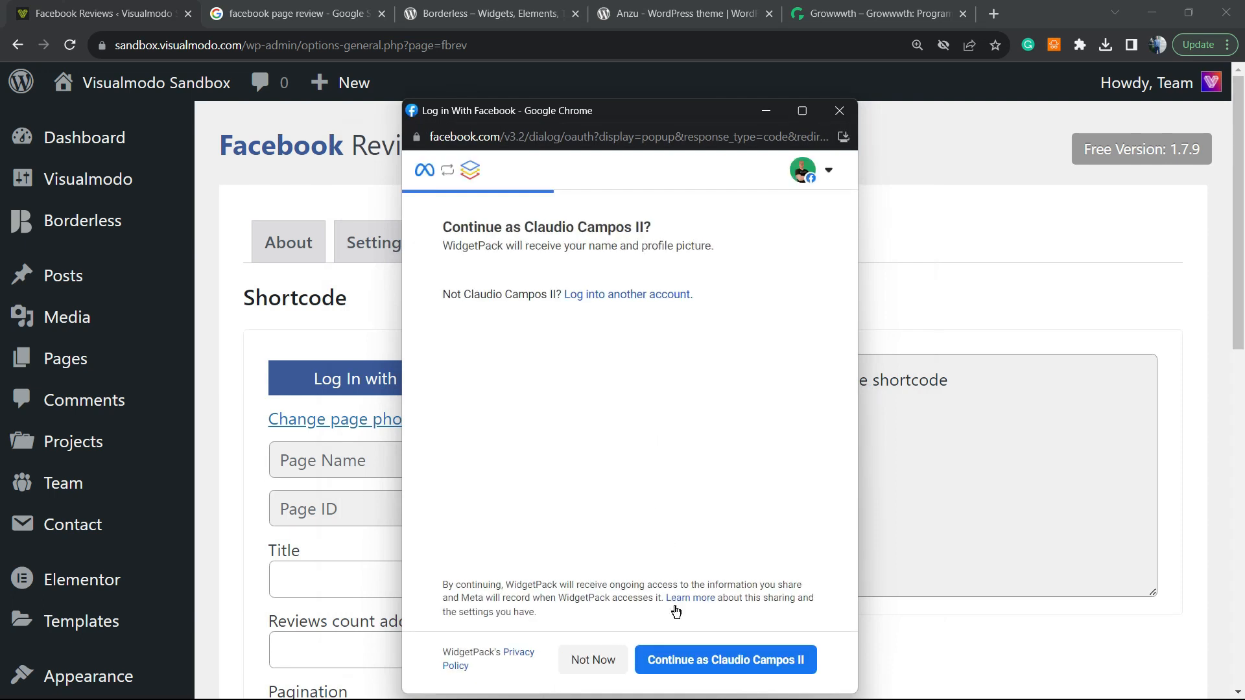
- Continue as the signed-in account, grant WidgetPack access to the Visualmodo page and save permissions
{"action": "left_click", "coordinate": [726, 660]}
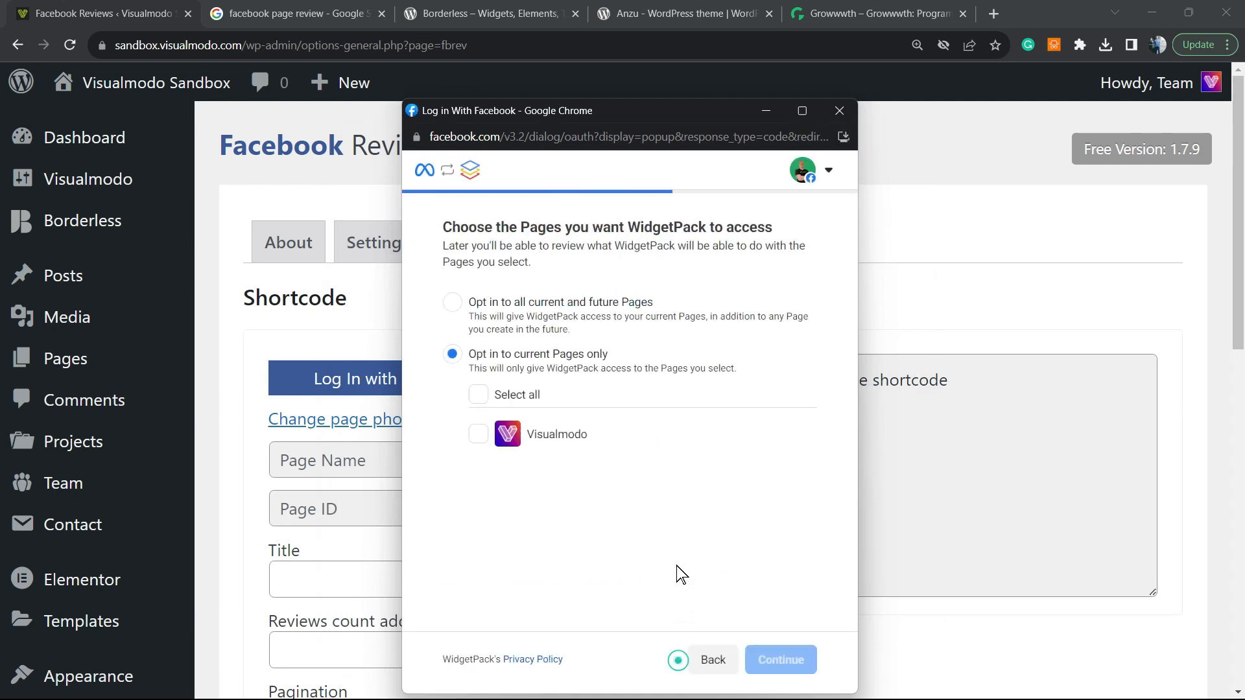
{"action": "left_click", "coordinate": [478, 395]}
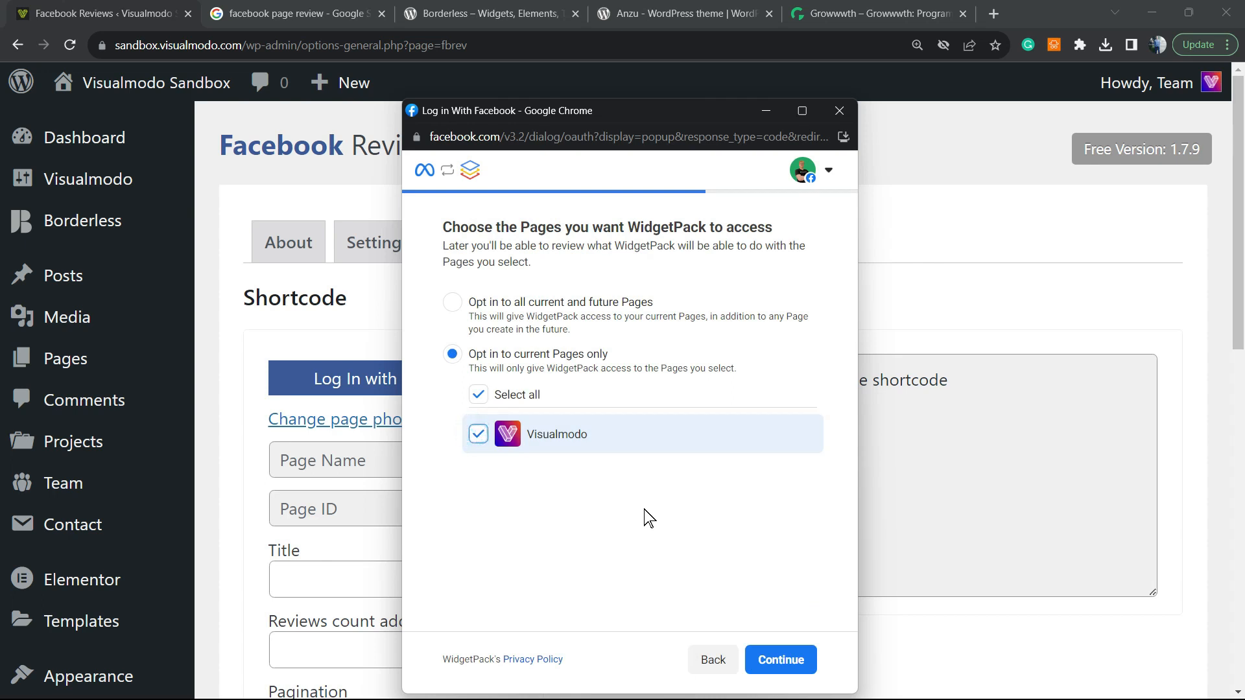
{"action": "left_click", "coordinate": [781, 659]}
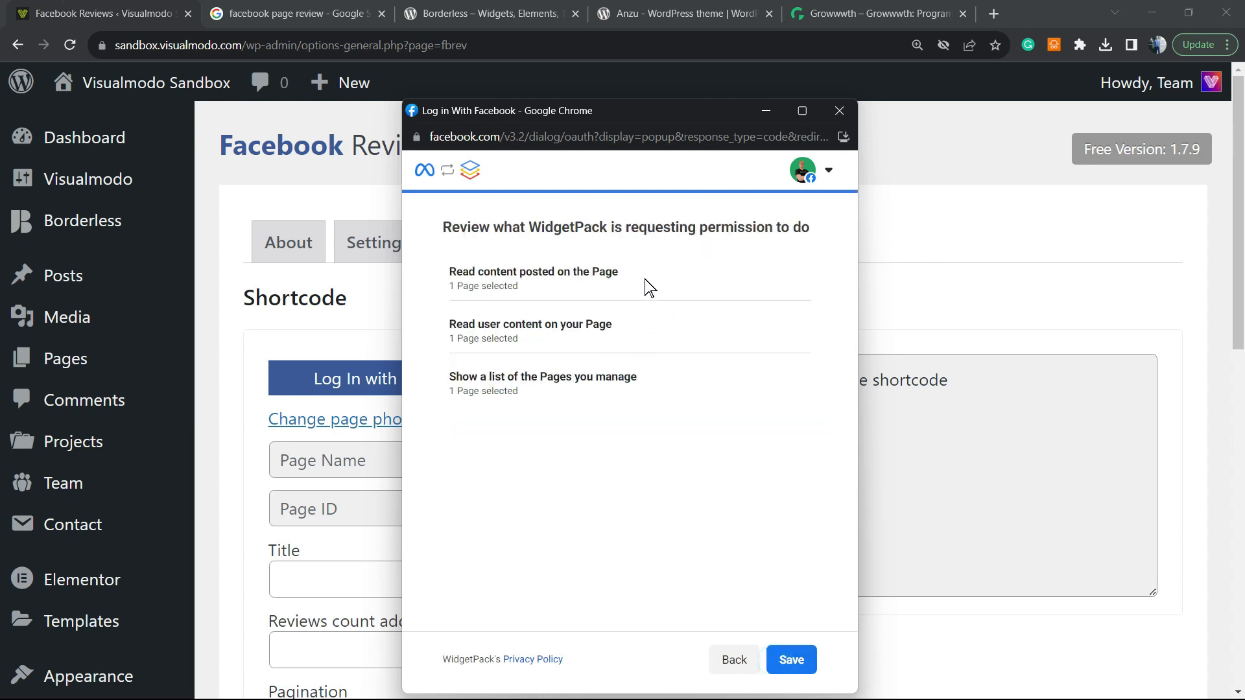
{"action": "mouse_move", "coordinate": [708, 596]}
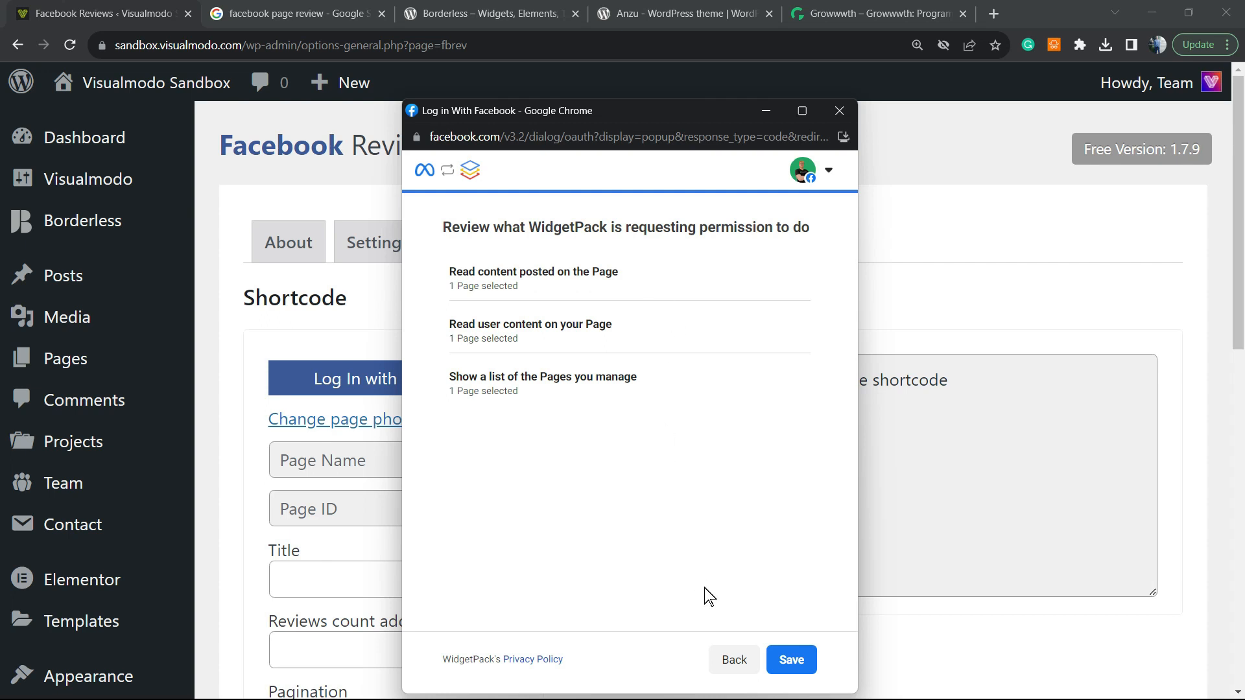
{"action": "left_click", "coordinate": [791, 660]}
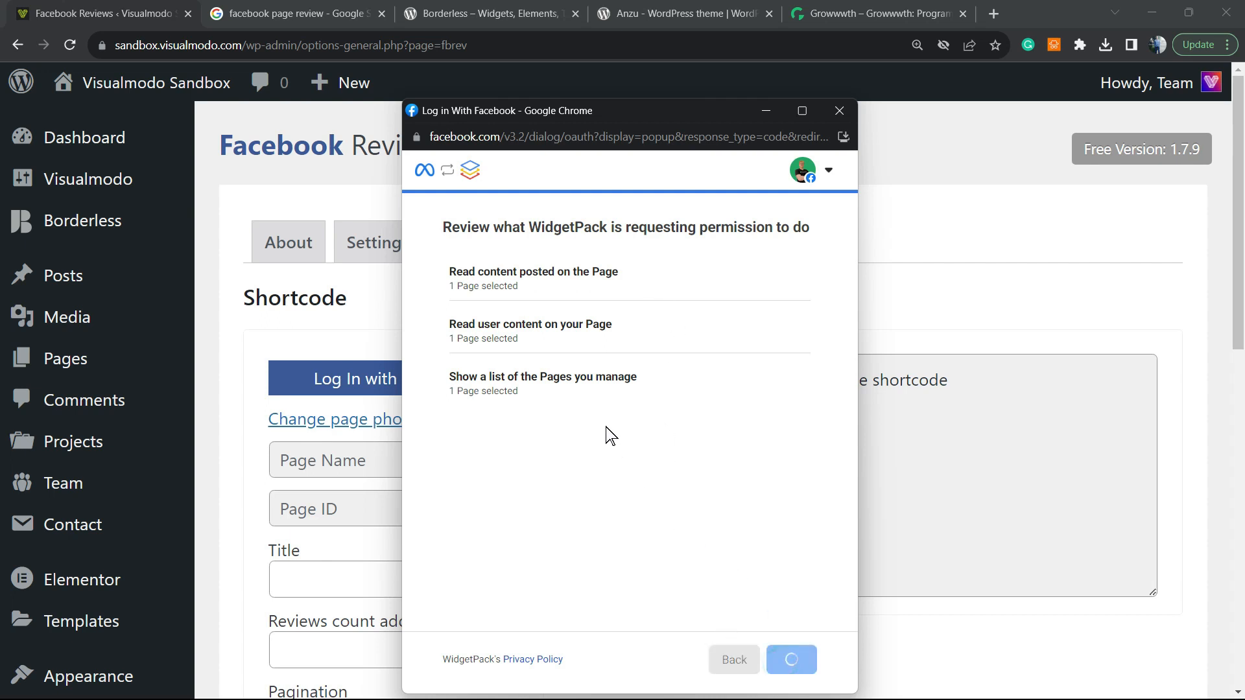
{"action": "left_click", "coordinate": [791, 659]}
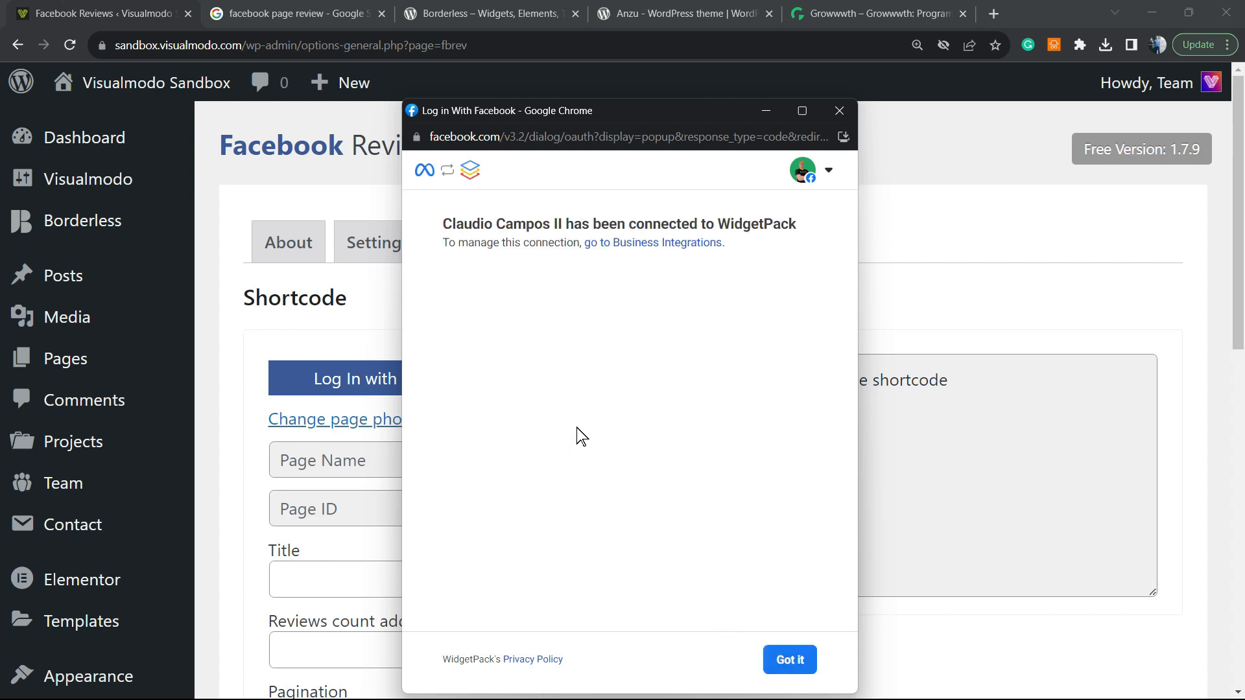
{"action": "mouse_move", "coordinate": [712, 497]}
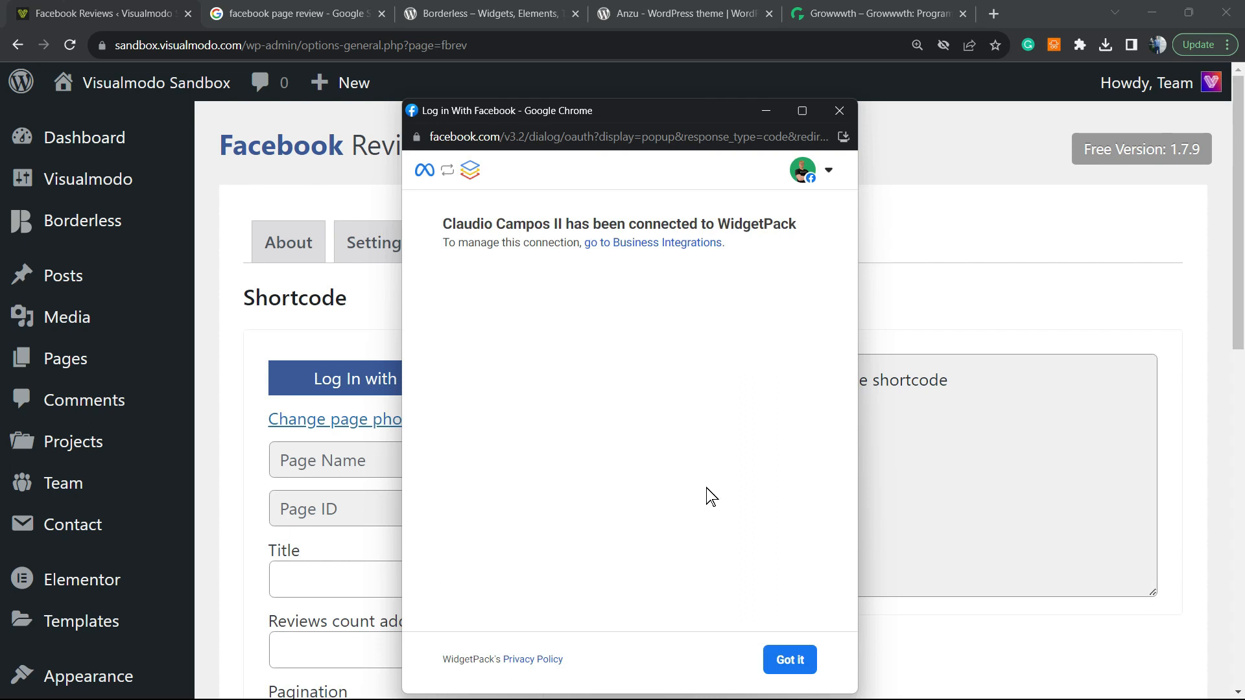
- Dismiss the confirmation, review the widget and Advance Options, and copy the generated fbrev shortcode
{"action": "left_click", "coordinate": [790, 659]}
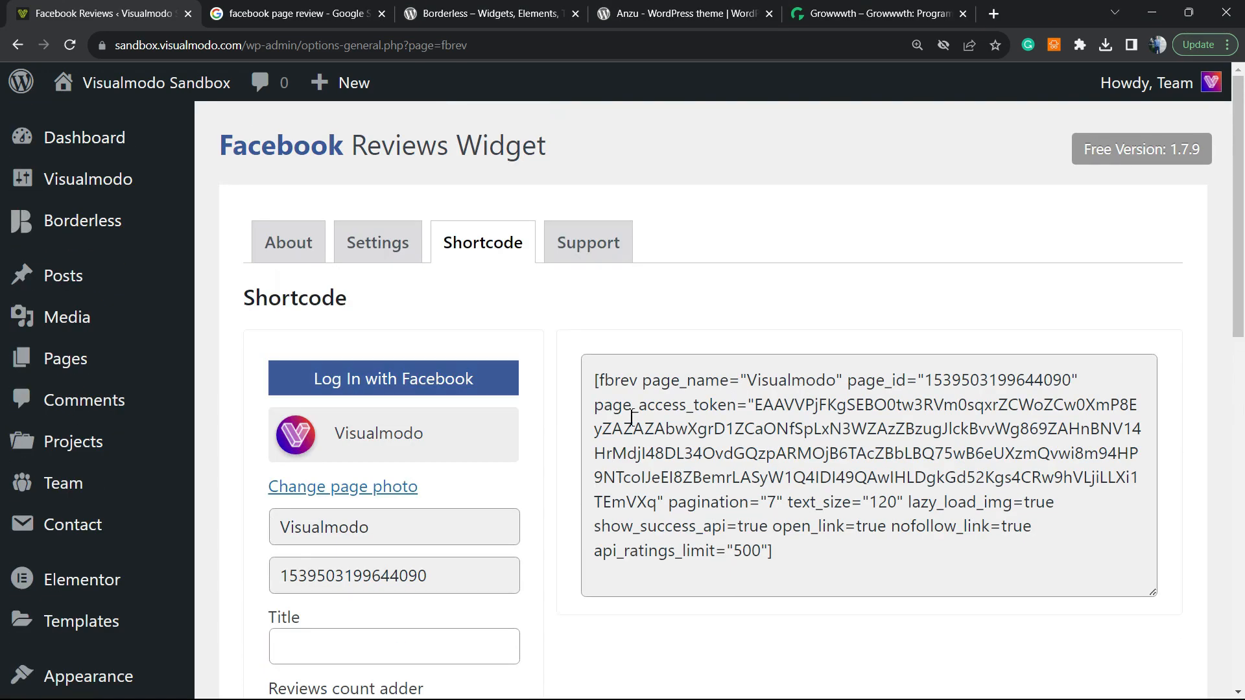
{"action": "scroll", "scroll_direction": "down", "scroll_amount": 3}
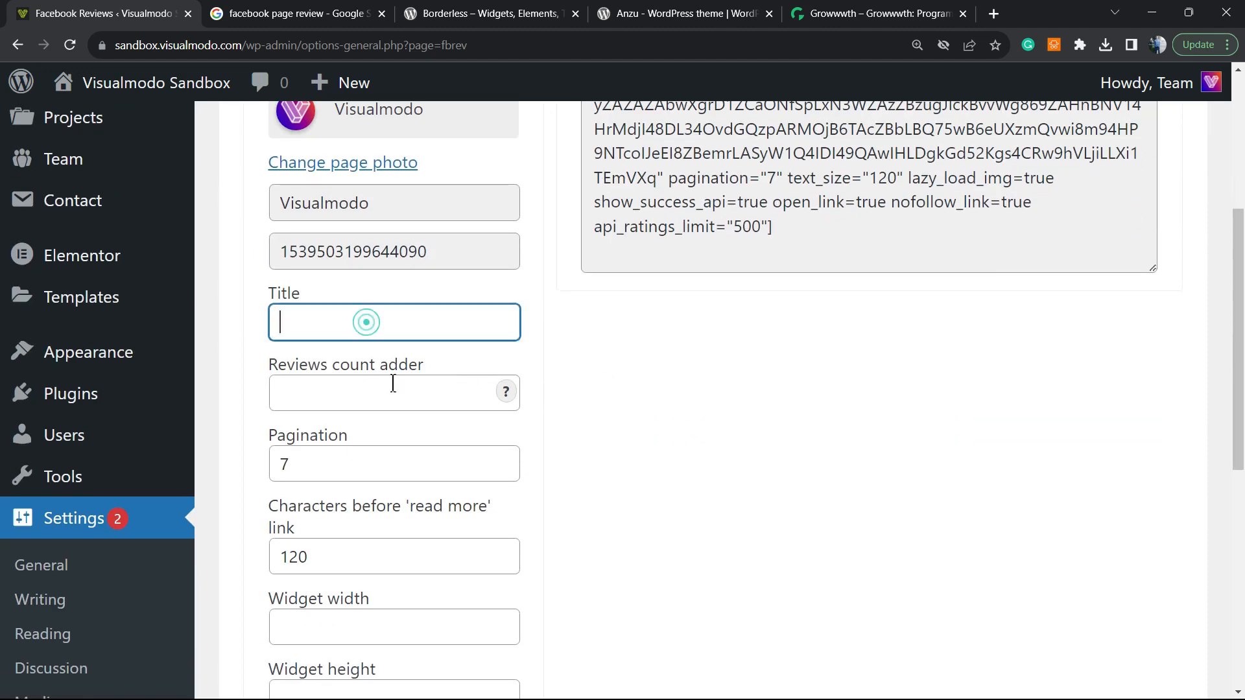
{"action": "scroll", "scroll_direction": "down", "scroll_amount": 3}
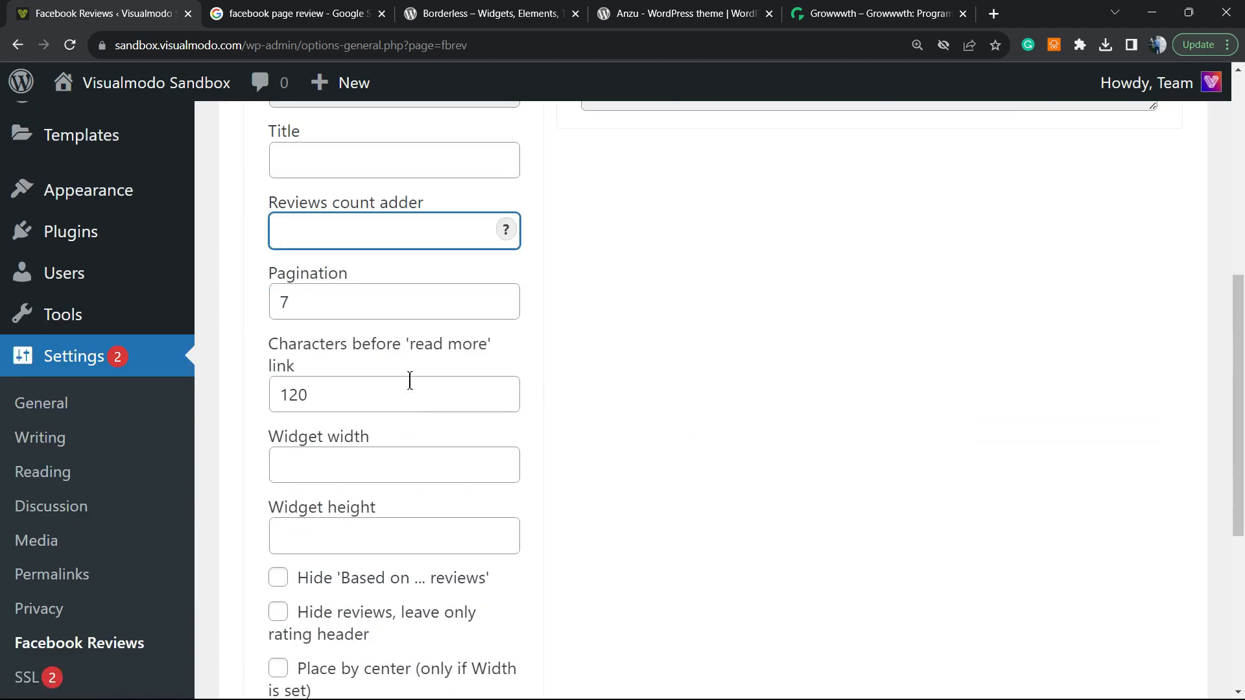
{"action": "scroll", "scroll_direction": "down", "scroll_amount": 3}
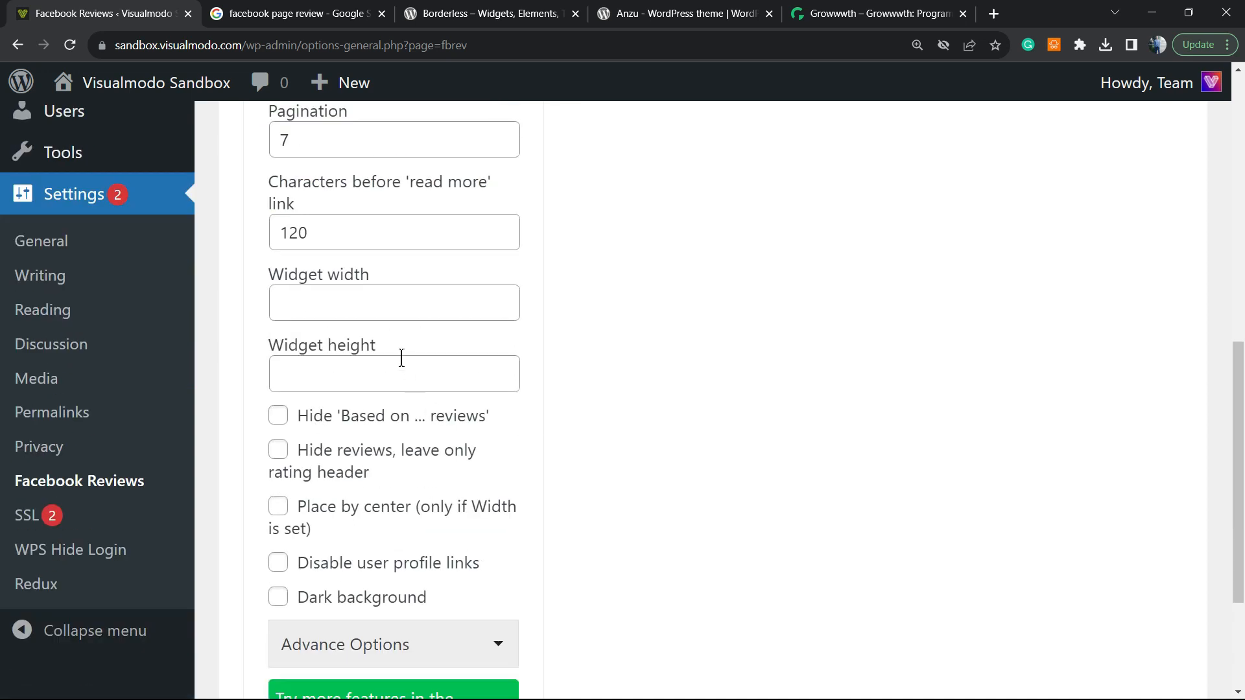
{"action": "mouse_move", "coordinate": [525, 398]}
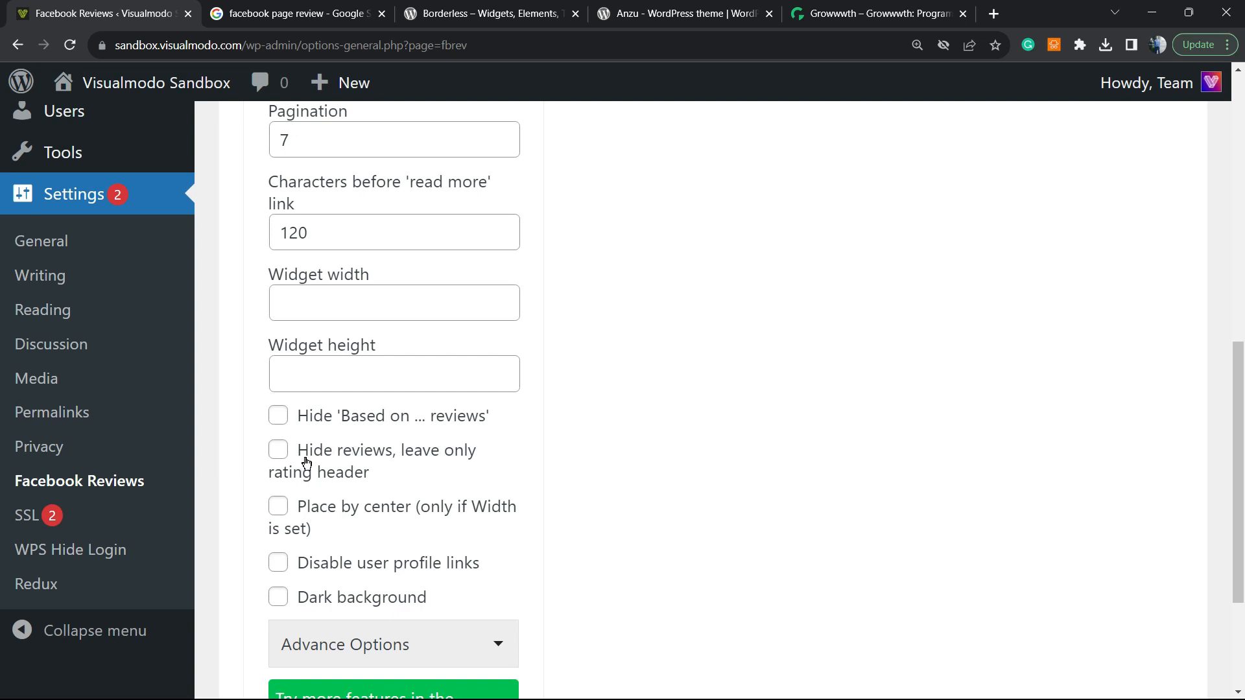
{"action": "scroll", "scroll_direction": "down", "scroll_amount": 3}
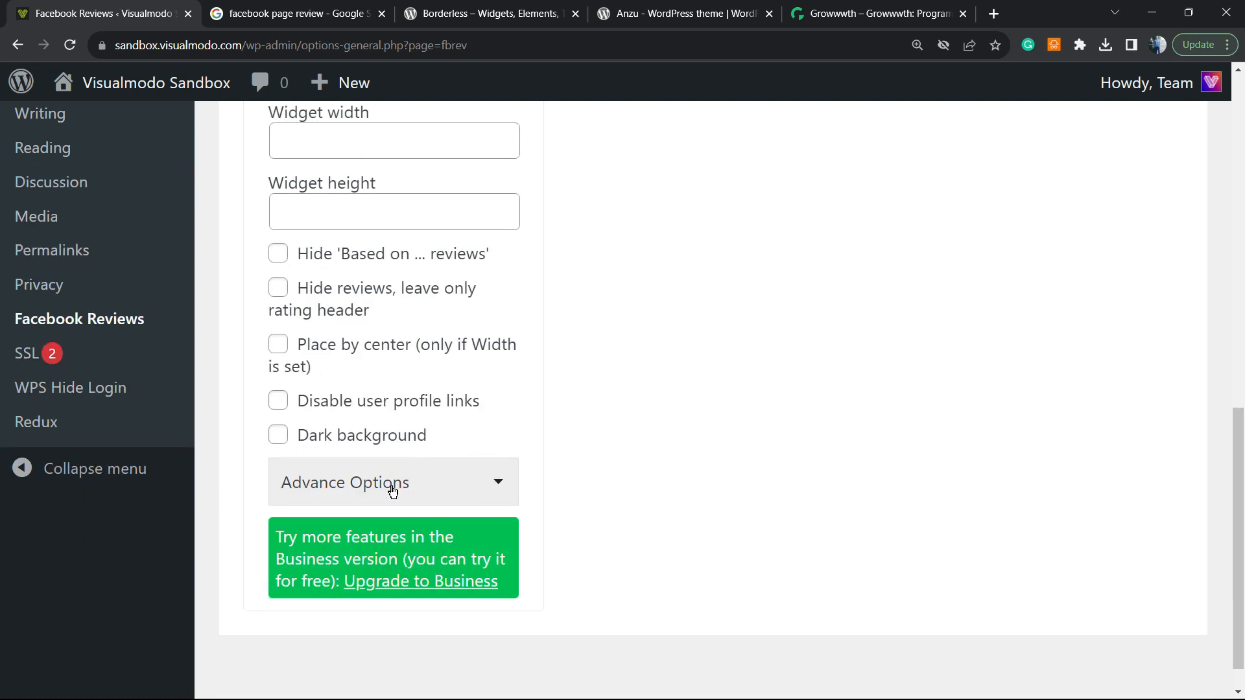
{"action": "left_click", "coordinate": [393, 482]}
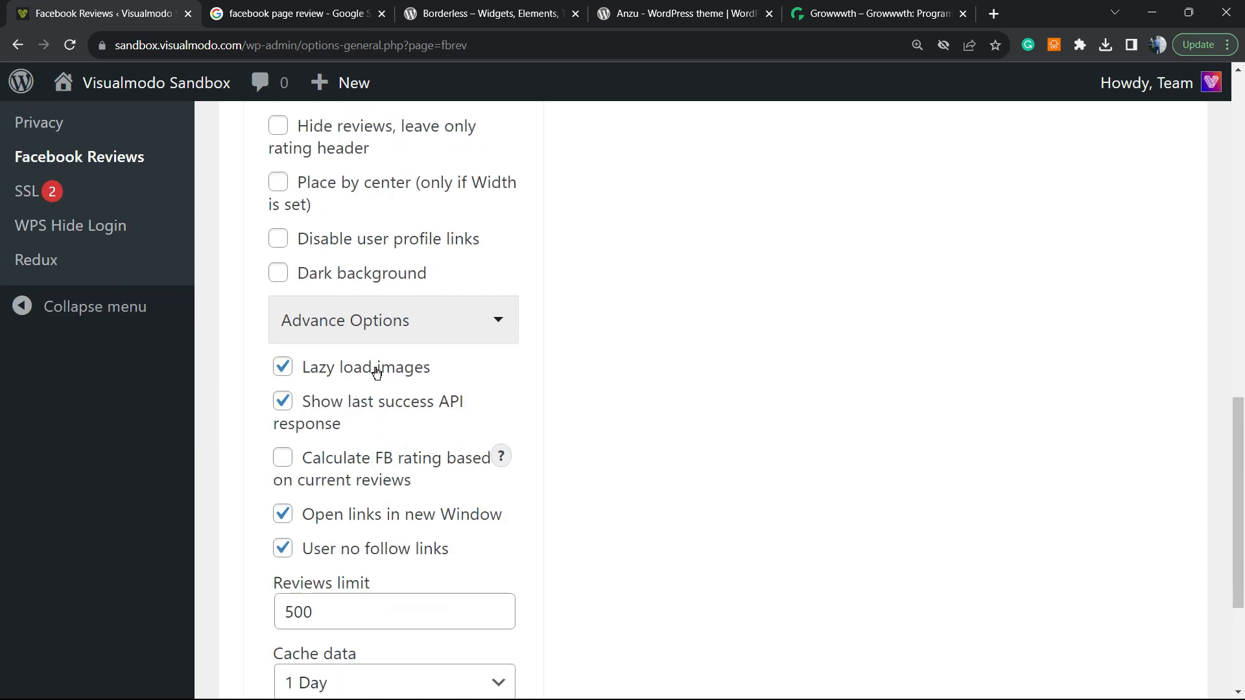
{"action": "scroll", "scroll_direction": "down", "scroll_amount": 3}
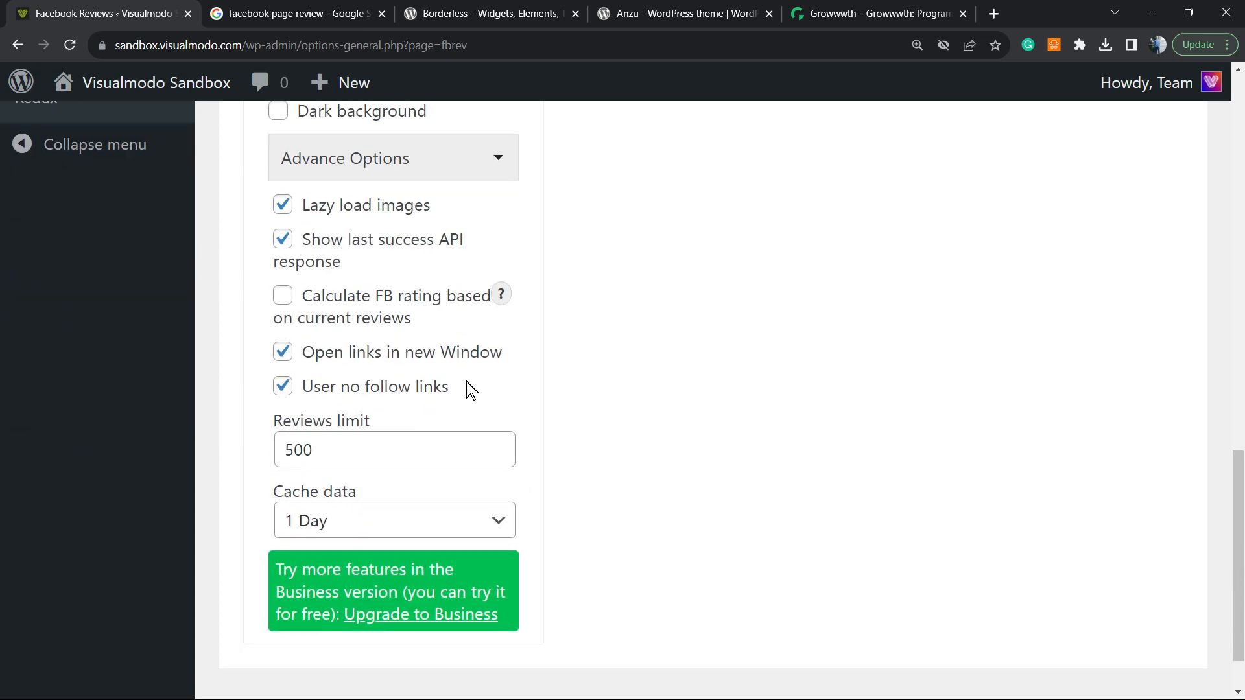
{"action": "left_click", "coordinate": [483, 242]}
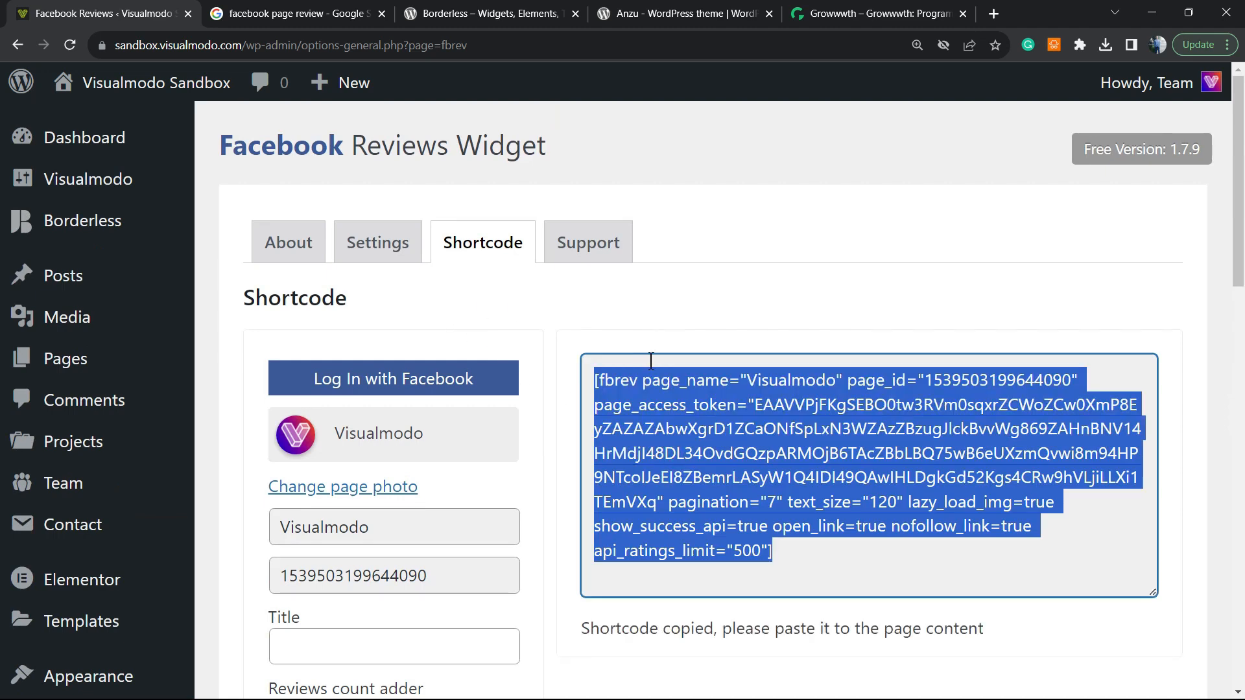
- Start a new page via Pages > Add New
{"action": "scroll", "scroll_direction": "down", "scroll_amount": 3}
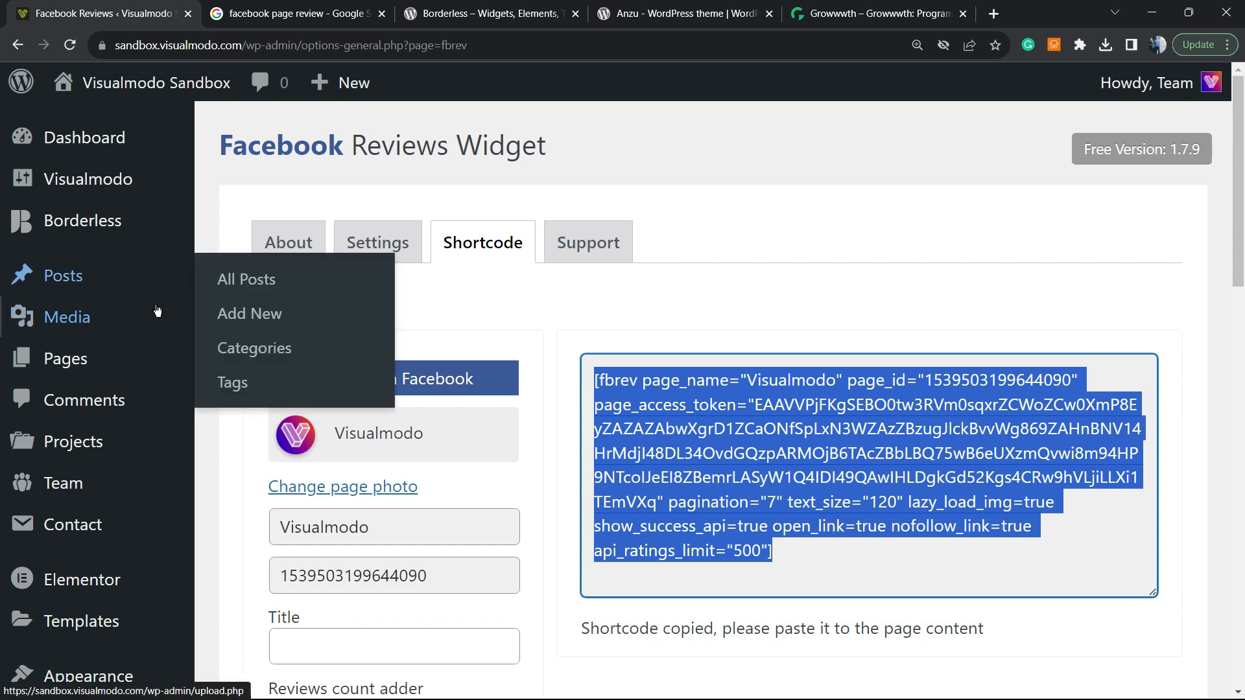
{"action": "mouse_move", "coordinate": [65, 358]}
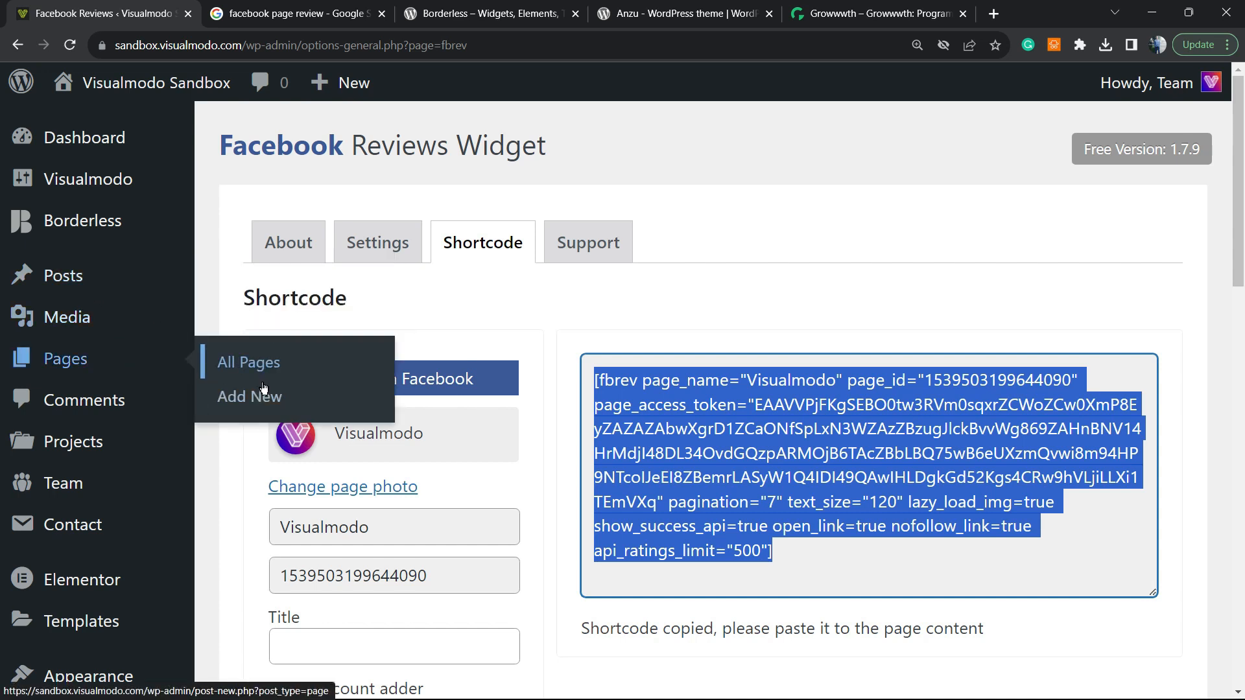
{"action": "left_click", "coordinate": [248, 396]}
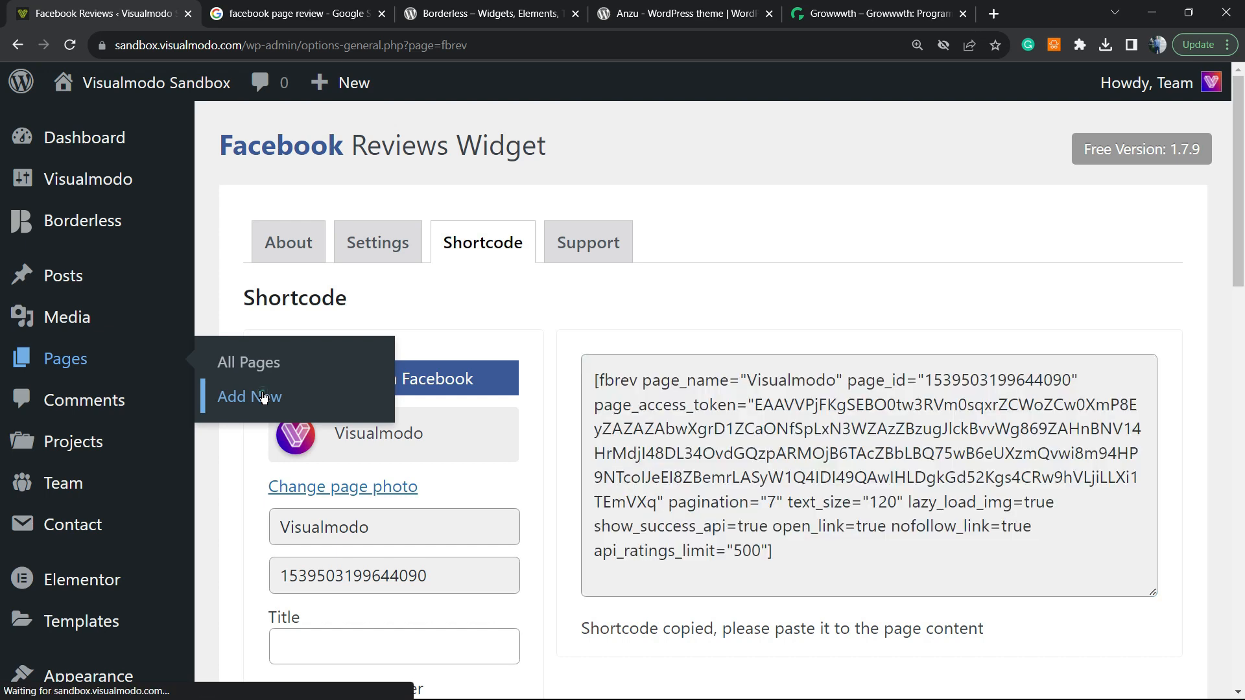
{"action": "left_click", "coordinate": [249, 397]}
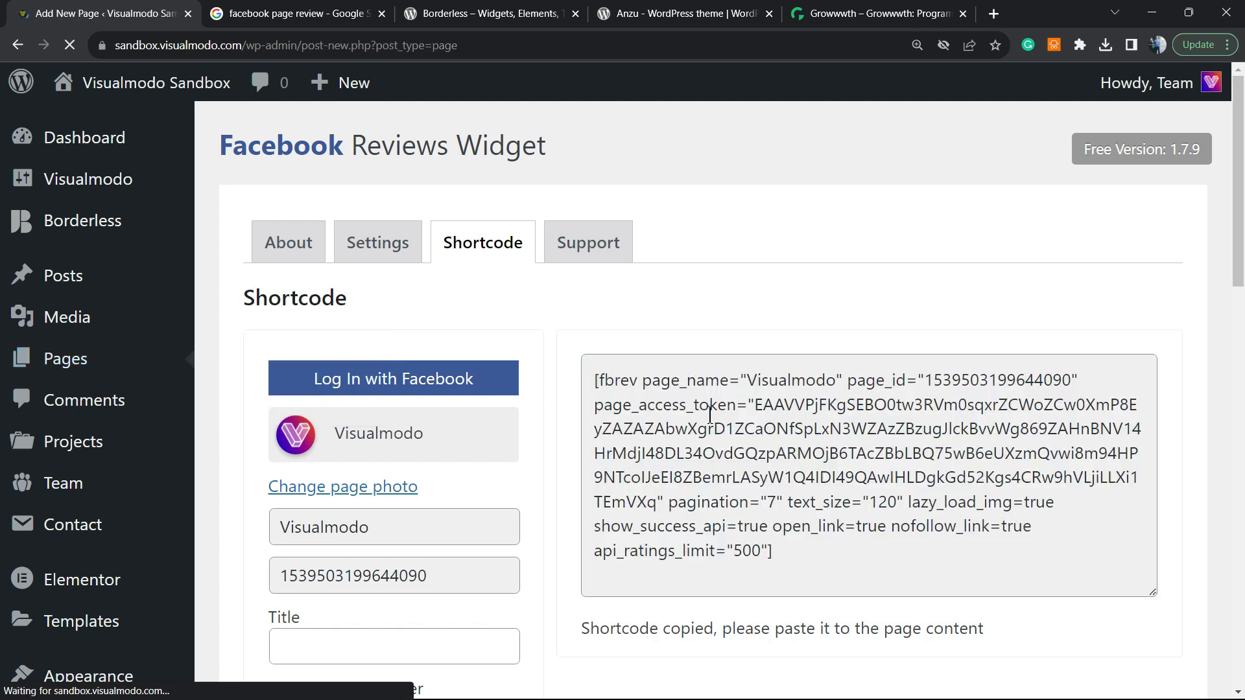
{"action": "mouse_move", "coordinate": [738, 441]}
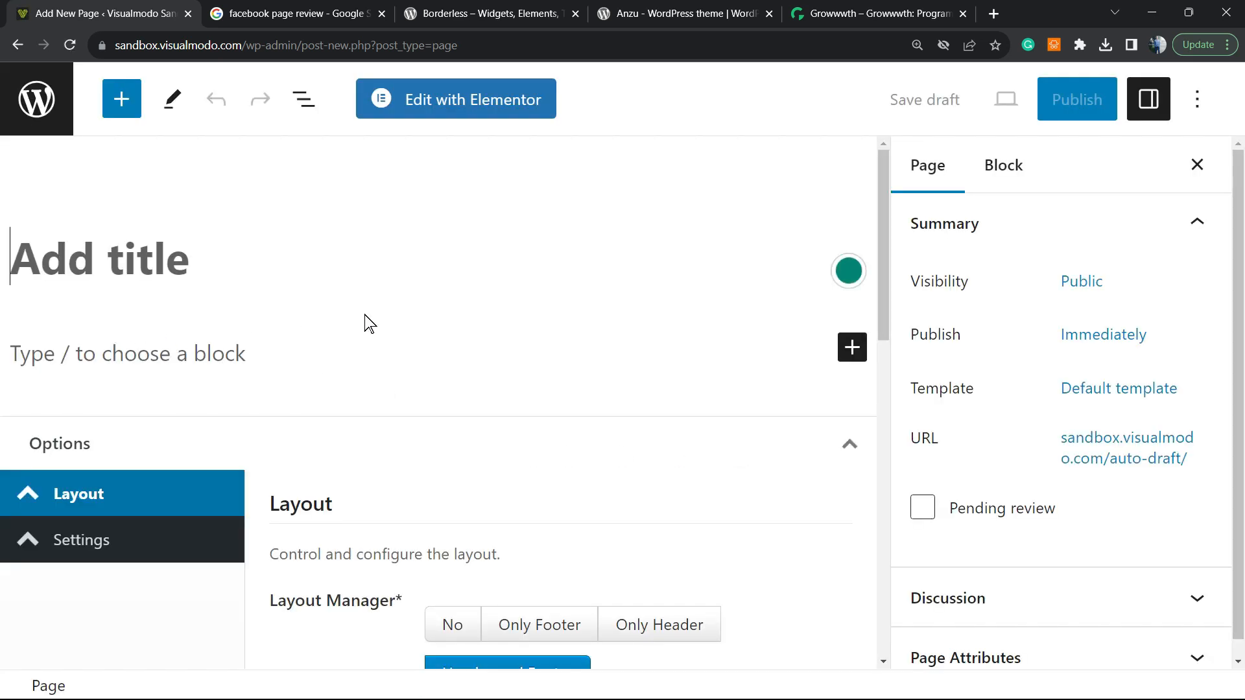
- Add a Shortcode block holding the fbrev shortcode and save the page as a draft
{"action": "left_click", "coordinate": [322, 352]}
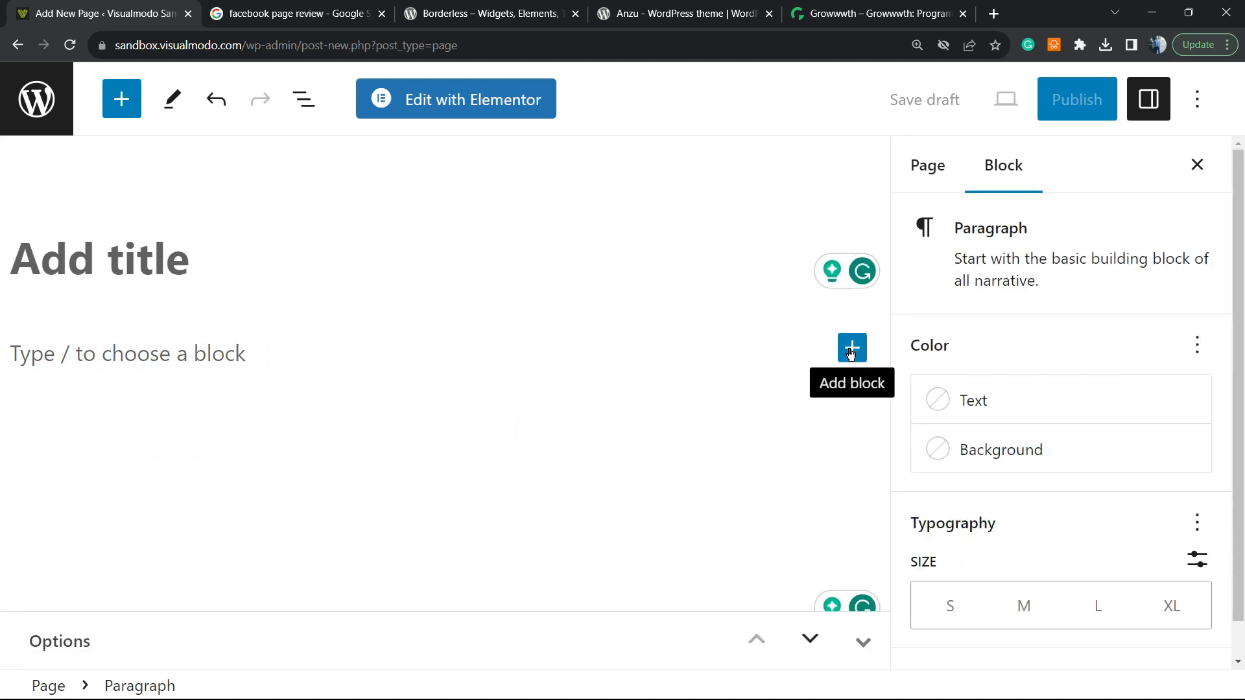
{"action": "left_click", "coordinate": [852, 347]}
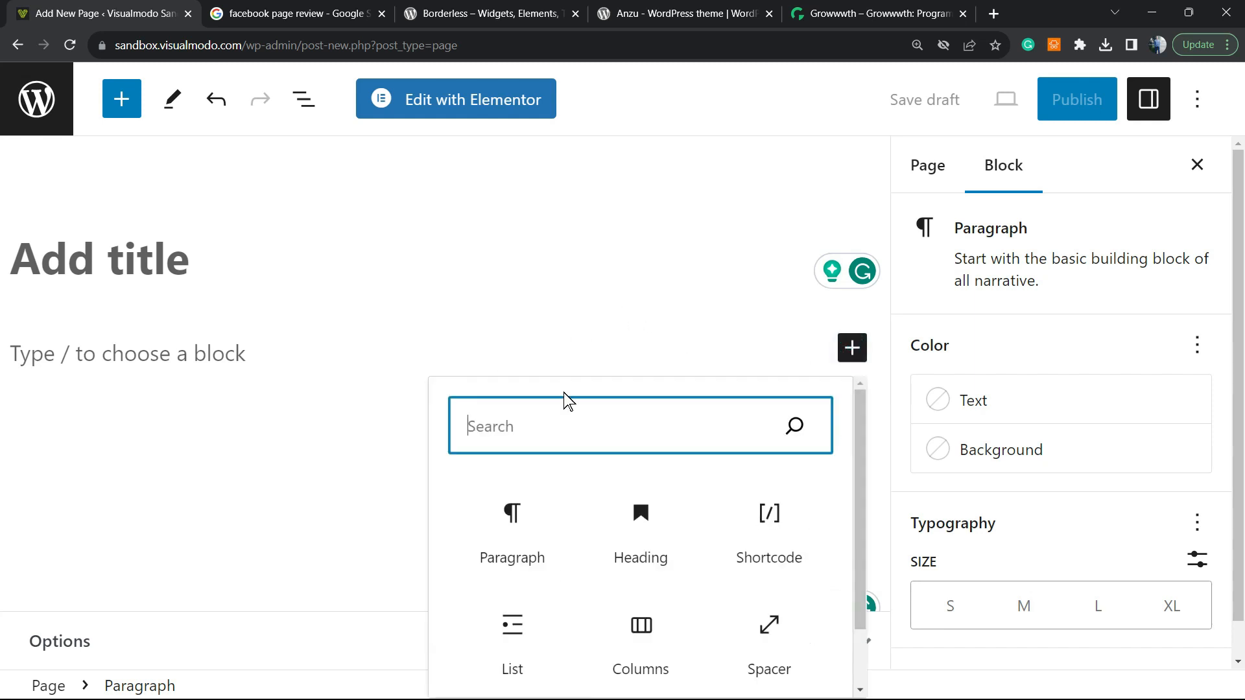
{"action": "mouse_move", "coordinate": [759, 521]}
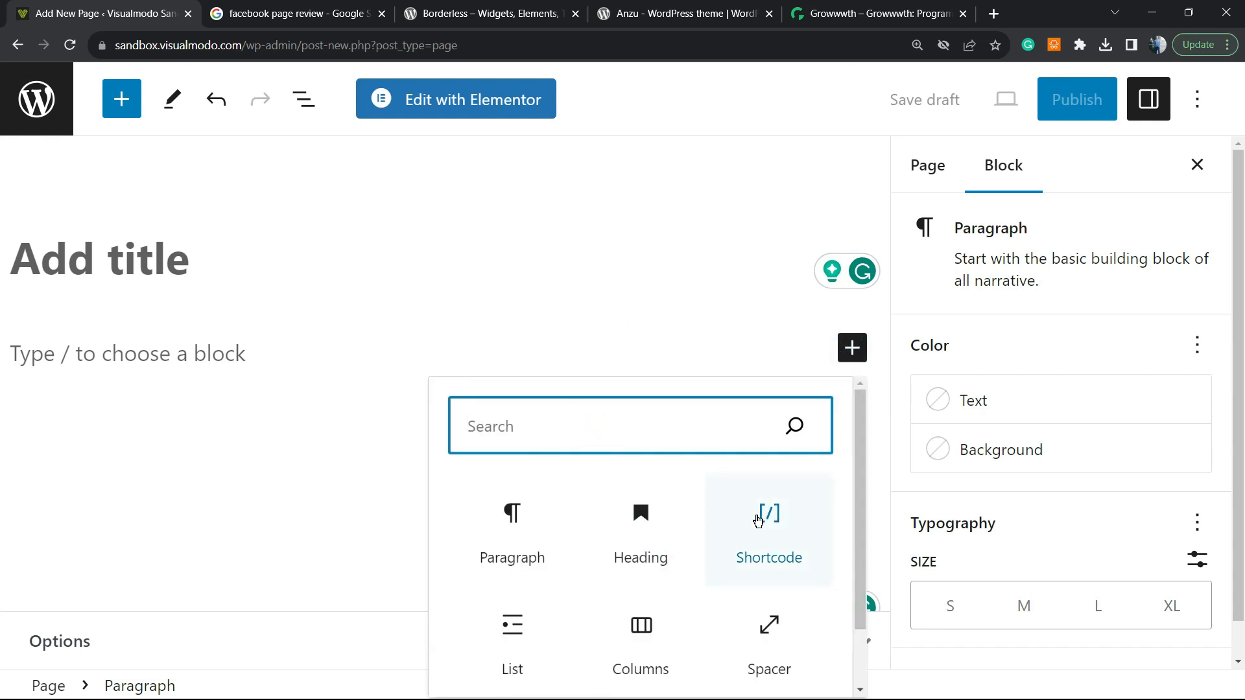
{"action": "left_click", "coordinate": [769, 528]}
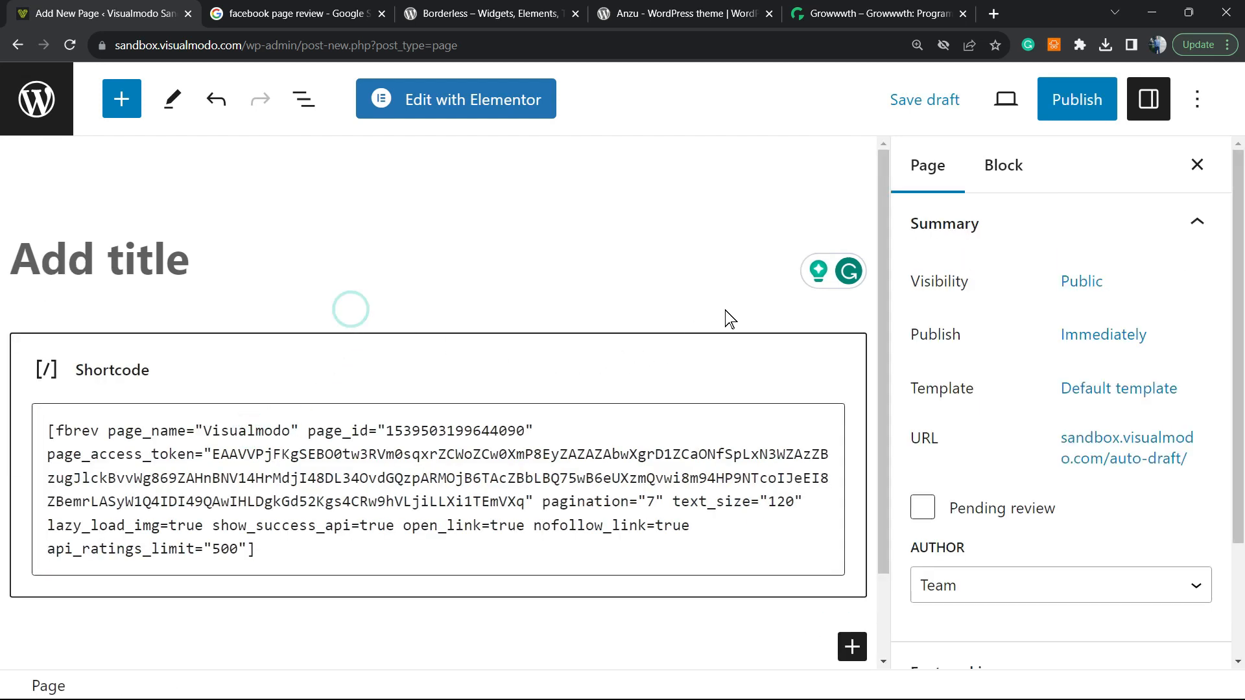
{"action": "left_click", "coordinate": [924, 99]}
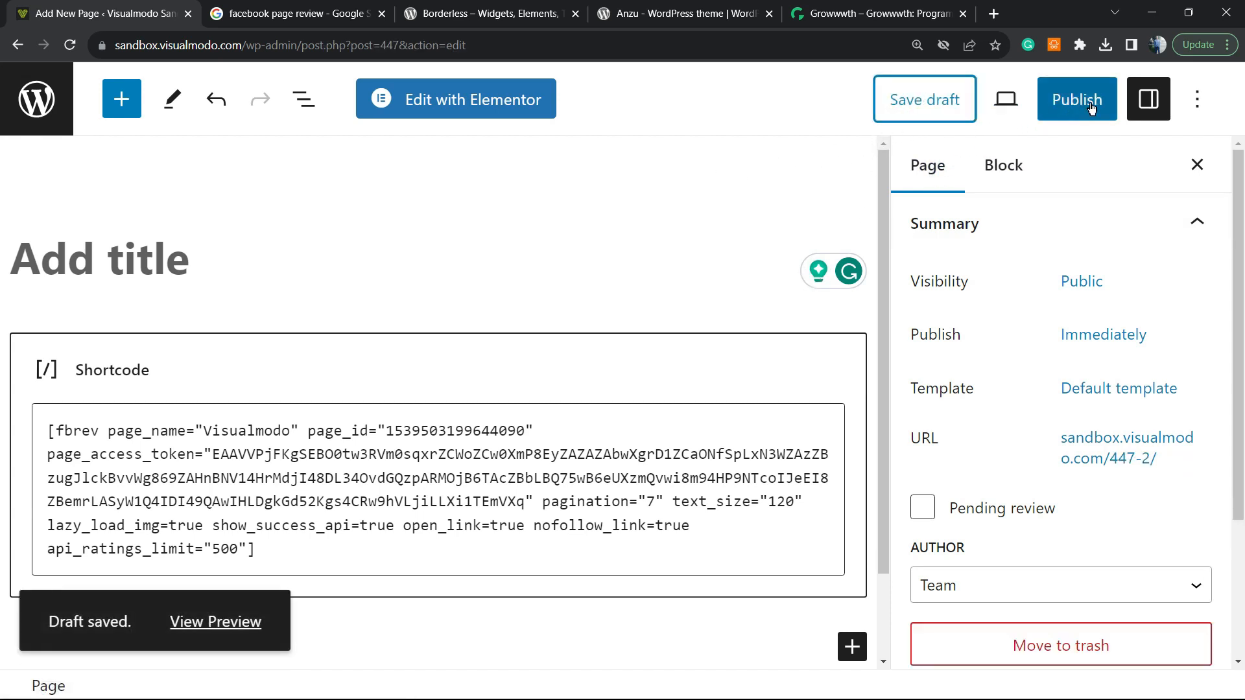
- Preview the draft in a new tab and look over the Visualmodo Facebook reviews (5.0 from 7)
{"action": "right_click", "coordinate": [215, 640]}
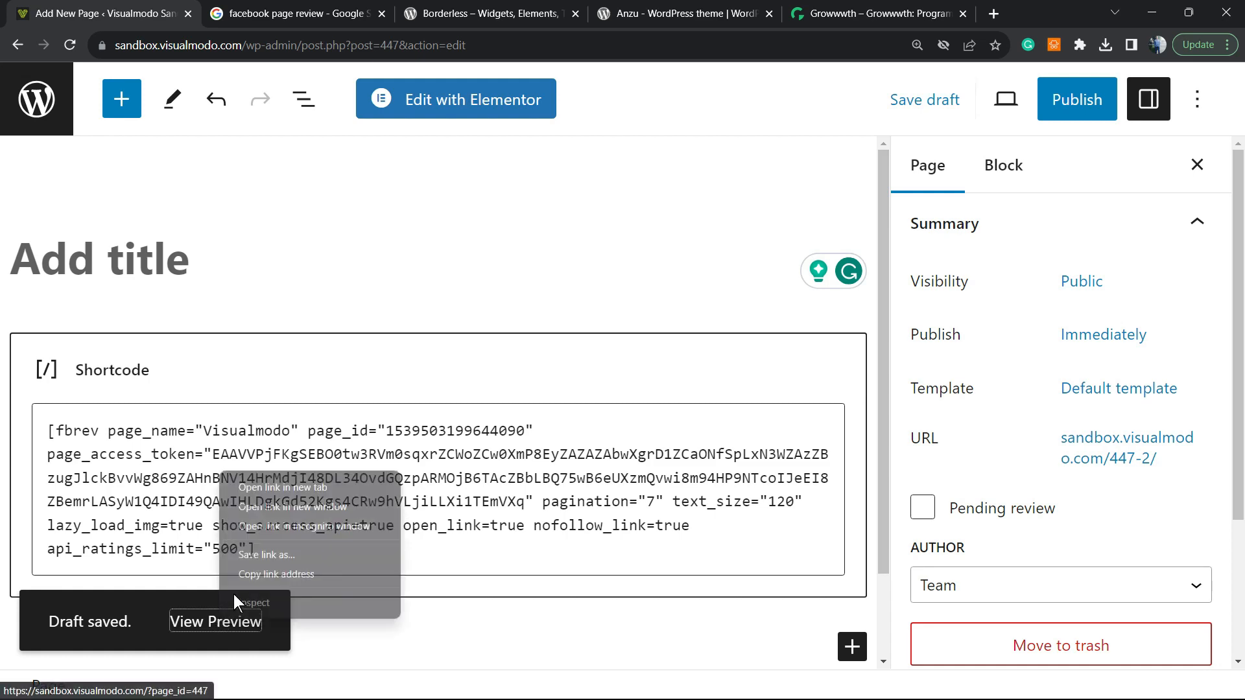
{"action": "left_click", "coordinate": [284, 488]}
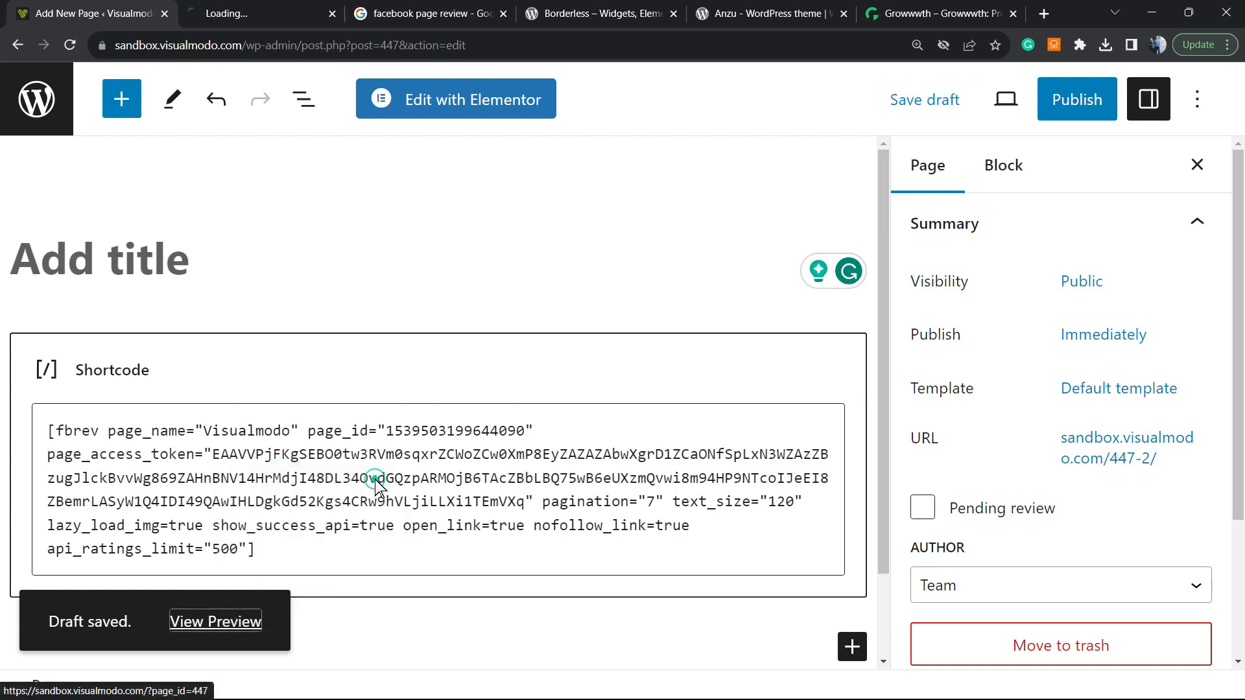
{"action": "left_click", "coordinate": [215, 640]}
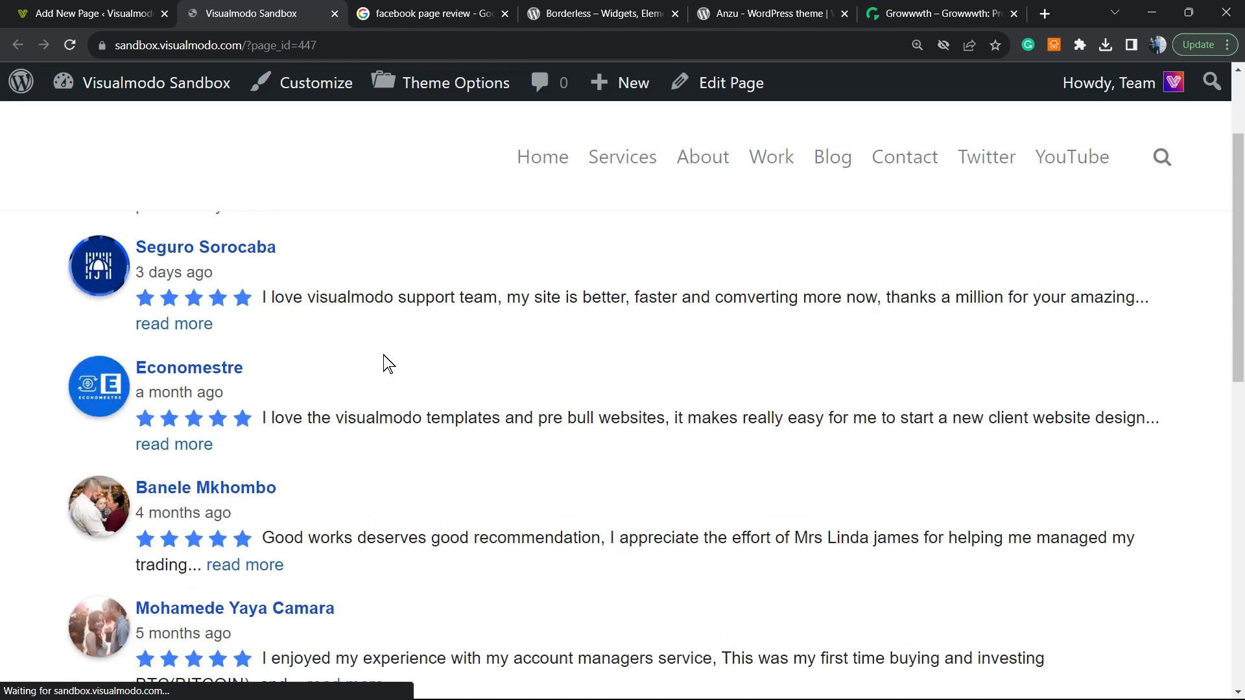
{"action": "scroll", "scroll_direction": "down", "scroll_amount": 3}
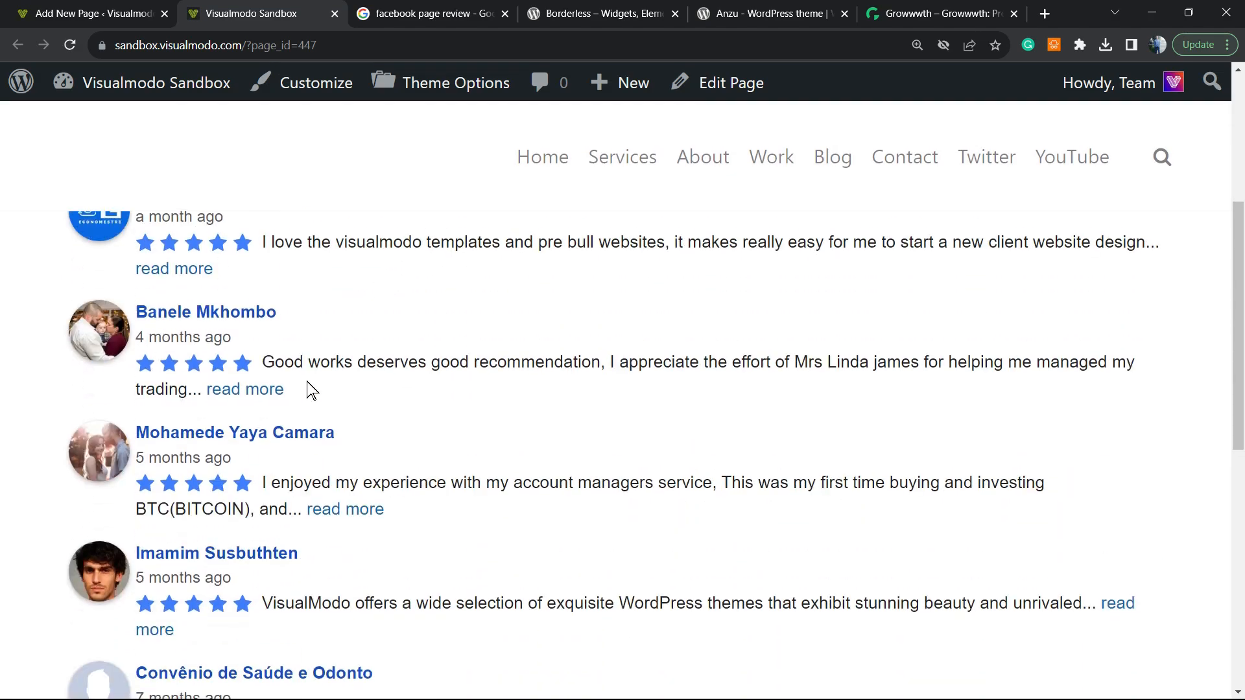
{"action": "scroll", "scroll_direction": "up", "scroll_amount": 3}
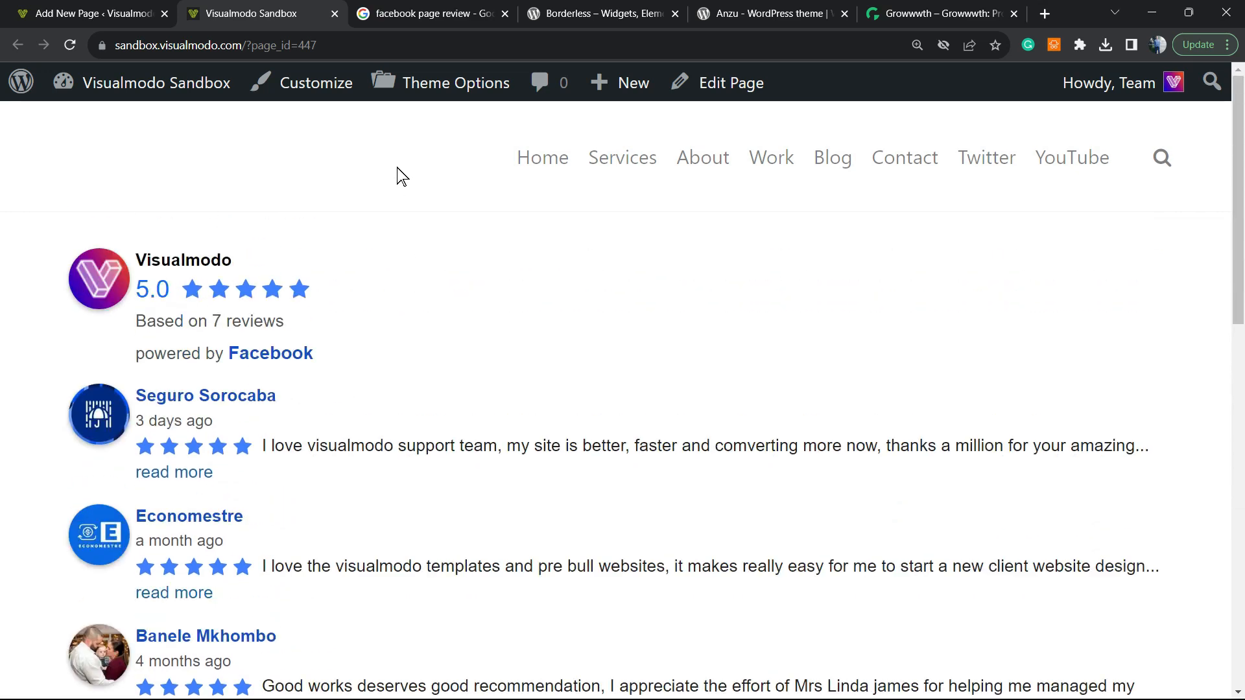
{"action": "mouse_move", "coordinate": [485, 290]}
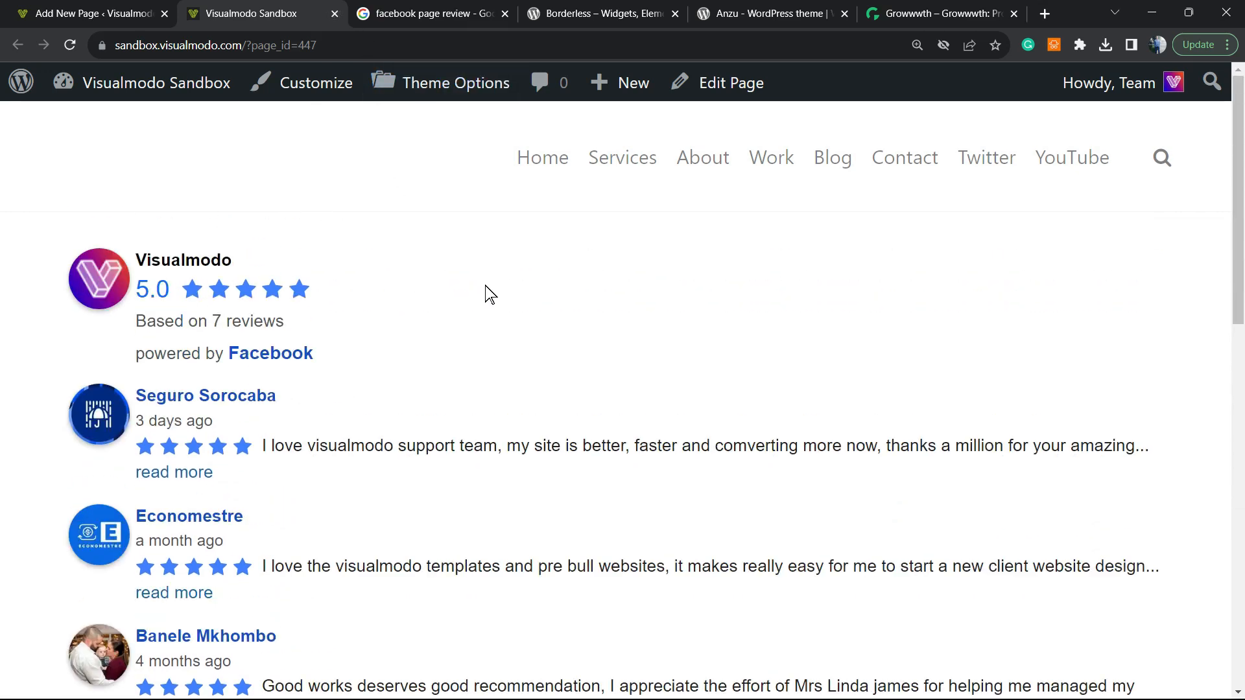
{"action": "mouse_move", "coordinate": [352, 256]}
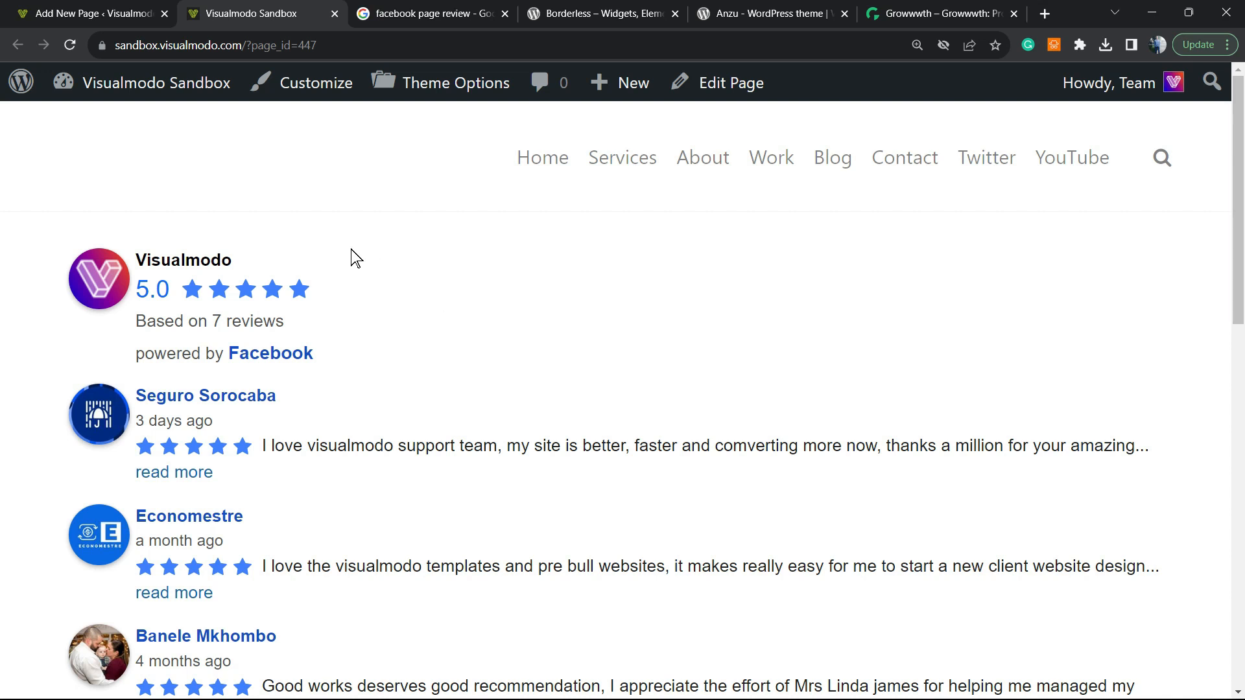
{"action": "mouse_move", "coordinate": [542, 155]}
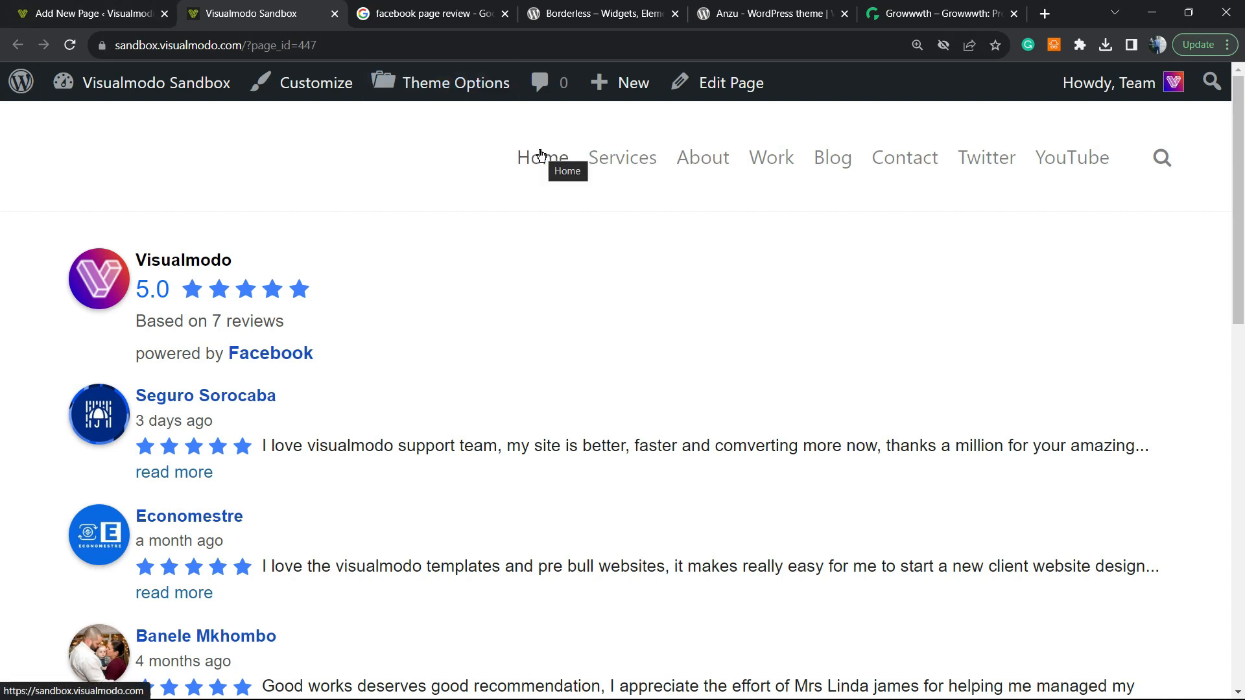
- Go to the site's Home page and launch Edit with Elementor
{"action": "left_click", "coordinate": [537, 157]}
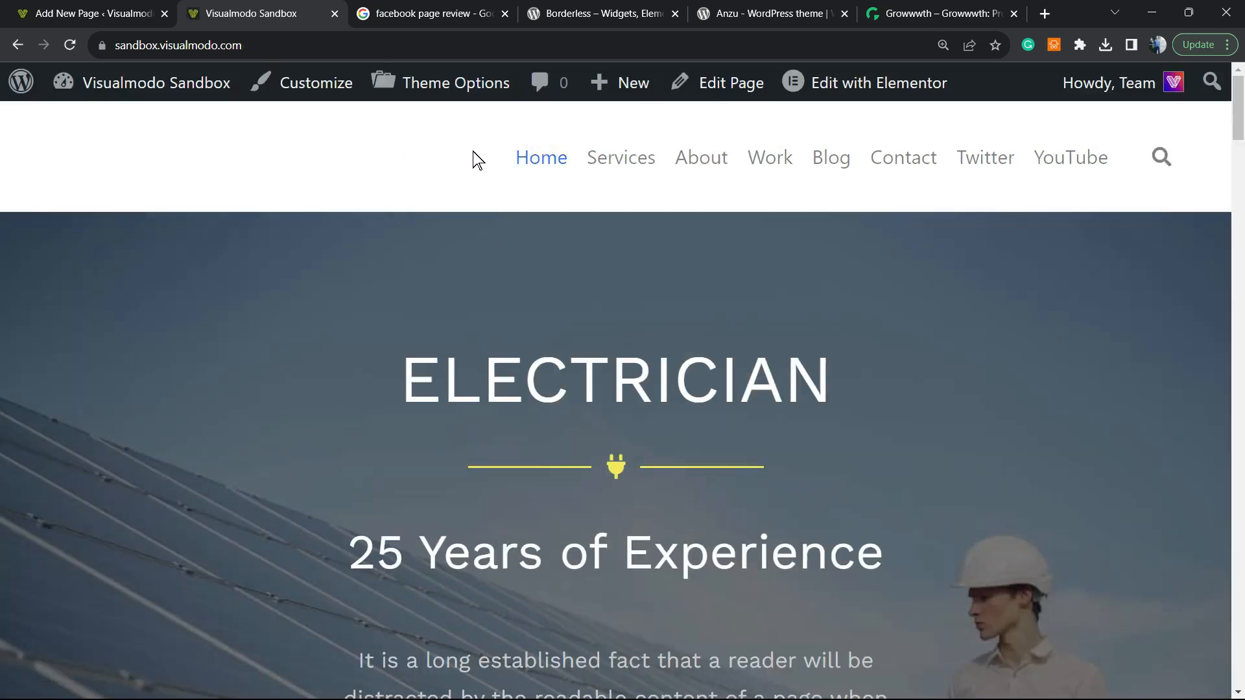
{"action": "scroll", "scroll_direction": "down", "scroll_amount": 3}
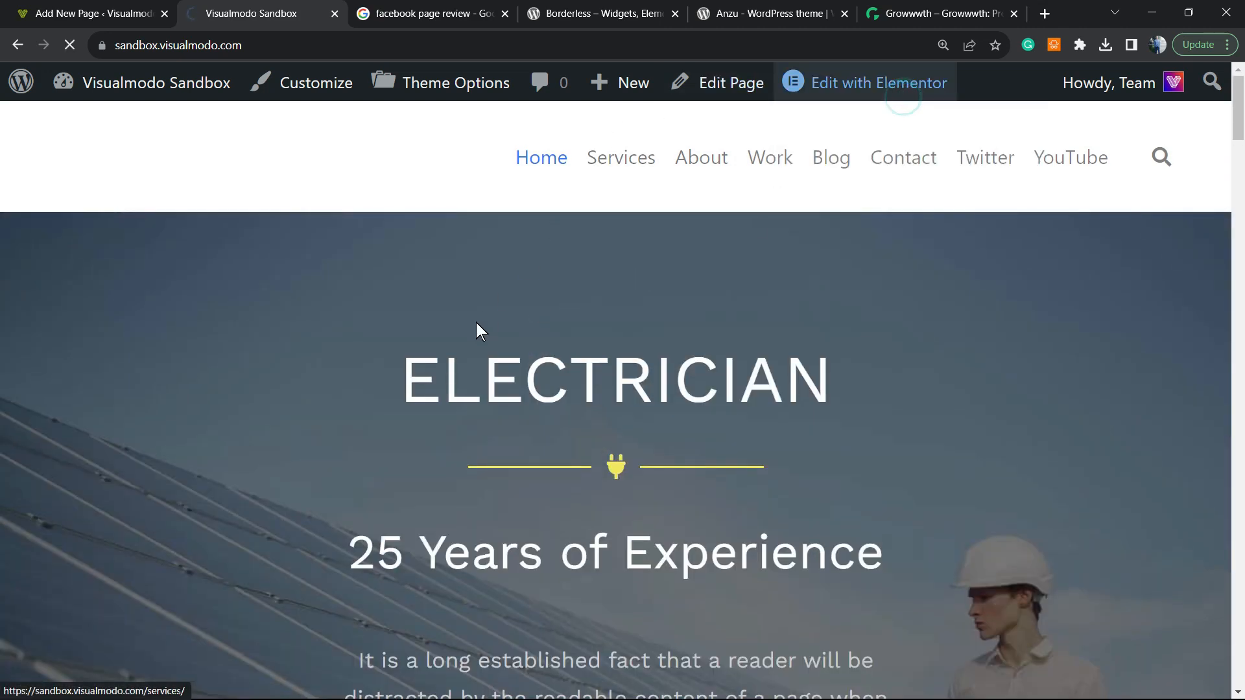
{"action": "left_click", "coordinate": [878, 83]}
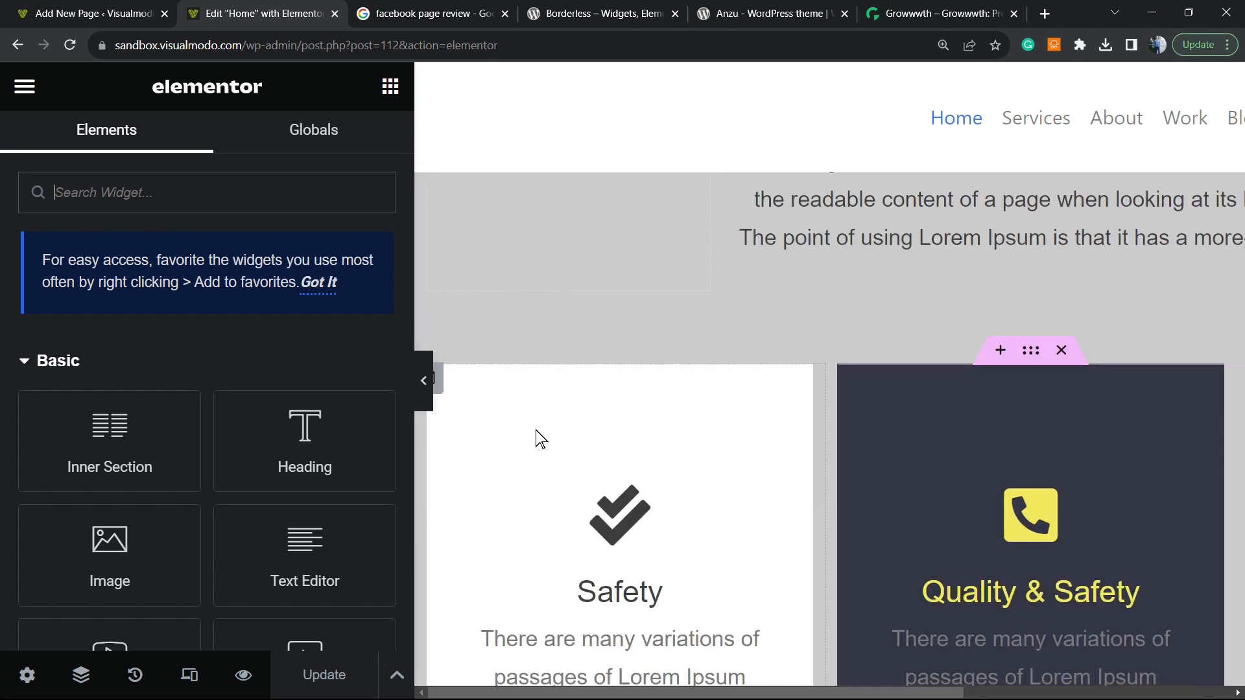
- Search widgets for 'te' and drag a Text Editor widget under the Monday - Saturday hours
{"action": "scroll", "scroll_direction": "down", "scroll_amount": 3}
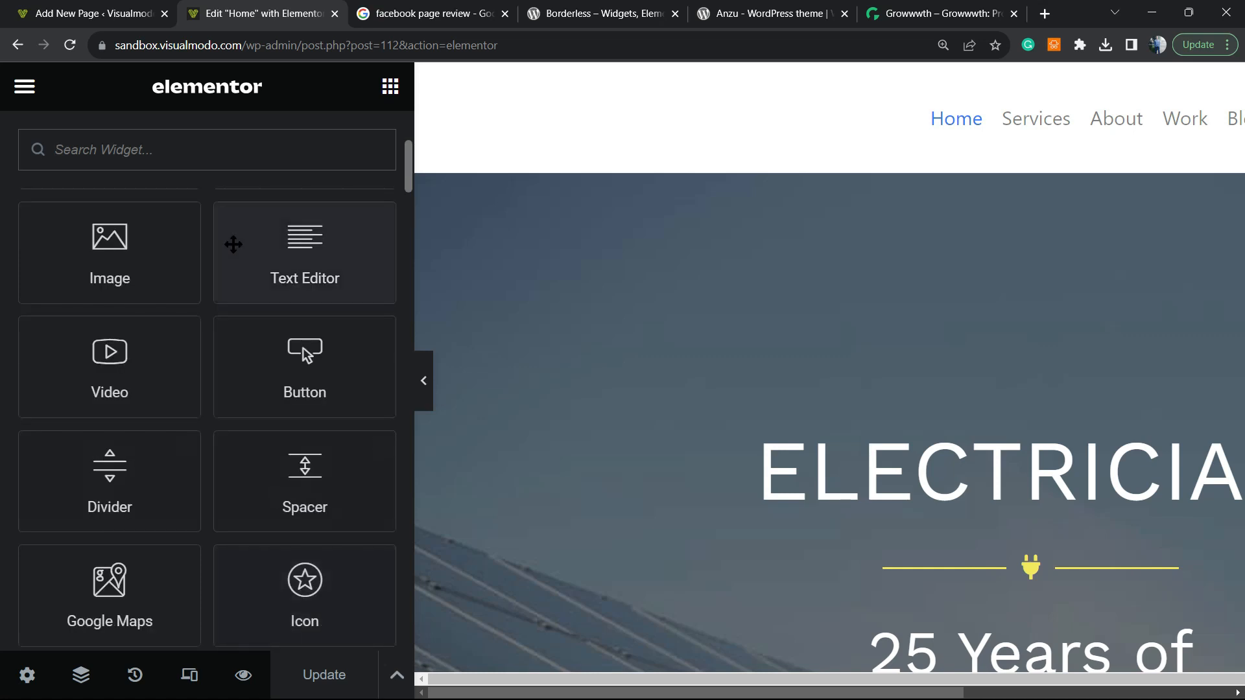
{"action": "type", "text": "te"}
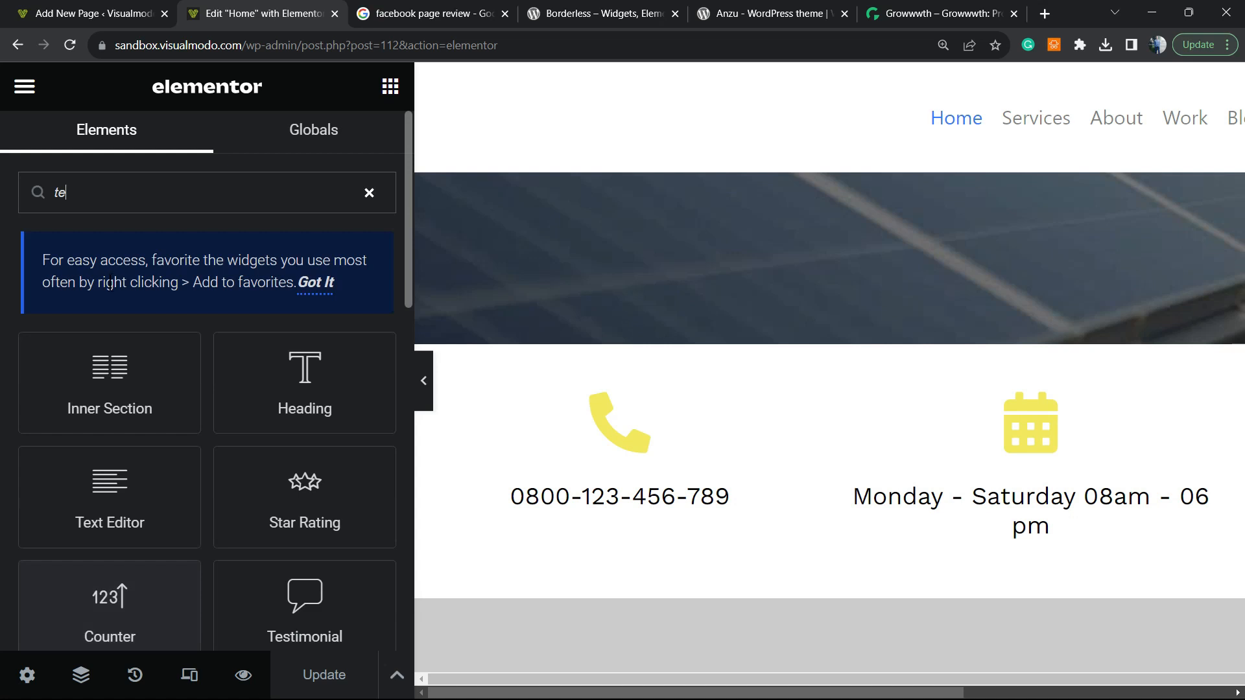
{"action": "left_click_drag", "start_coordinate": [109, 381], "coordinate": [1023, 437]}
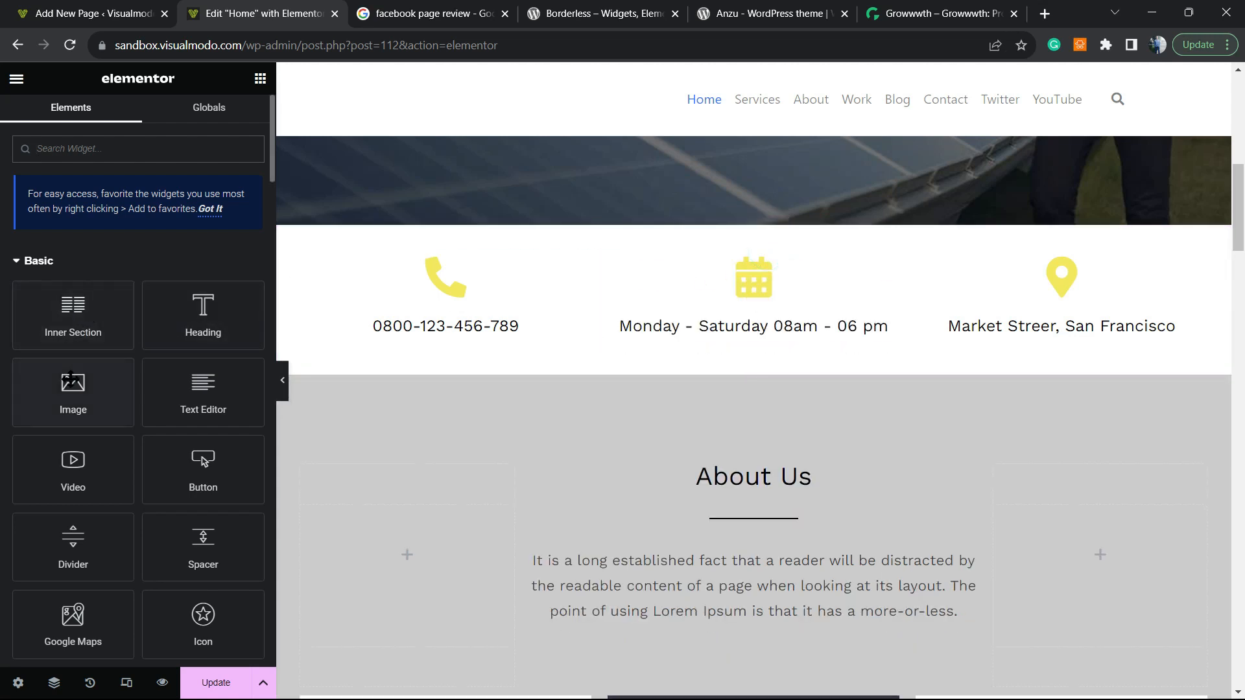
{"action": "left_click_drag", "start_coordinate": [202, 392], "coordinate": [699, 297]}
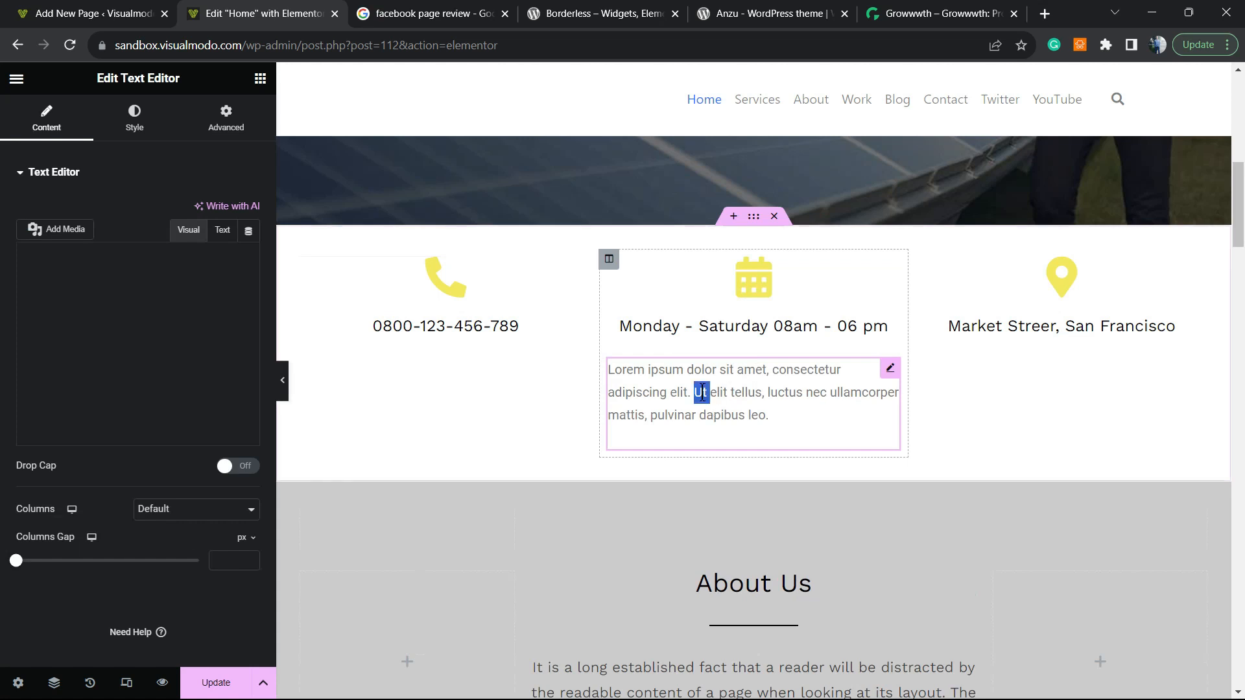
- Replace the Text Editor placeholder with the fbrev shortcode, update, and view the live site
{"action": "left_click", "coordinate": [888, 367]}
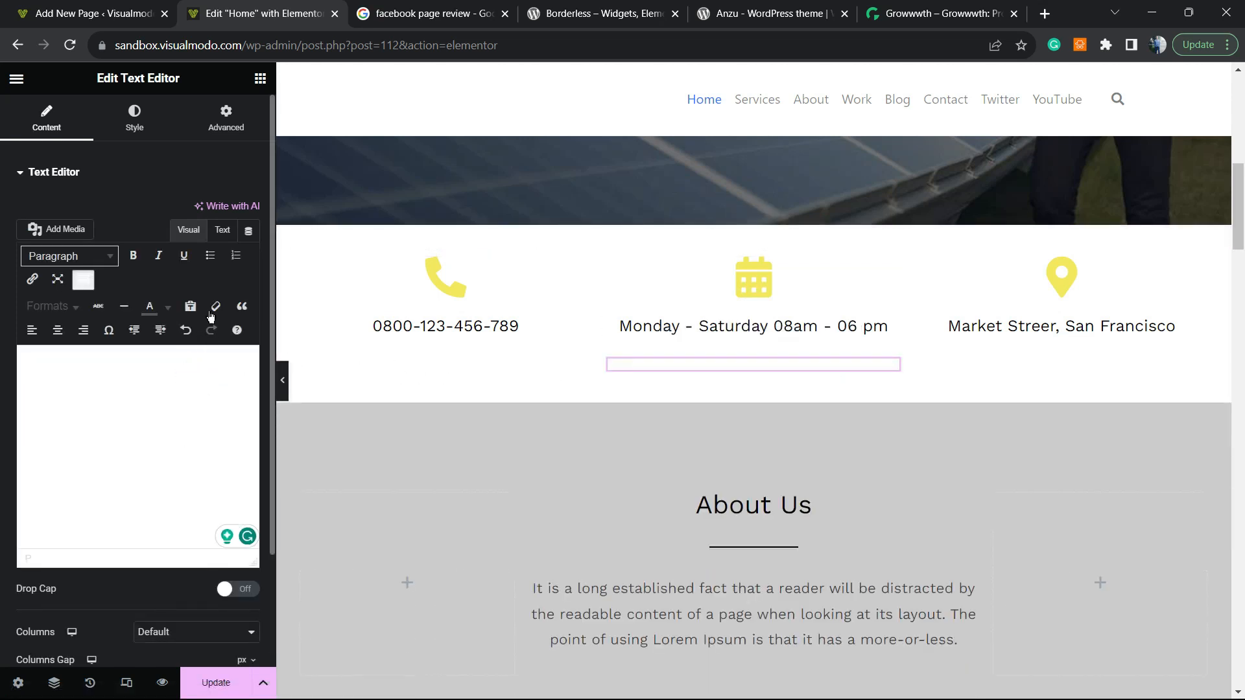
{"action": "left_click", "coordinate": [223, 230]}
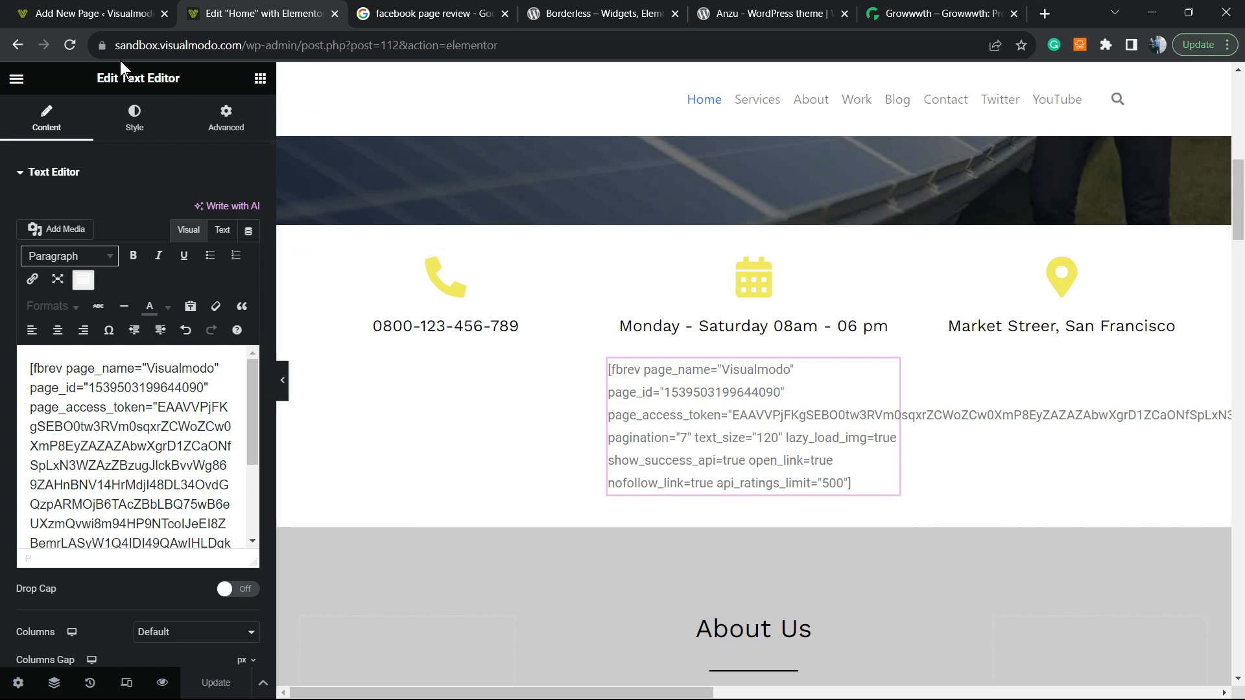
{"action": "left_click", "coordinate": [97, 13]}
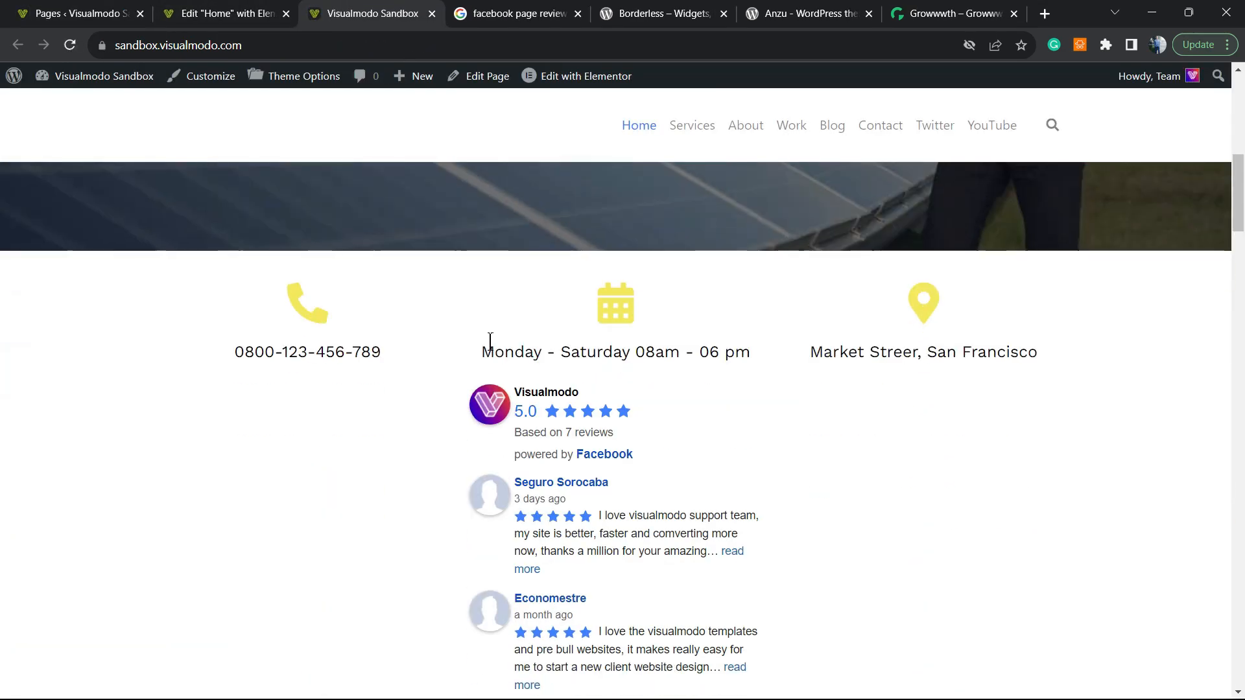
- Check the shortcode widget in Elementor, then scroll the live home page's Facebook reviews (5.0 from 7)
{"action": "left_click", "coordinate": [221, 13]}
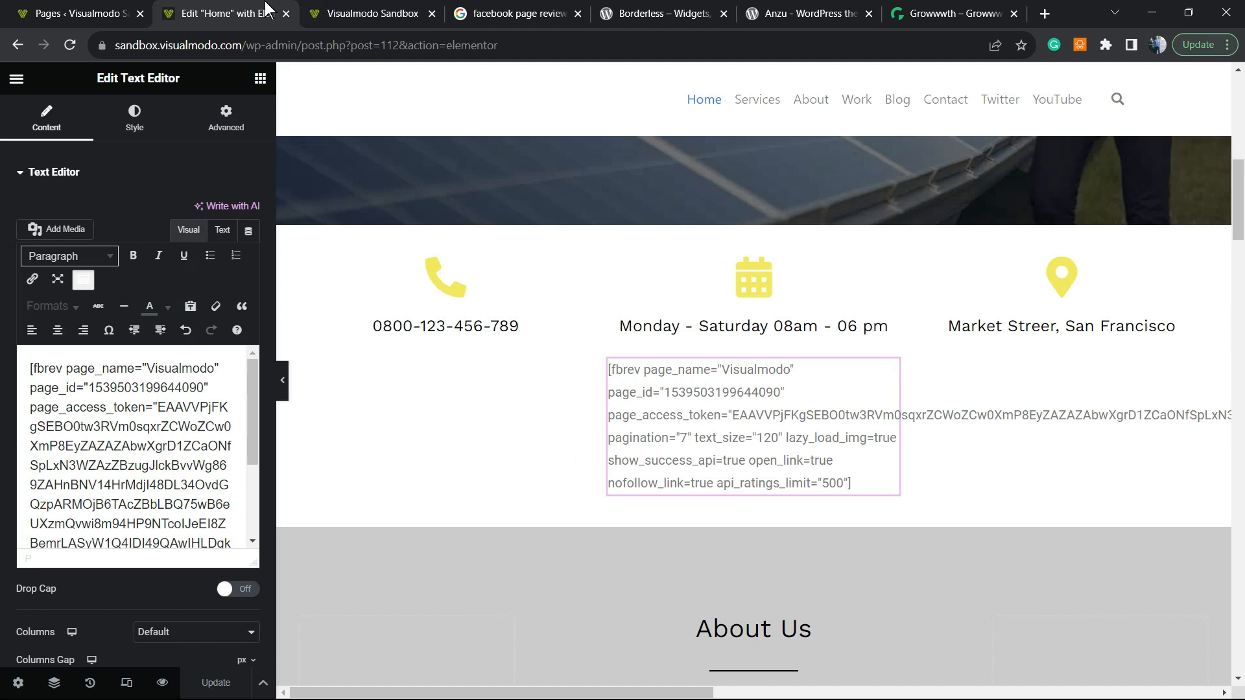
{"action": "left_click", "coordinate": [754, 431]}
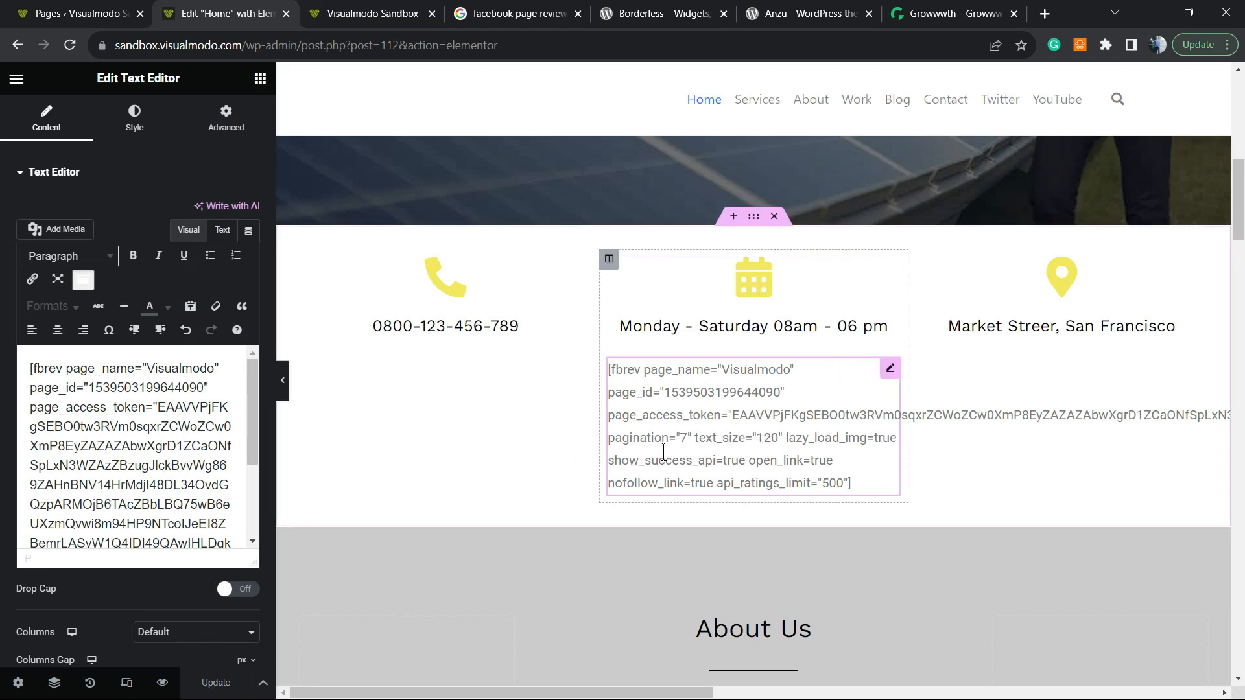
{"action": "left_click", "coordinate": [370, 13]}
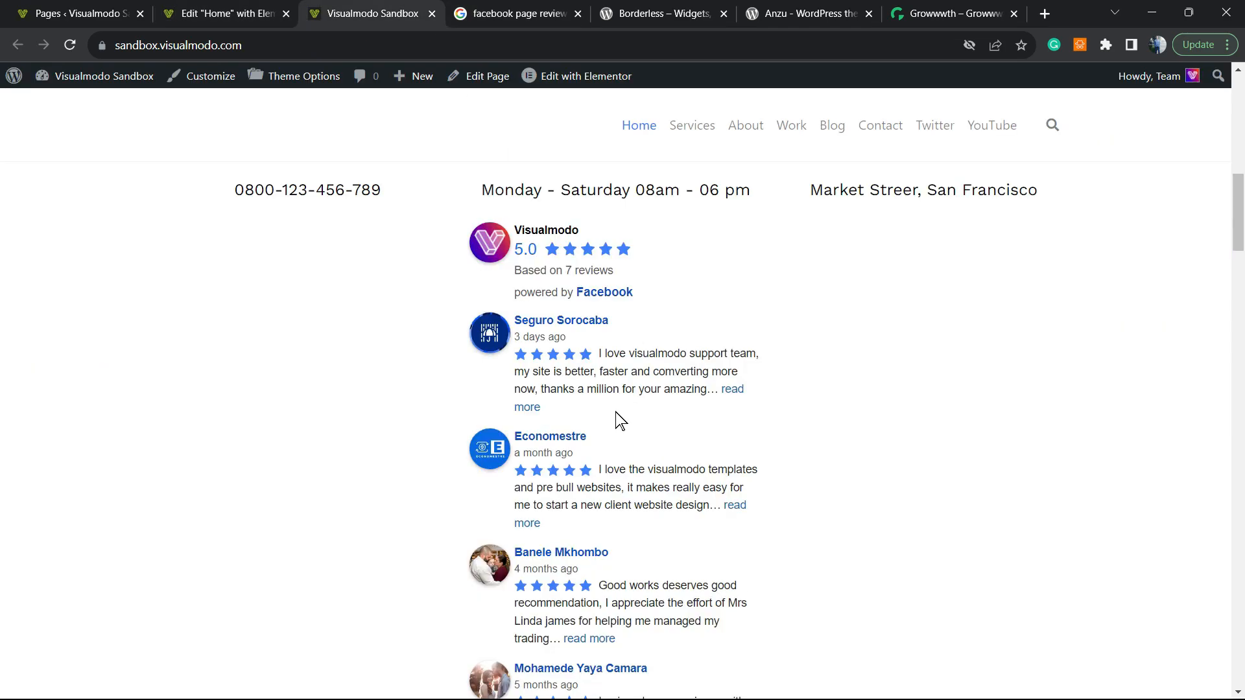
{"action": "mouse_move", "coordinate": [605, 440]}
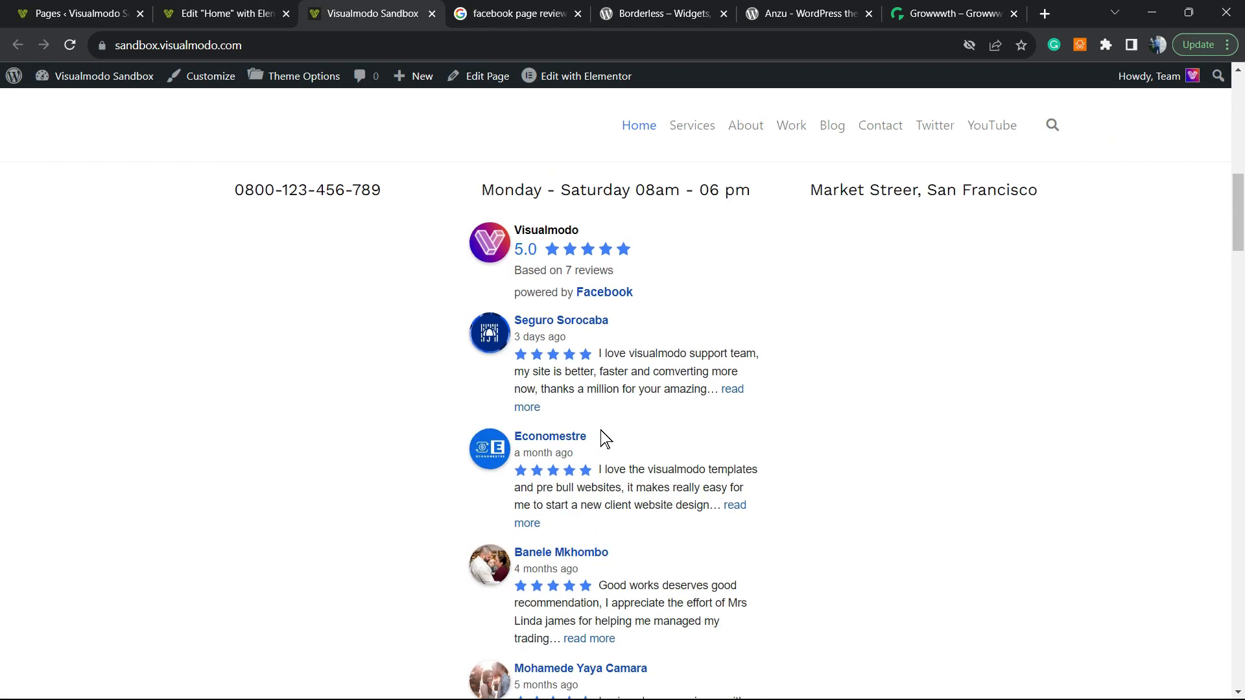
{"action": "scroll", "scroll_direction": "down", "scroll_amount": 3}
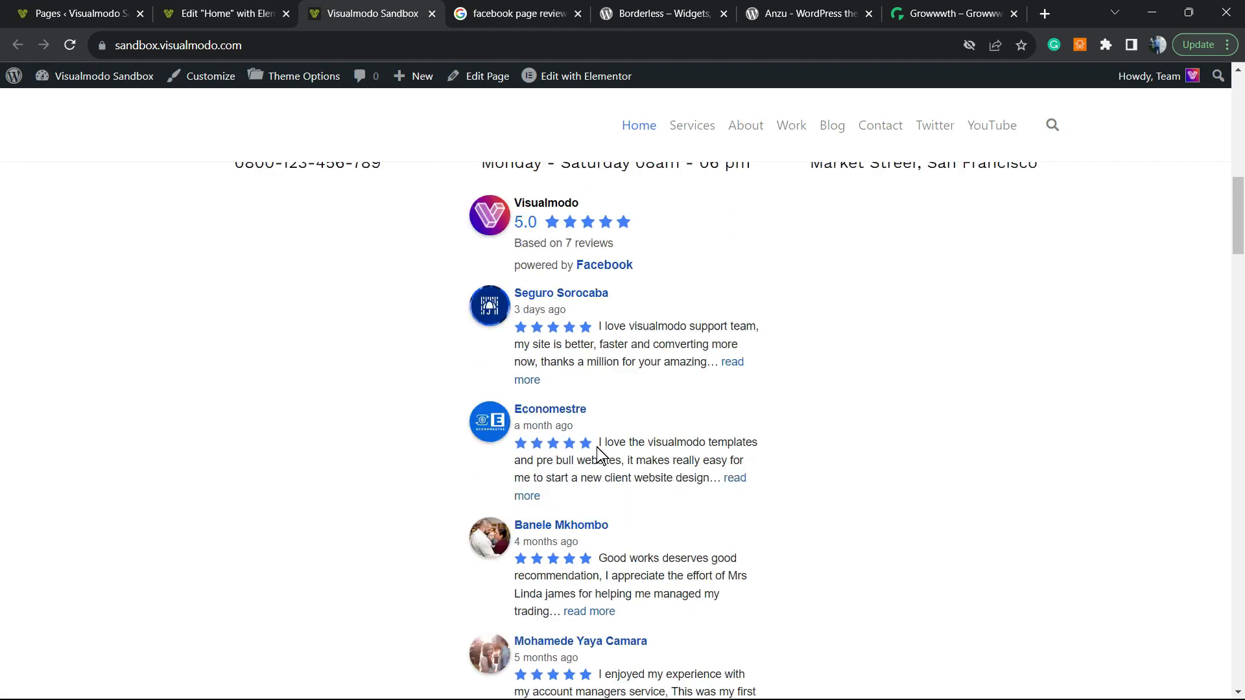
{"action": "scroll", "scroll_direction": "up", "scroll_amount": 3}
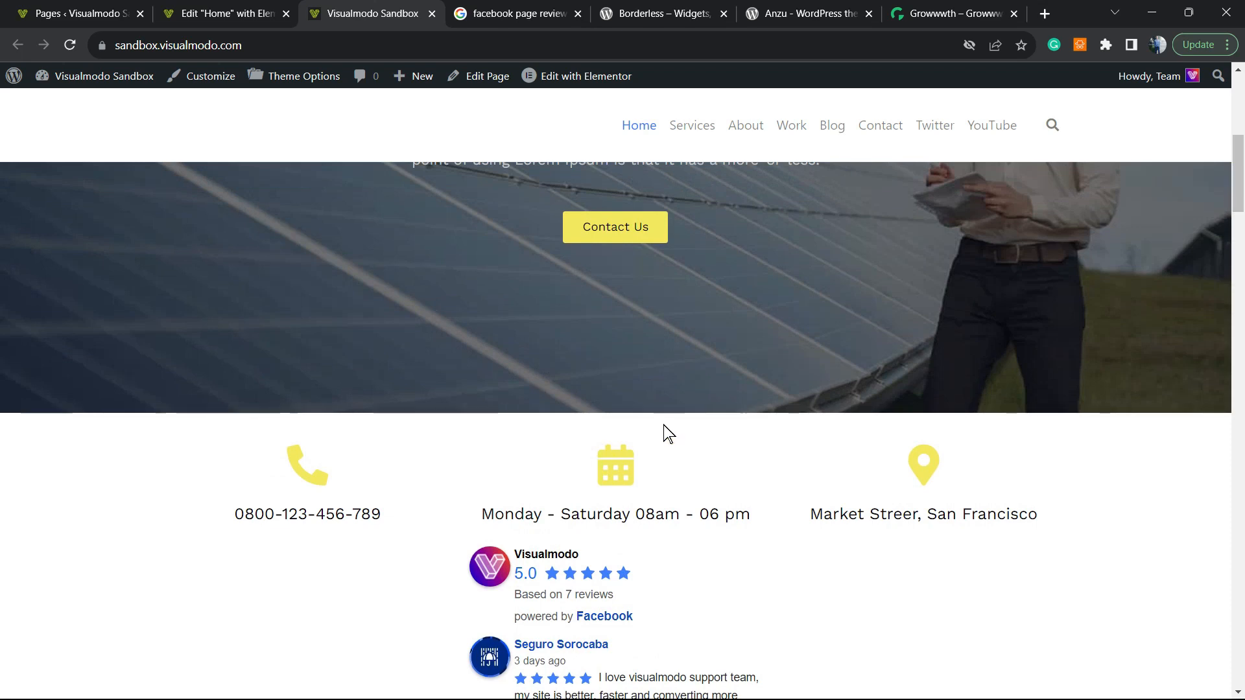
{"action": "mouse_move", "coordinate": [596, 389]}
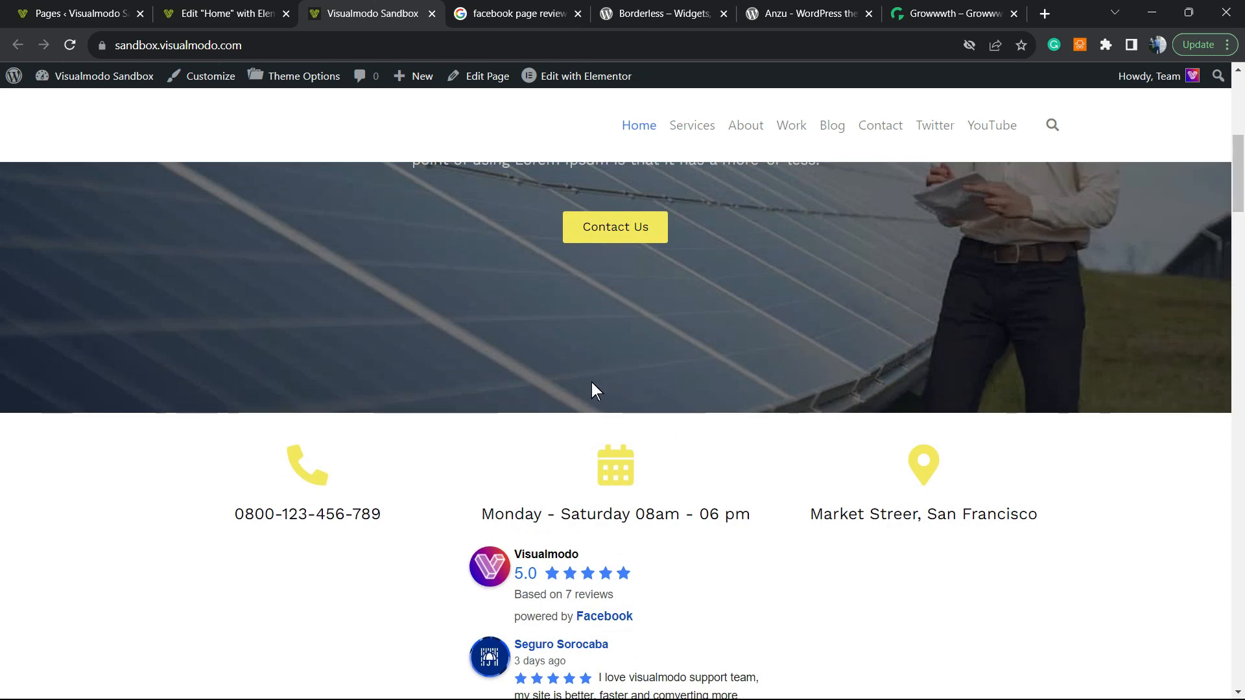
{"action": "scroll", "scroll_direction": "down", "scroll_amount": 3}
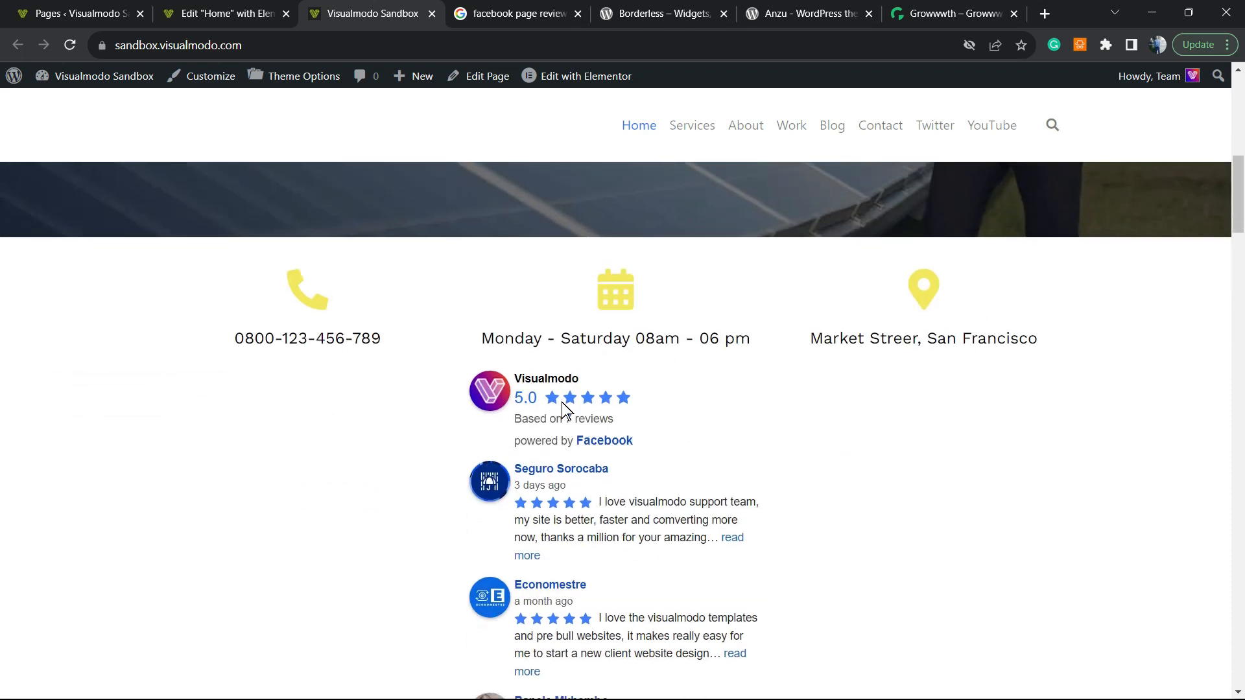
{"action": "scroll", "scroll_direction": "down", "scroll_amount": 3}
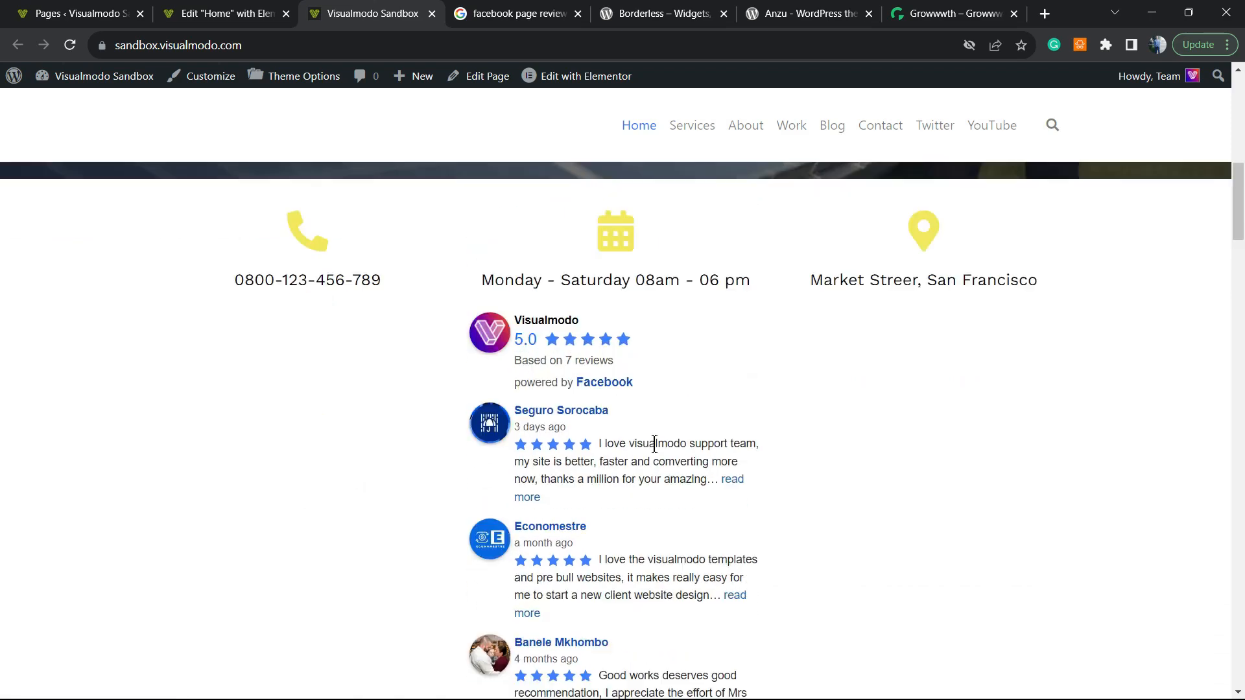
{"action": "scroll", "scroll_direction": "up", "scroll_amount": 3}
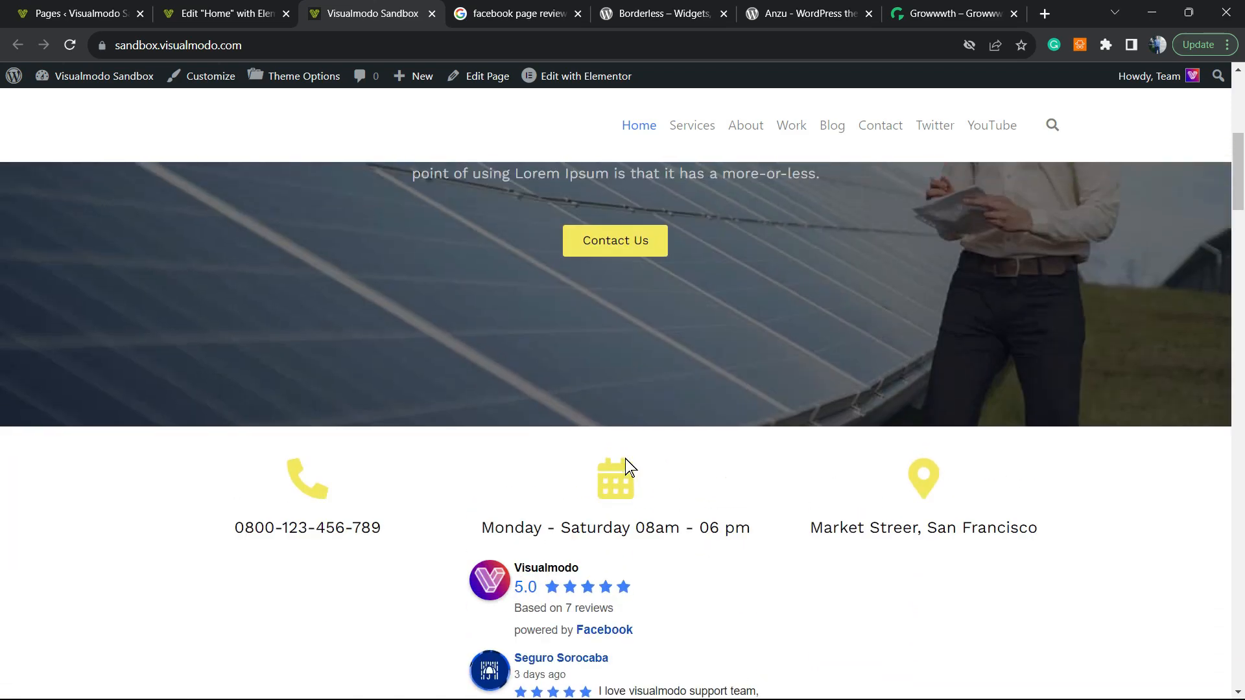
{"action": "scroll", "scroll_direction": "up", "scroll_amount": 3}
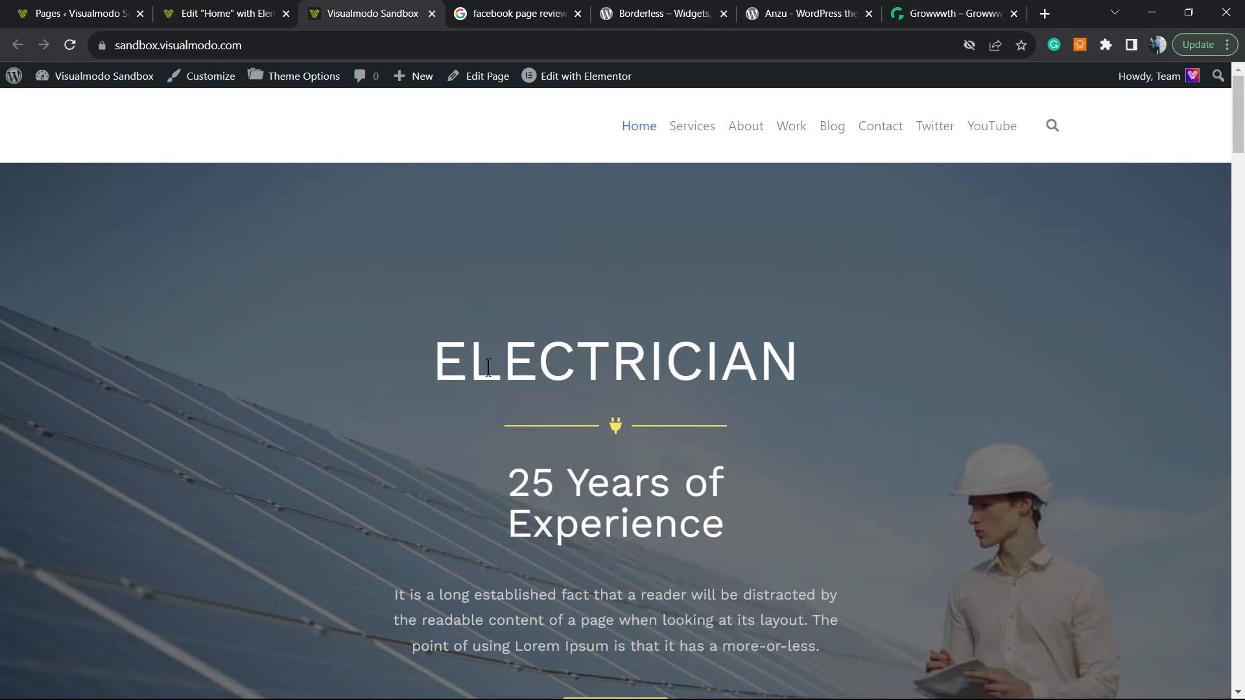
{"action": "scroll", "scroll_direction": "down", "scroll_amount": 3}
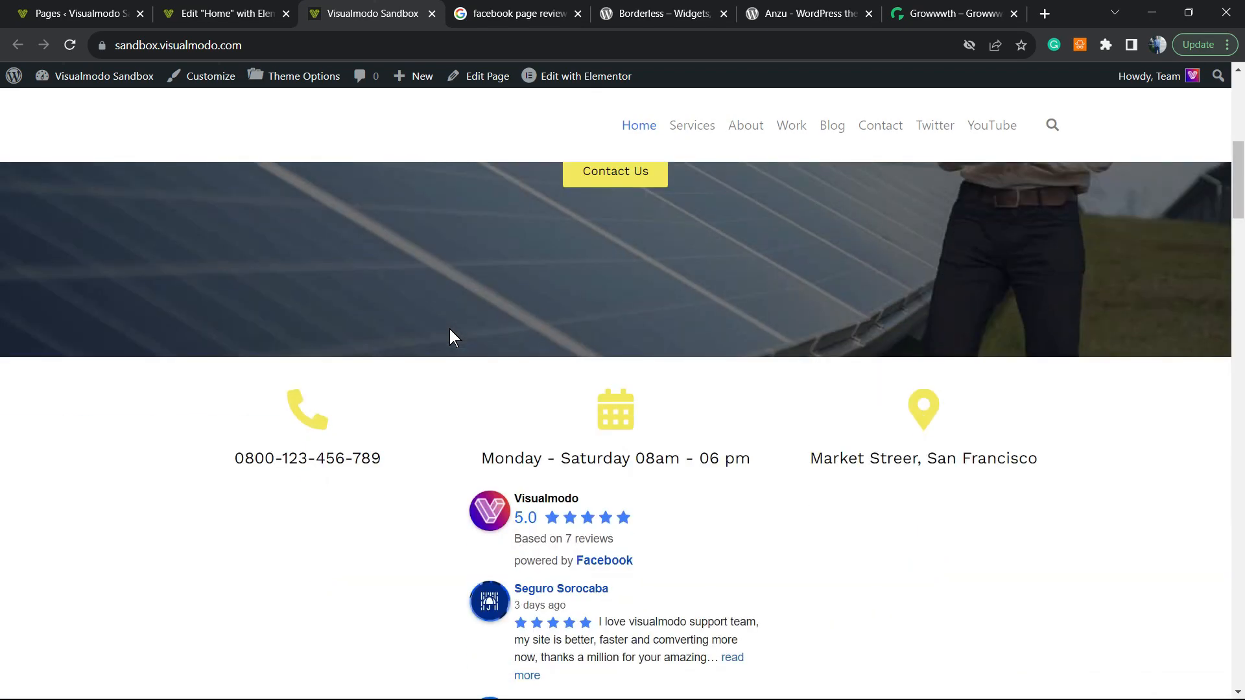
{"action": "scroll", "scroll_direction": "down", "scroll_amount": 3}
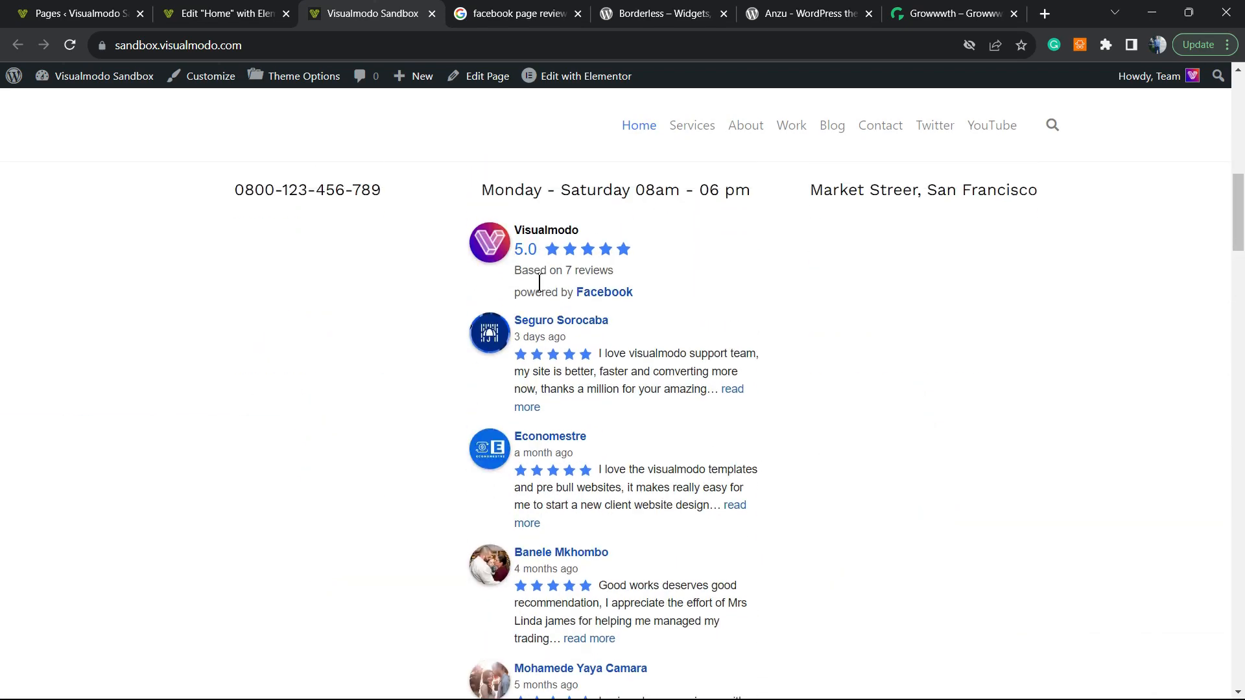
- Switch to the Borderless – Widgets plugin page on WordPress.org
{"action": "left_click", "coordinate": [661, 13]}
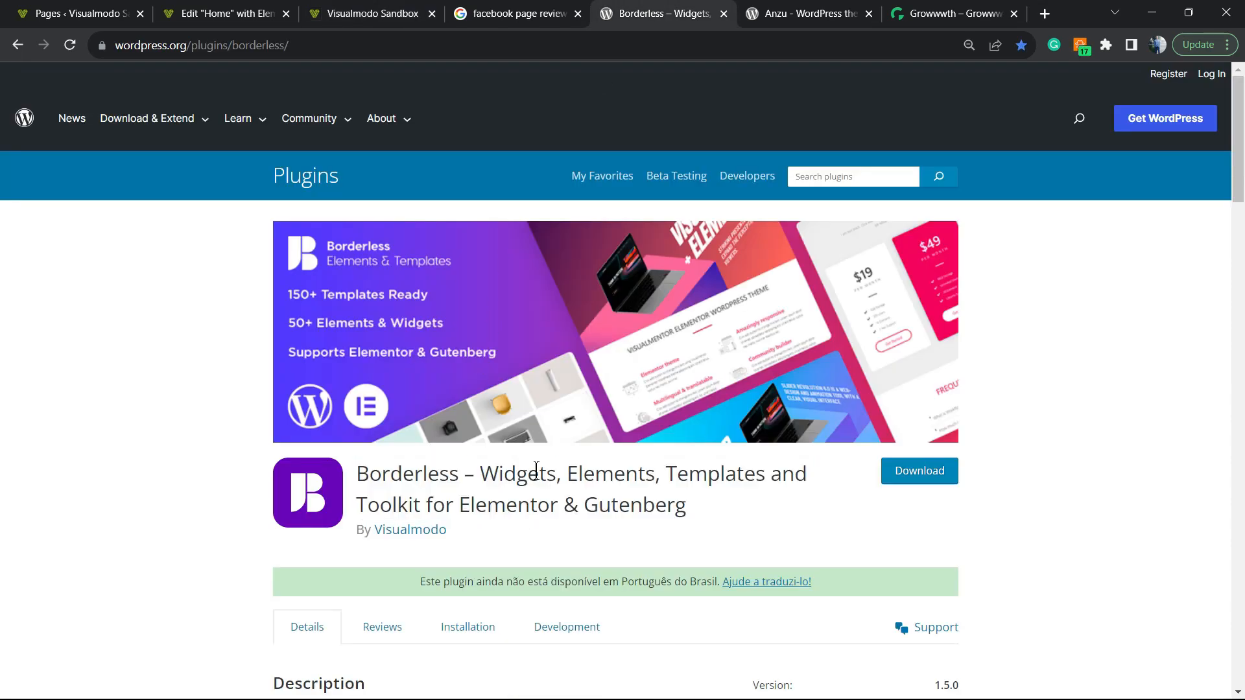
{"action": "mouse_move", "coordinate": [508, 504]}
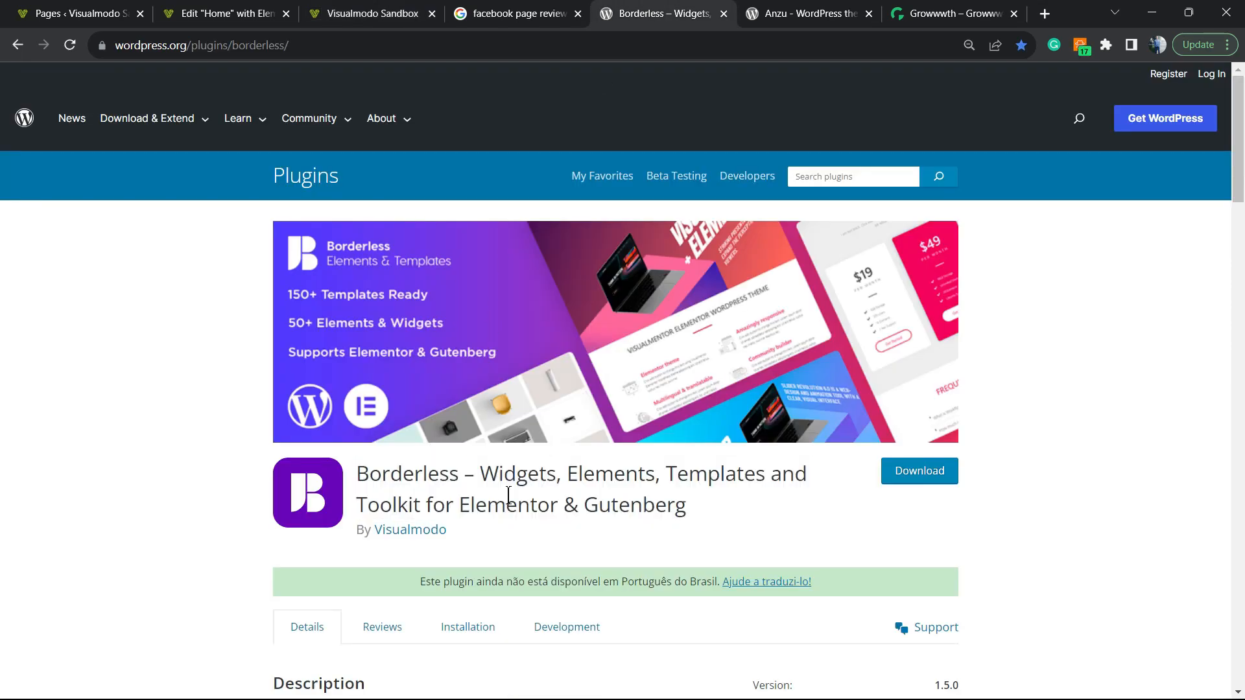
- Browse the Anzu theme and Growwwth pages, then return to the Visualmodo Sandbox home page
{"action": "left_click", "coordinate": [807, 13]}
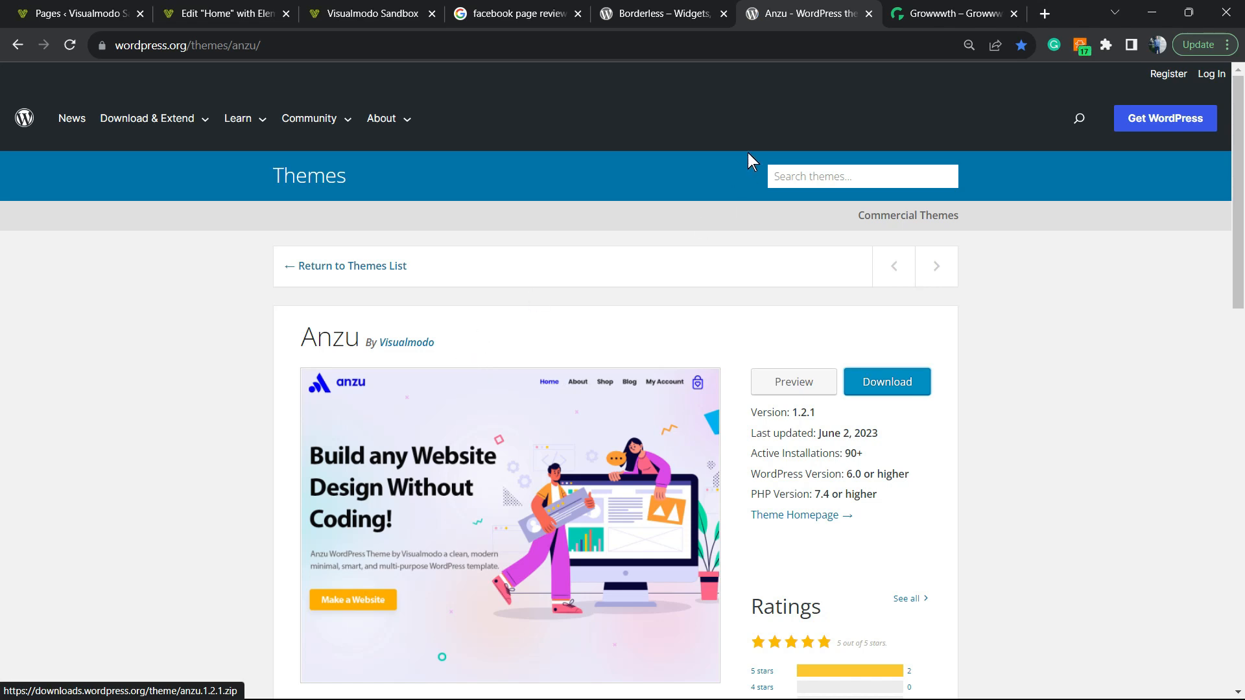
{"action": "left_click", "coordinate": [951, 13]}
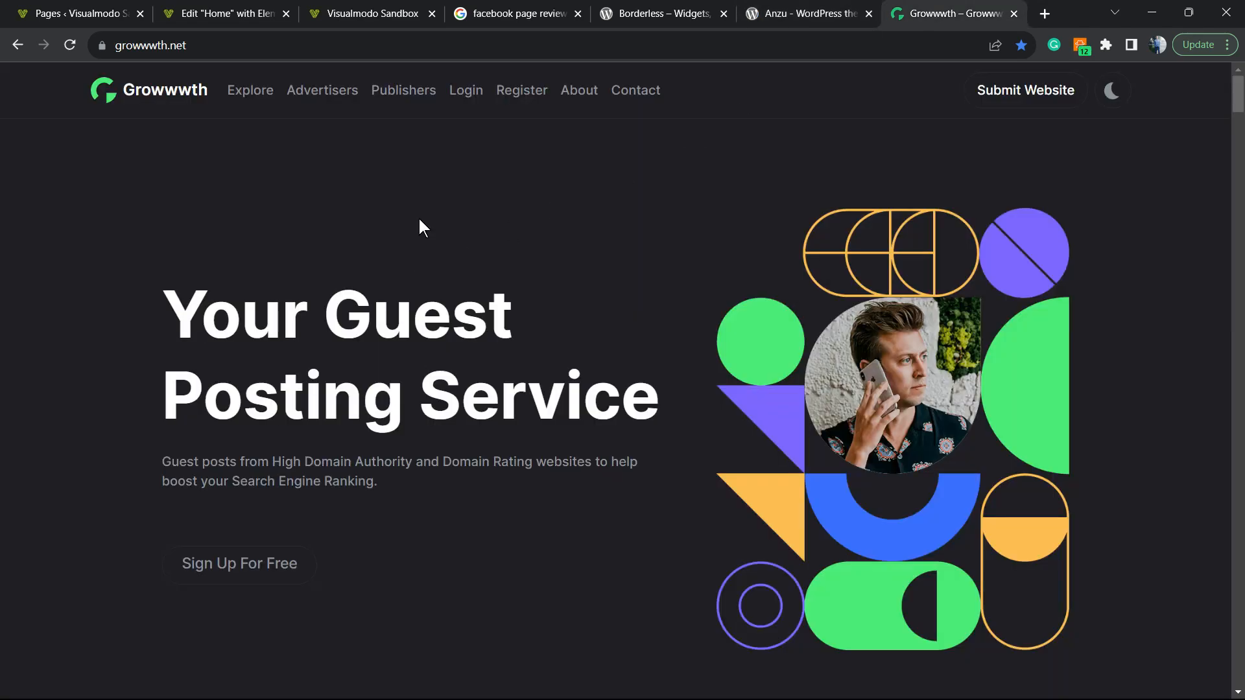
{"action": "mouse_move", "coordinate": [441, 271]}
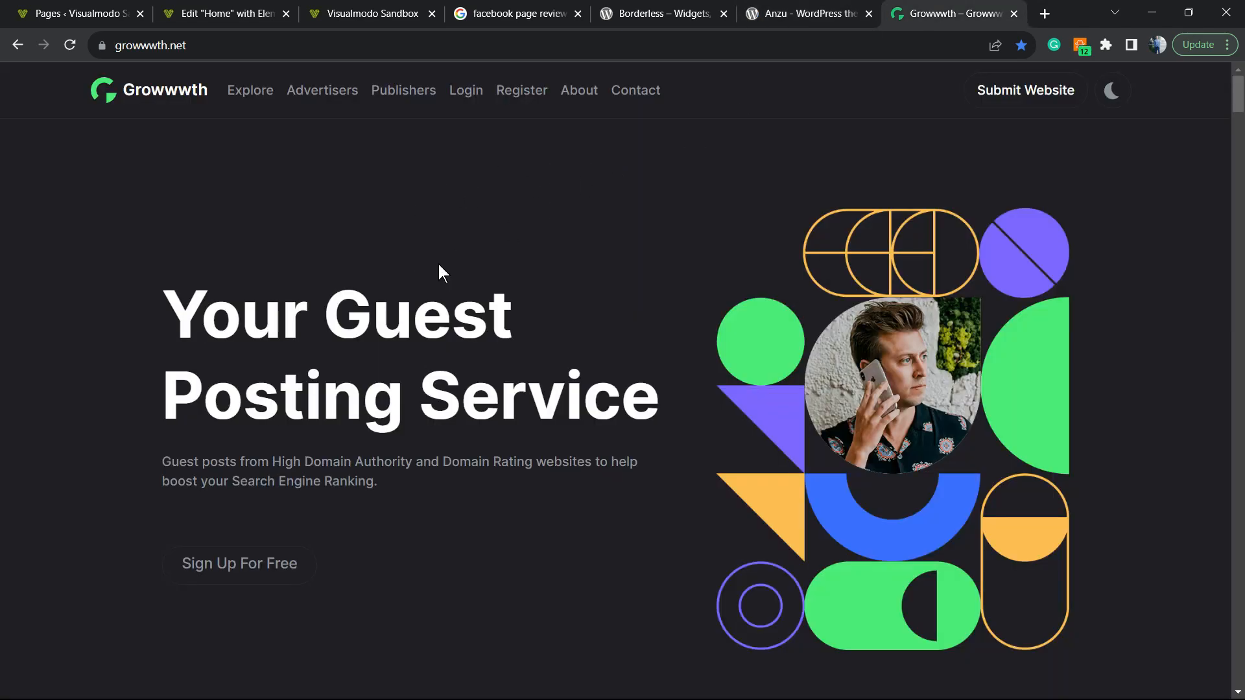
{"action": "scroll", "scroll_direction": "down", "scroll_amount": 3}
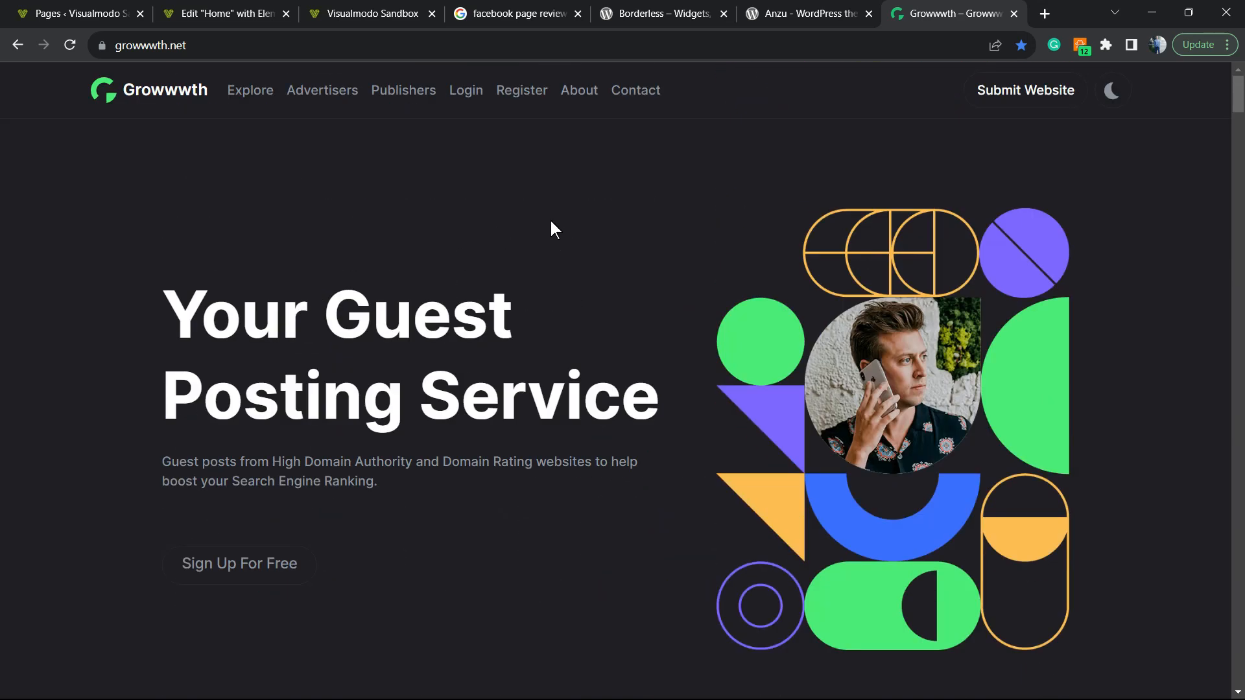
{"action": "left_click", "coordinate": [370, 14]}
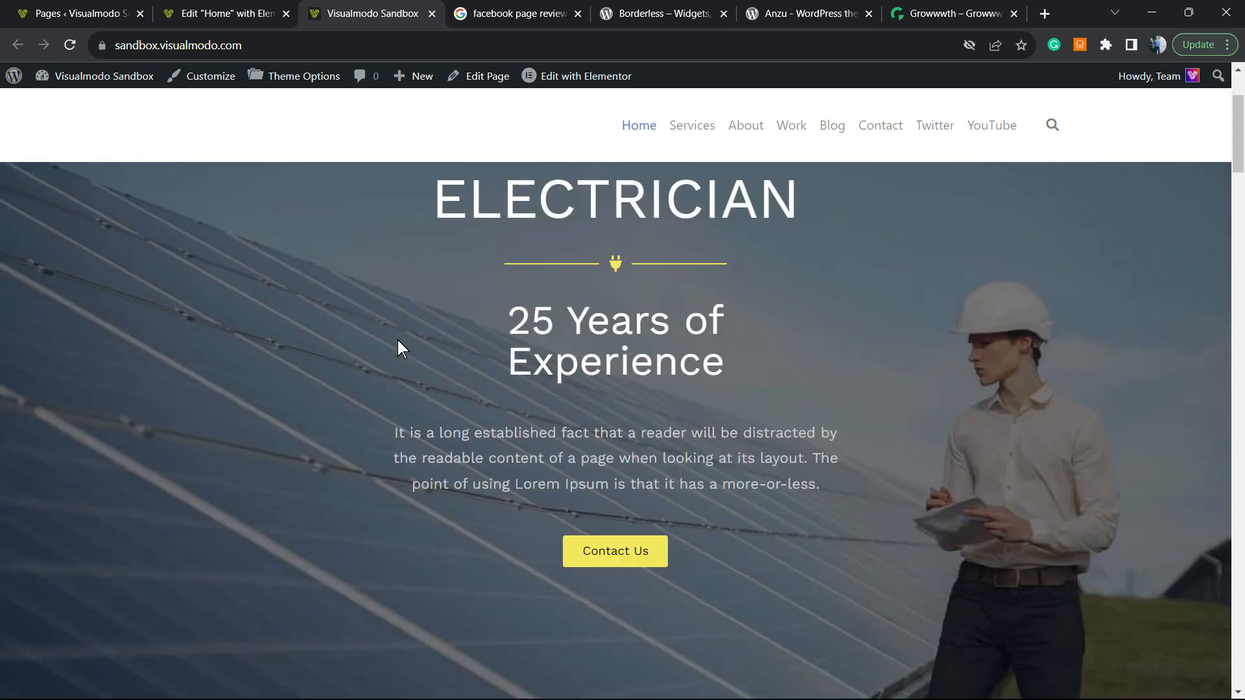
{"action": "scroll", "scroll_direction": "down", "scroll_amount": 3}
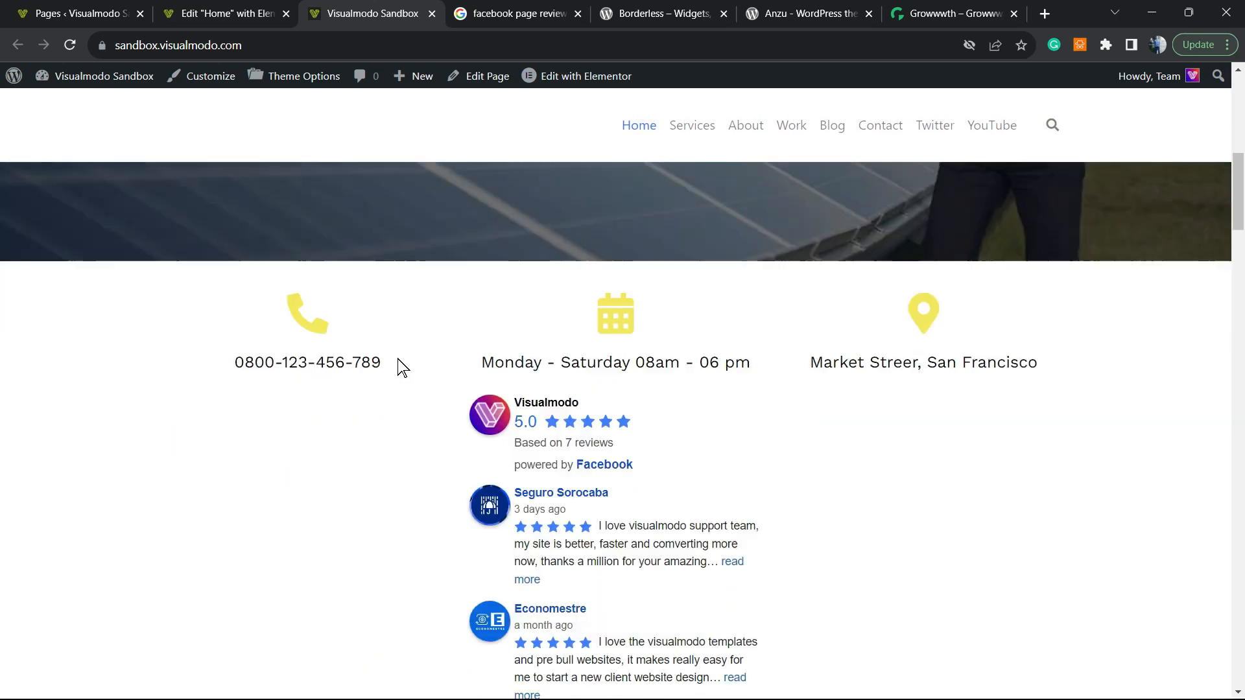
{"action": "scroll", "scroll_direction": "down", "scroll_amount": 3}
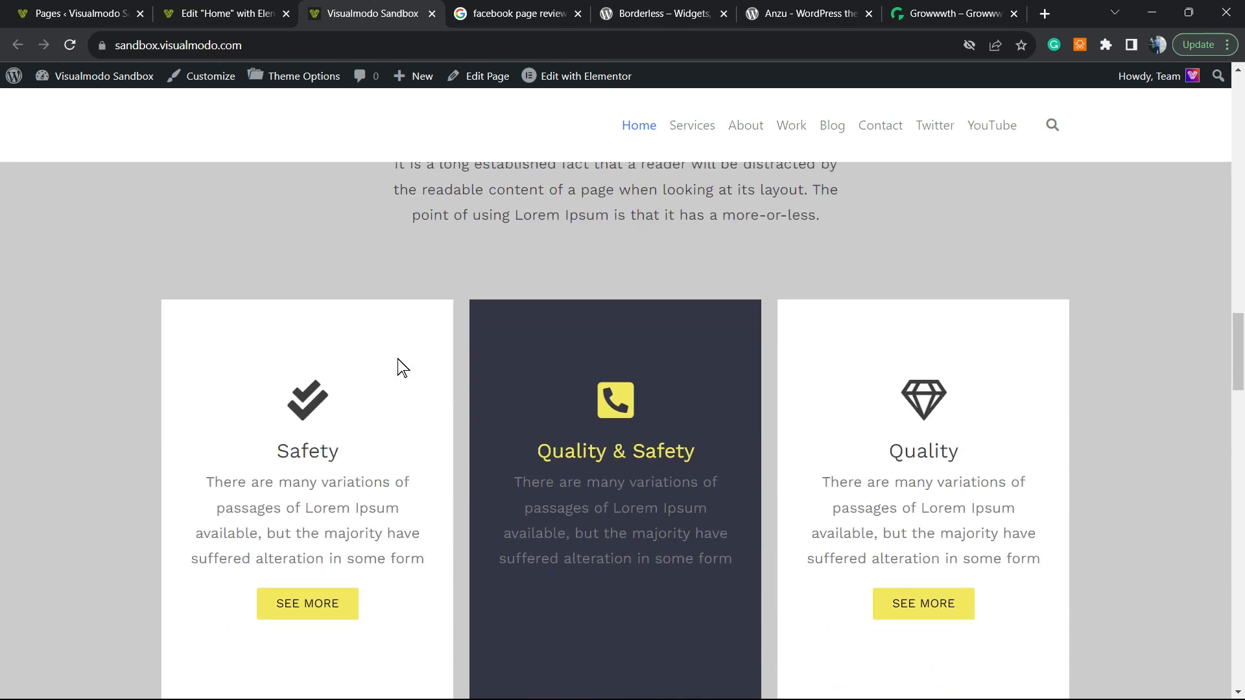
{"action": "scroll", "scroll_direction": "down", "scroll_amount": 3}
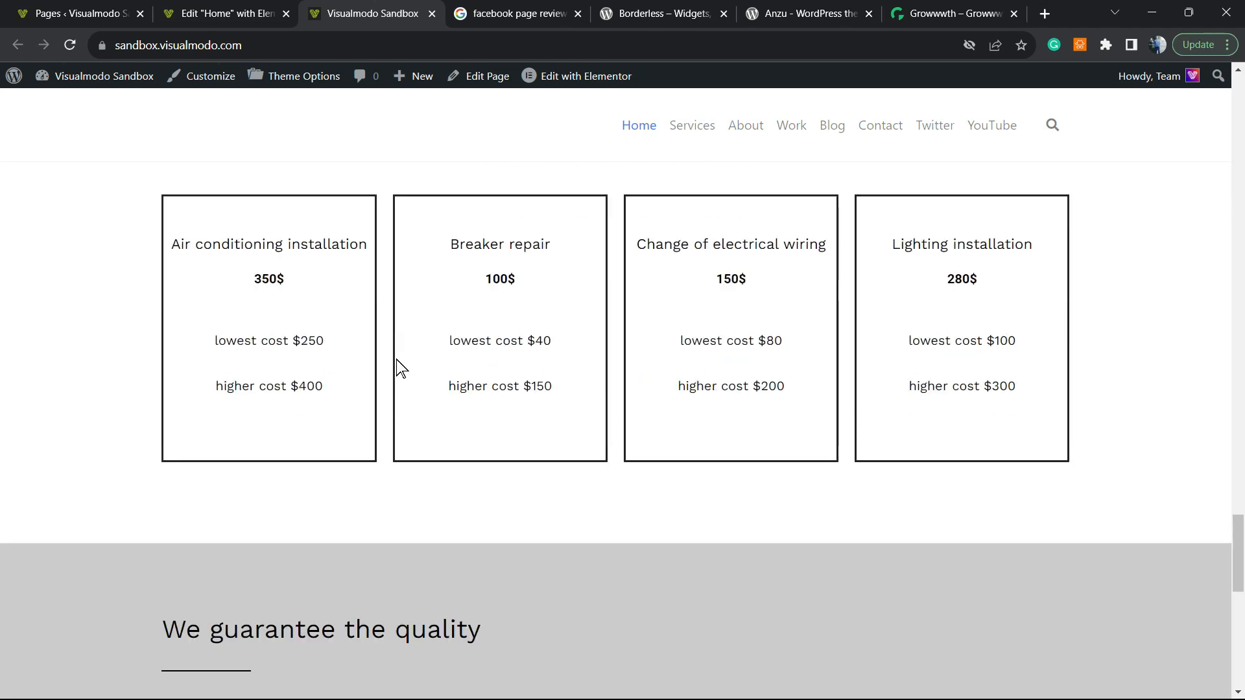
{"action": "scroll", "scroll_direction": "down", "scroll_amount": 3}
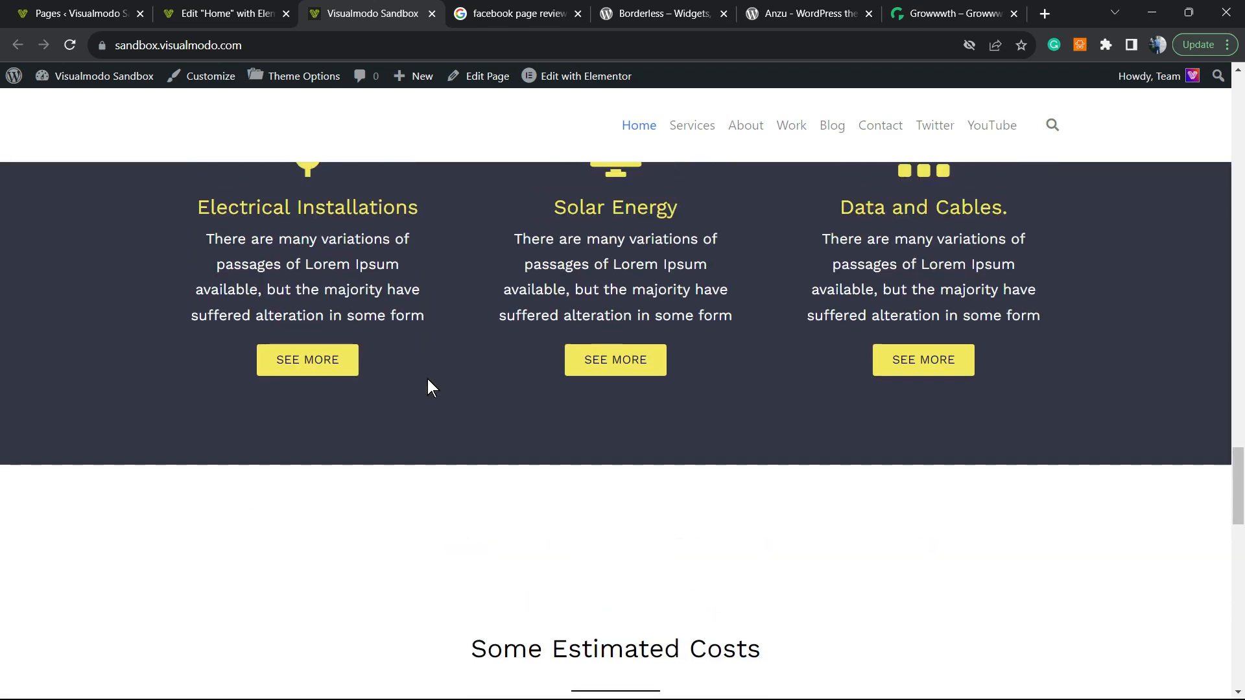
{"action": "scroll", "scroll_direction": "down", "scroll_amount": 3}
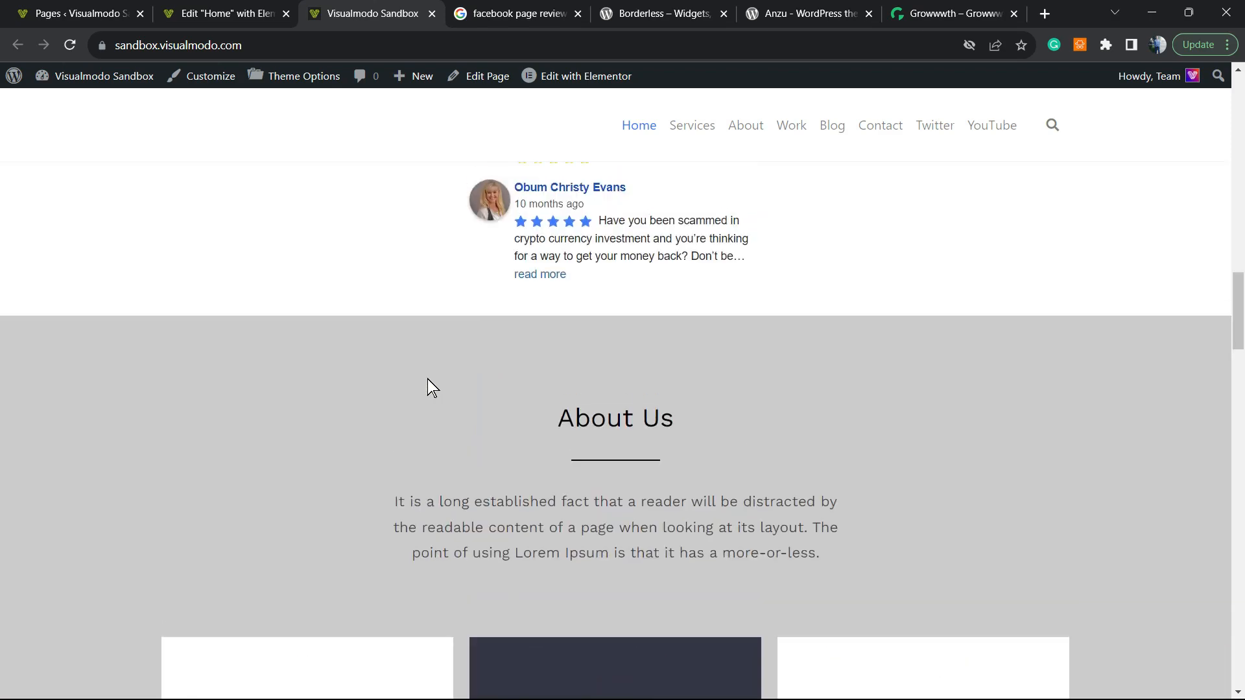
{"action": "scroll", "scroll_direction": "up", "scroll_amount": 3}
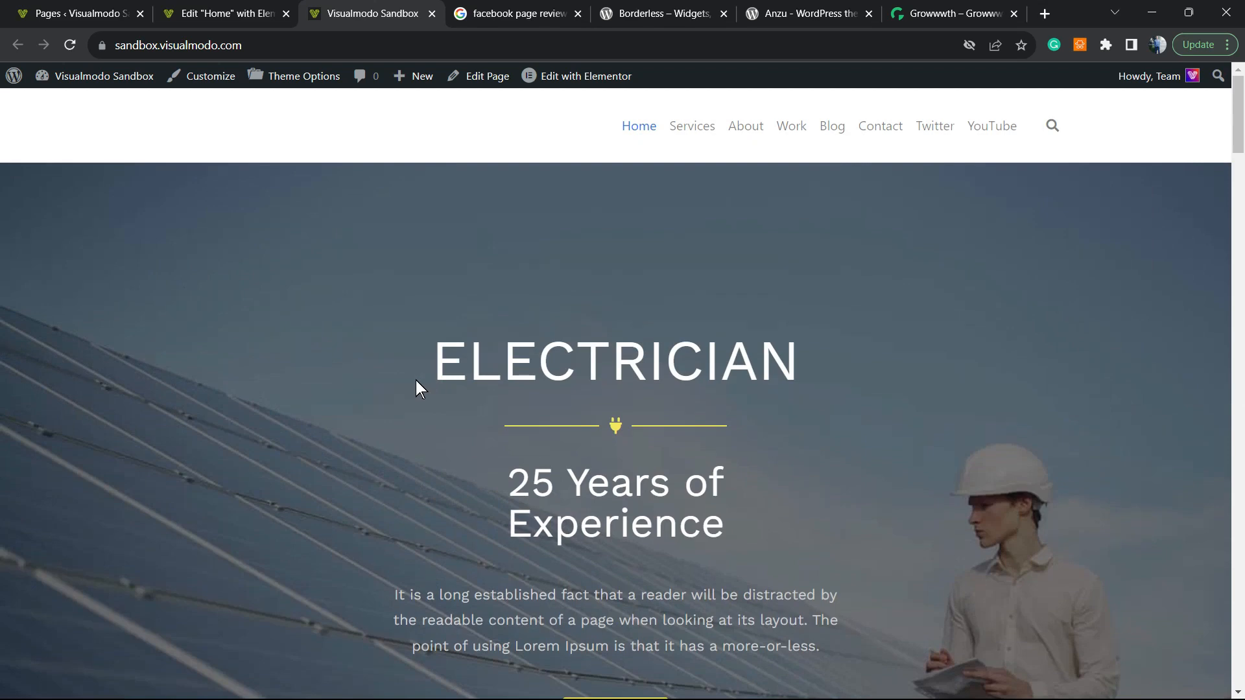
{"action": "mouse_move", "coordinate": [408, 394]}
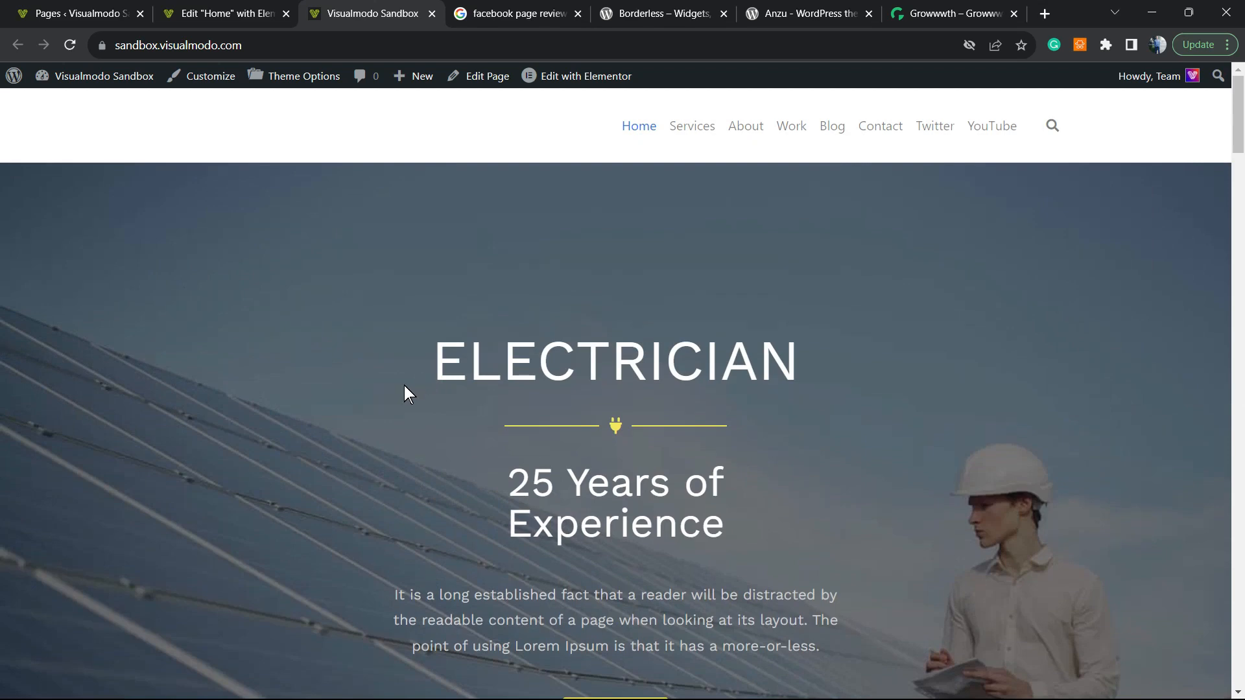